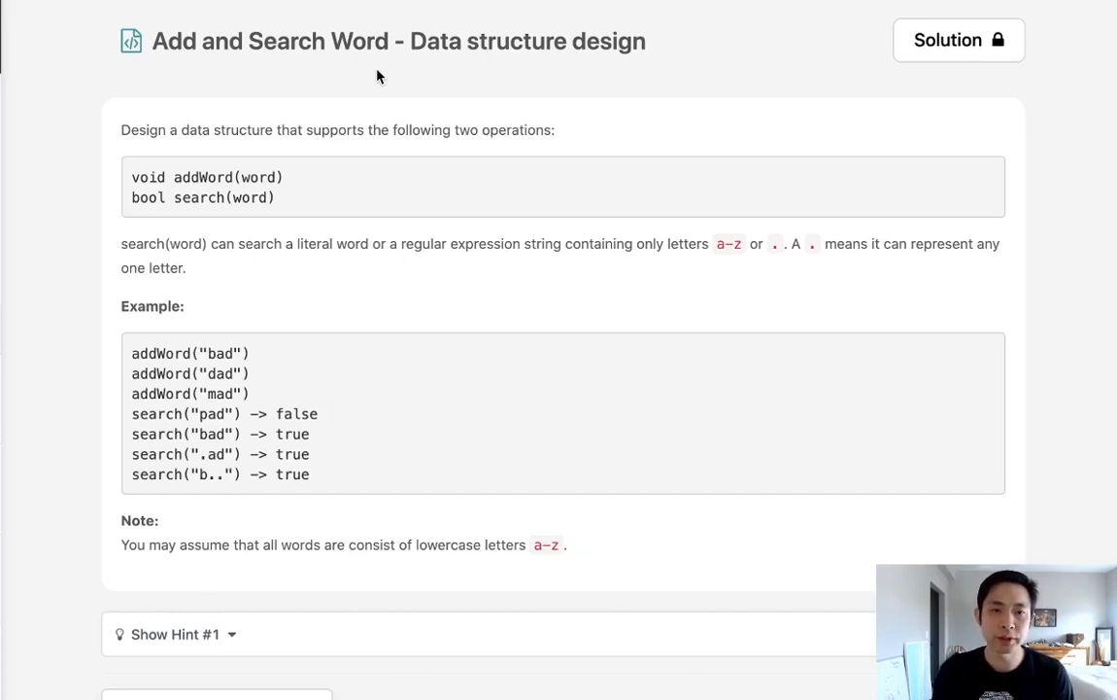
mouse_move(204, 198)
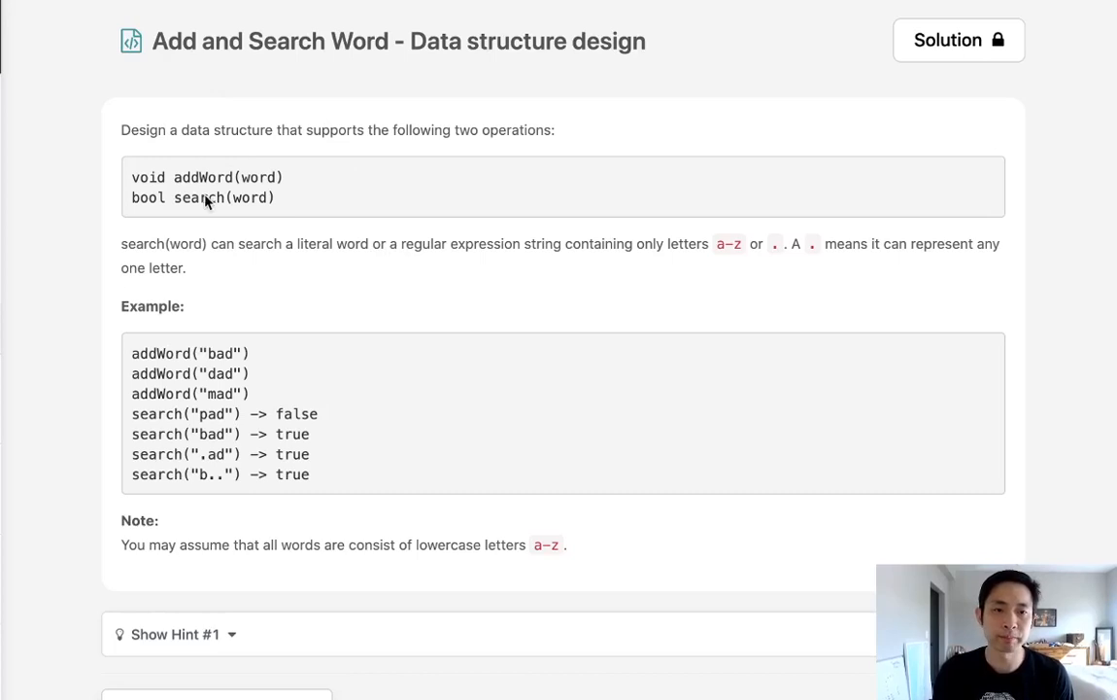
mouse_move(463, 165)
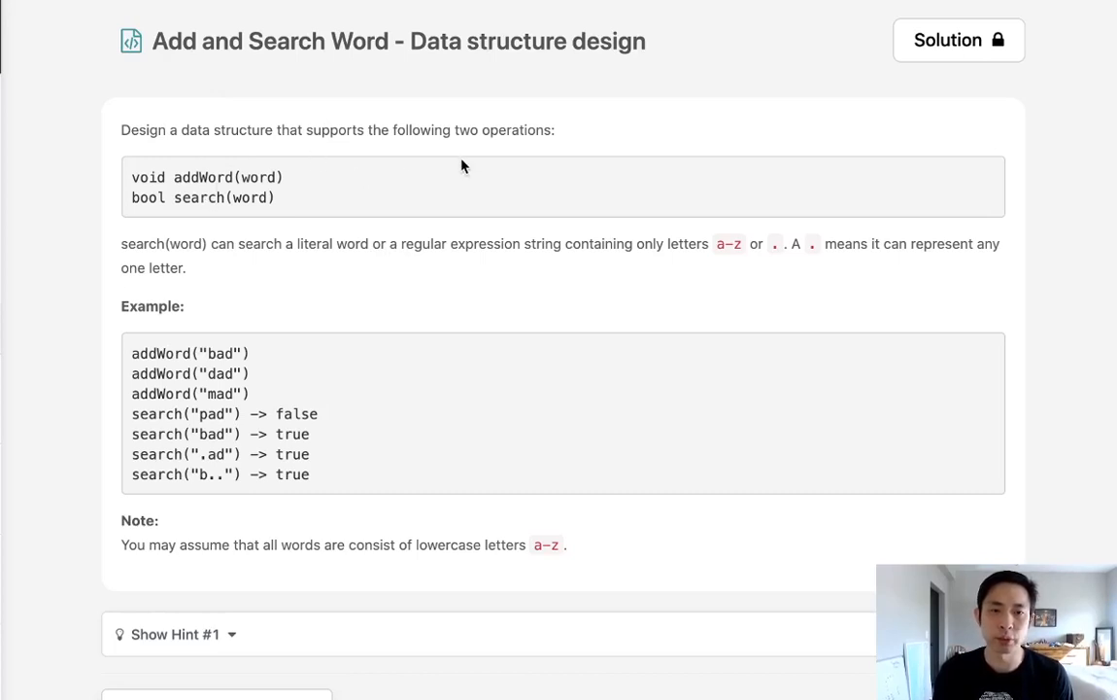
mouse_move(221, 229)
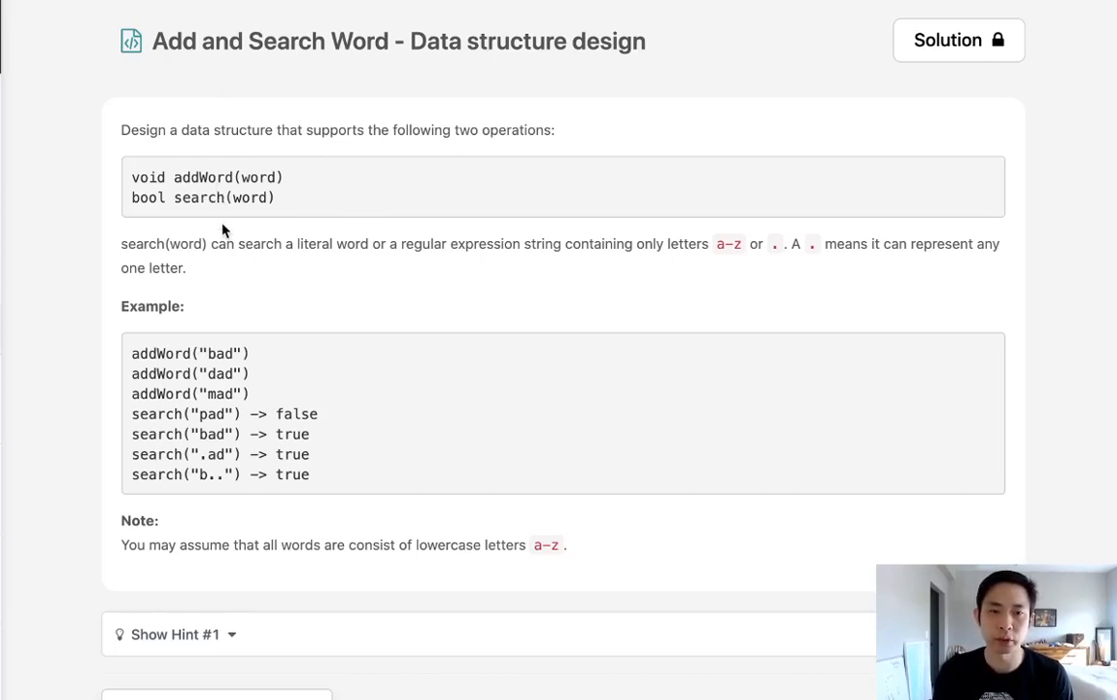
mouse_move(312, 268)
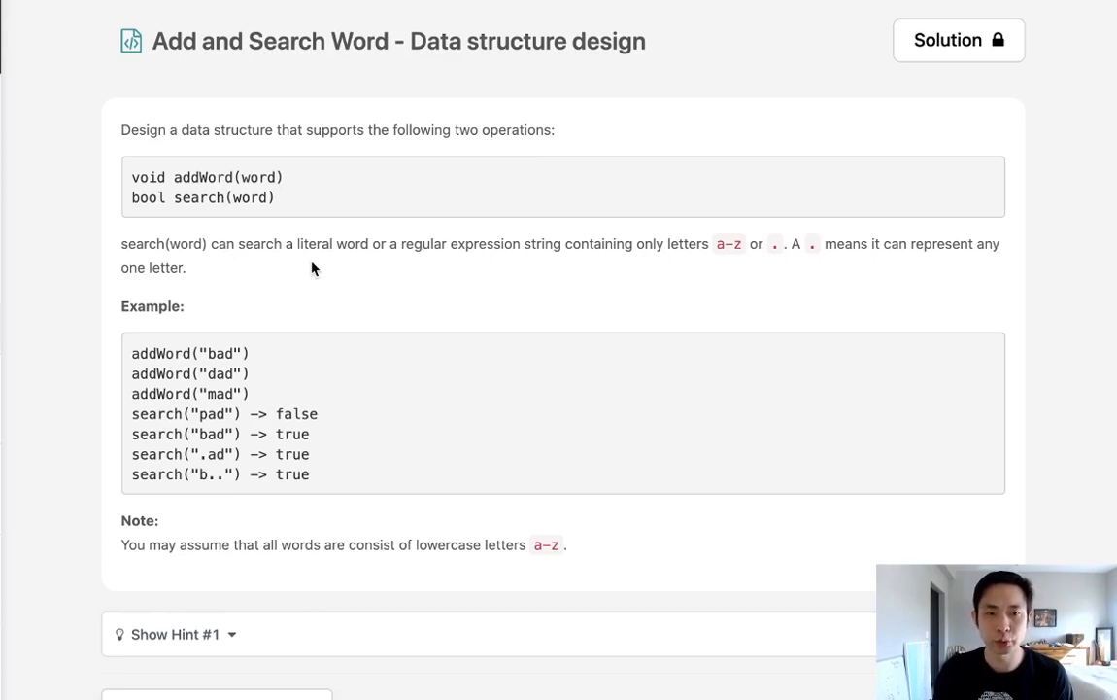
mouse_move(404, 263)
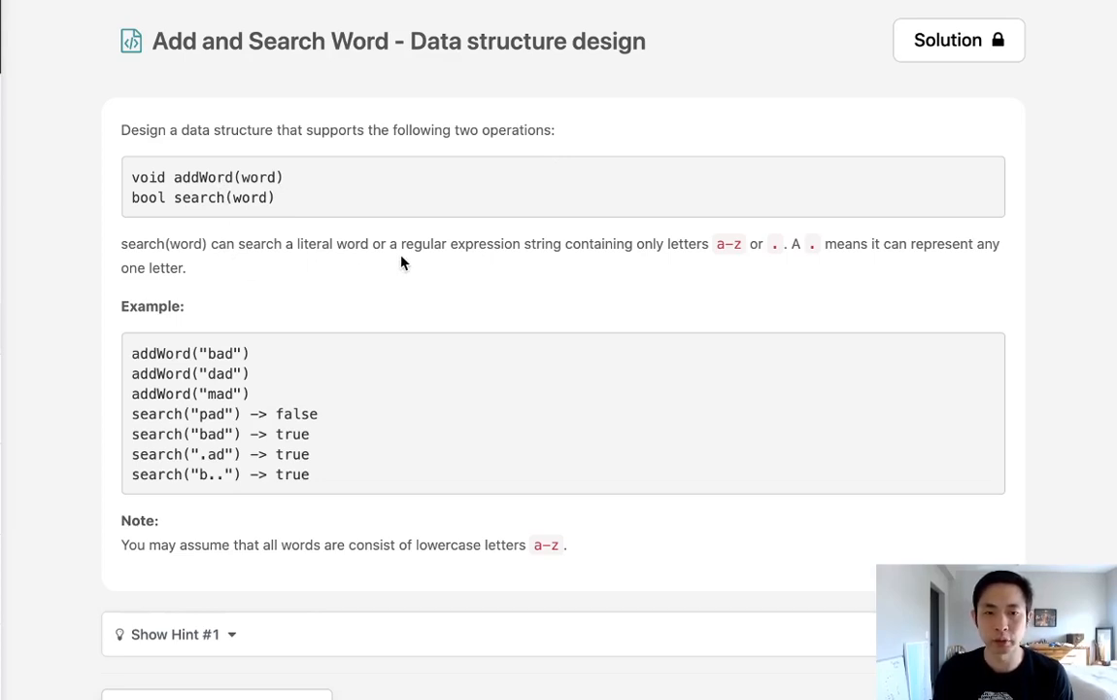
mouse_move(684, 288)
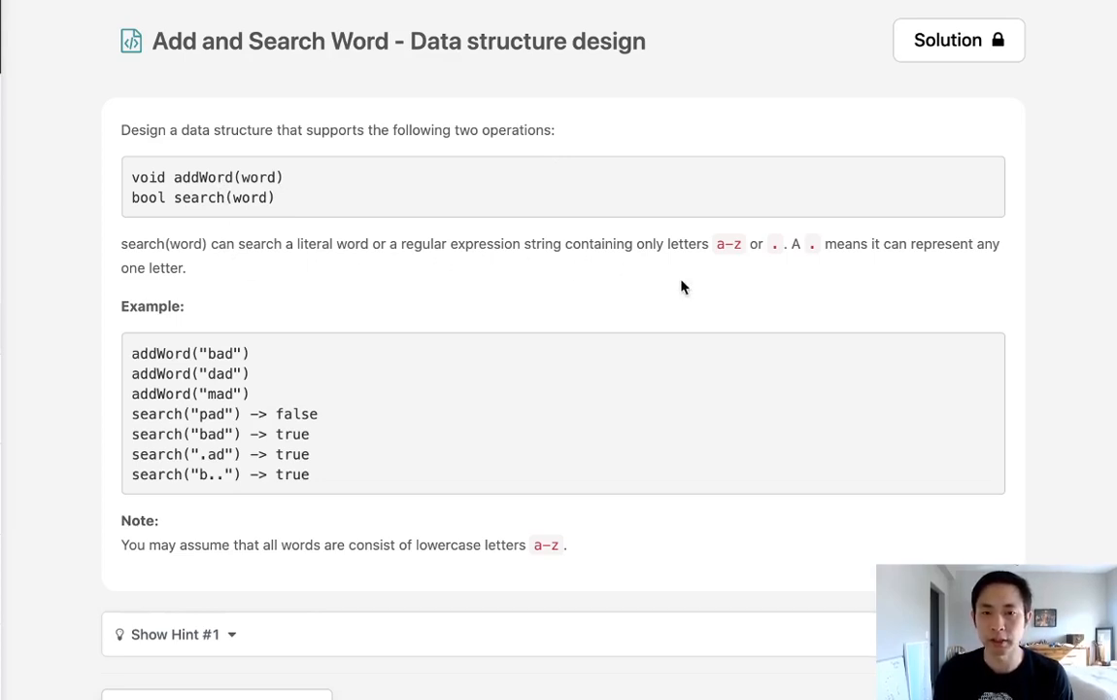
mouse_move(862, 264)
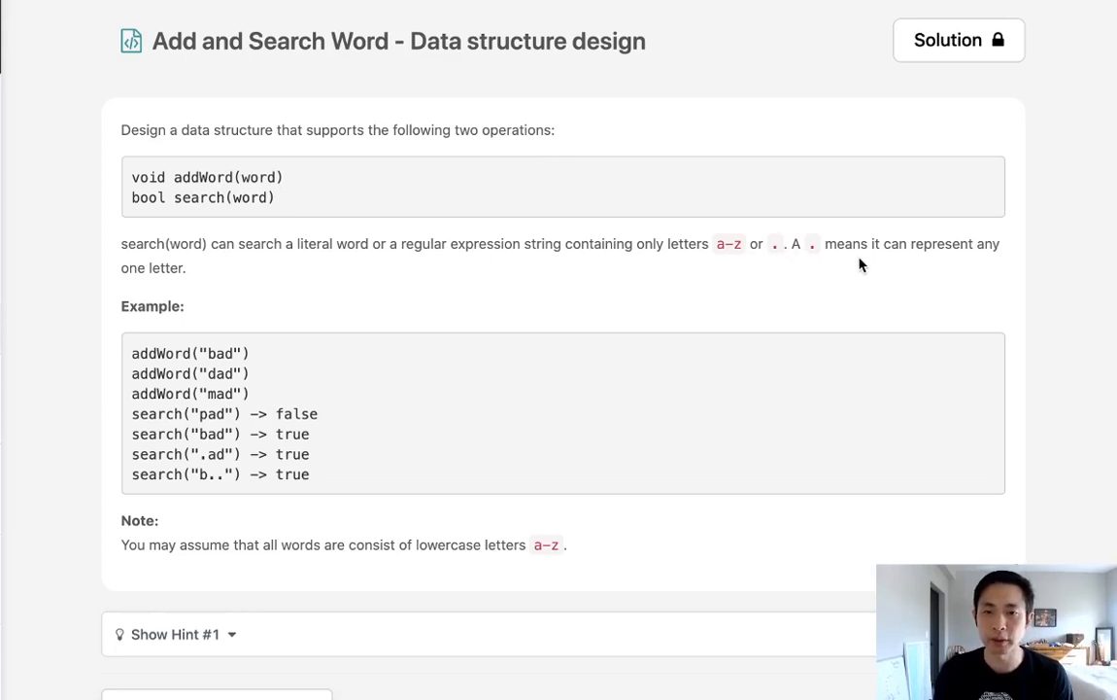
mouse_move(486, 307)
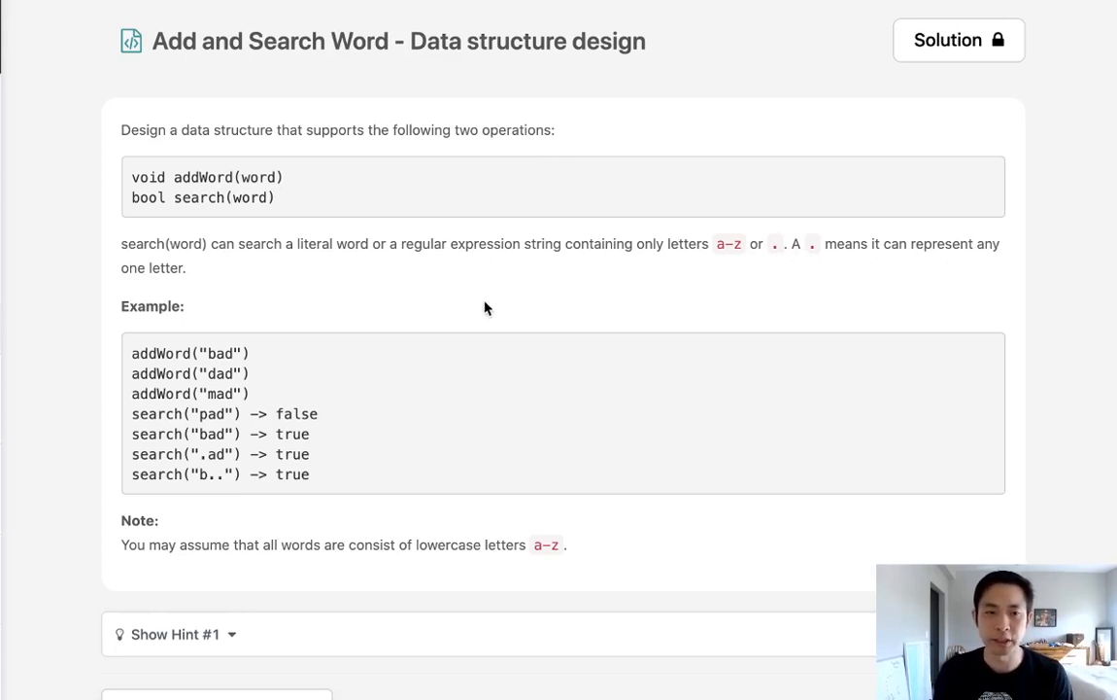
mouse_move(492, 311)
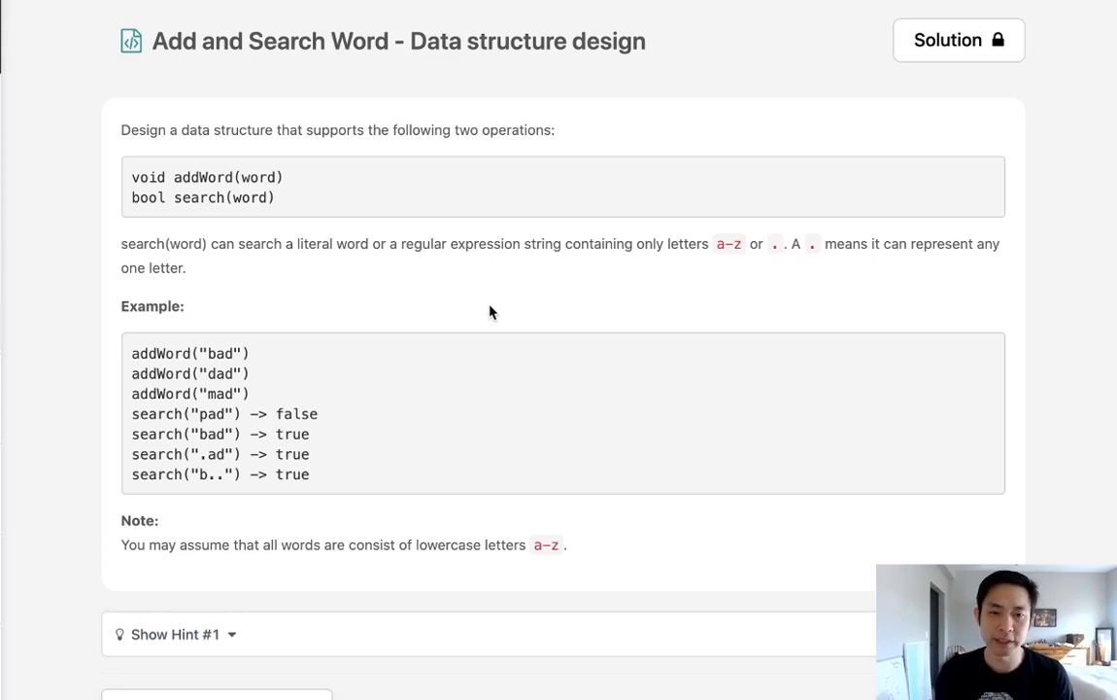
Step: Replace the __init__ docstring with self.d = {} and clear the addWord docstring
scroll("down", 3)
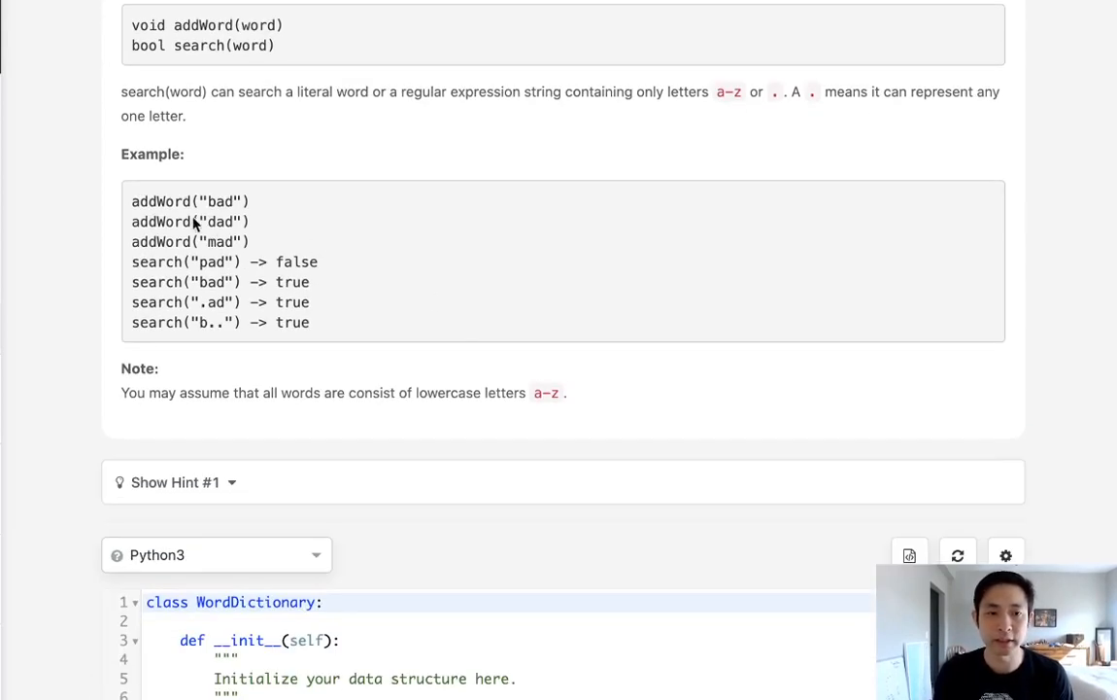
mouse_move(241, 243)
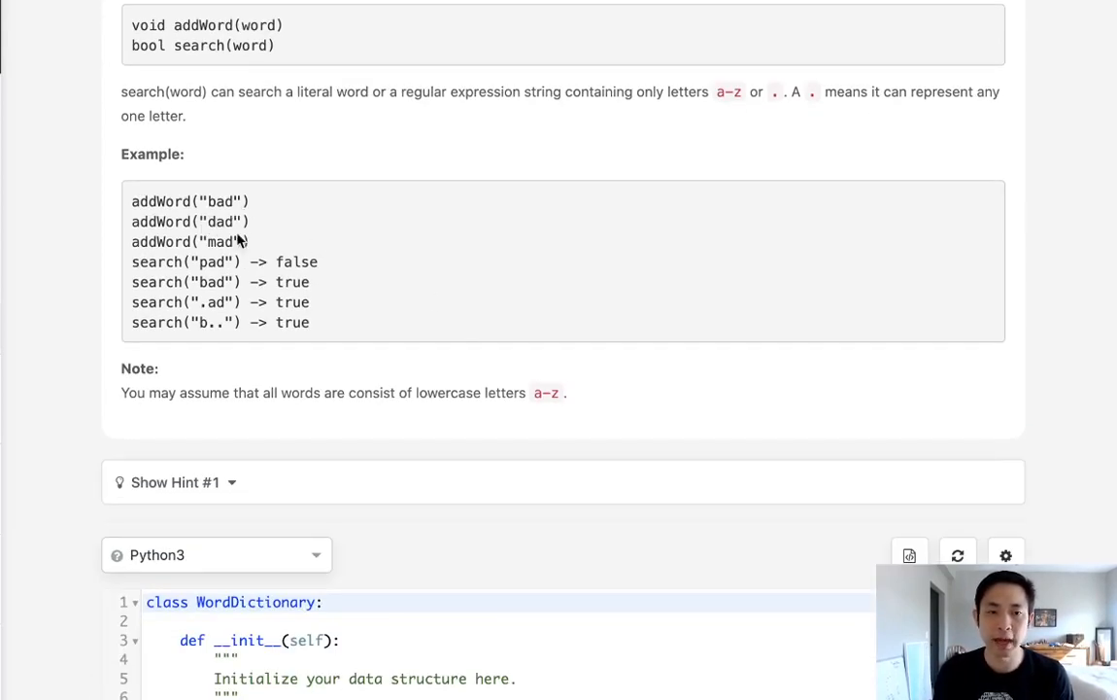
mouse_move(204, 315)
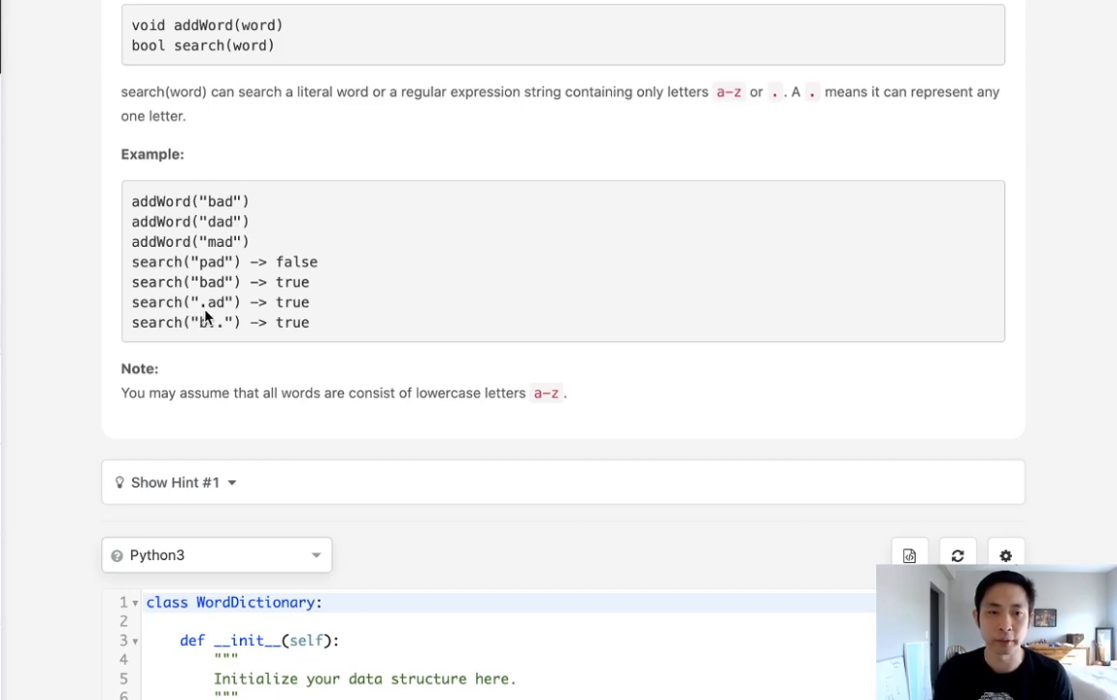
mouse_move(268, 311)
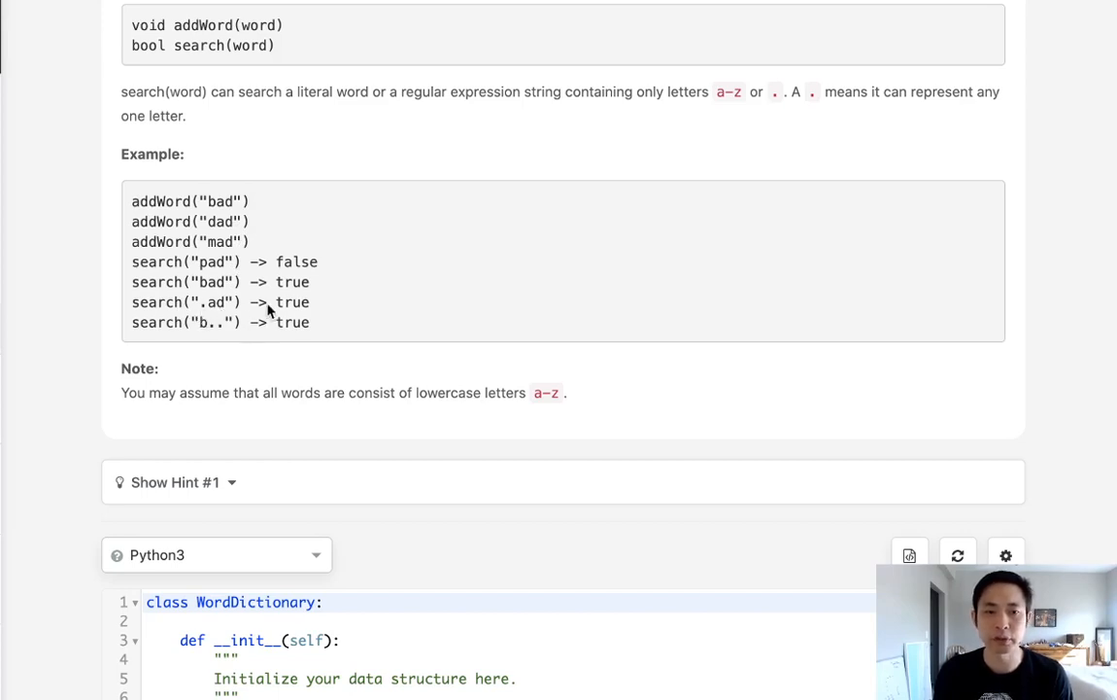
mouse_move(229, 210)
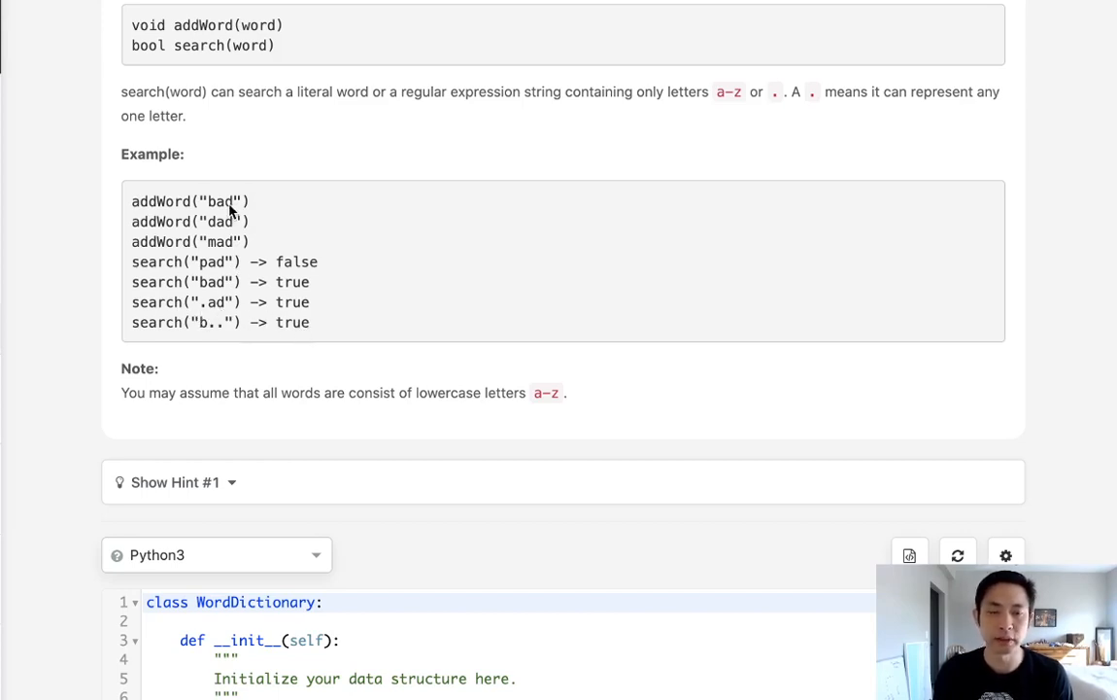
mouse_move(285, 288)
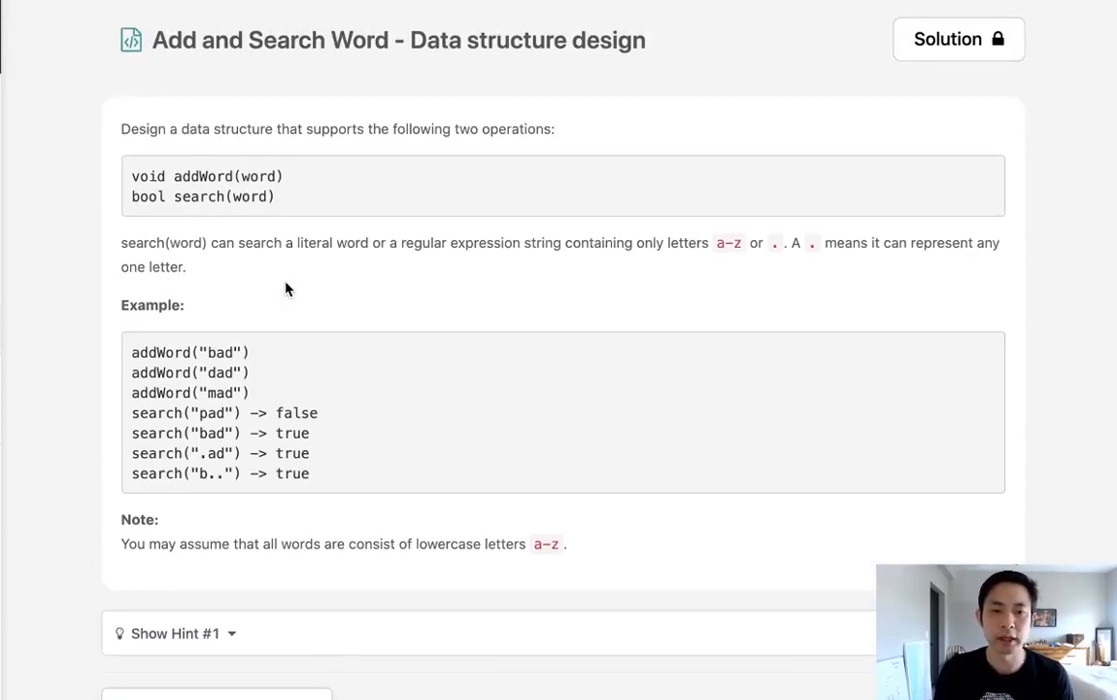
scroll("down", 3)
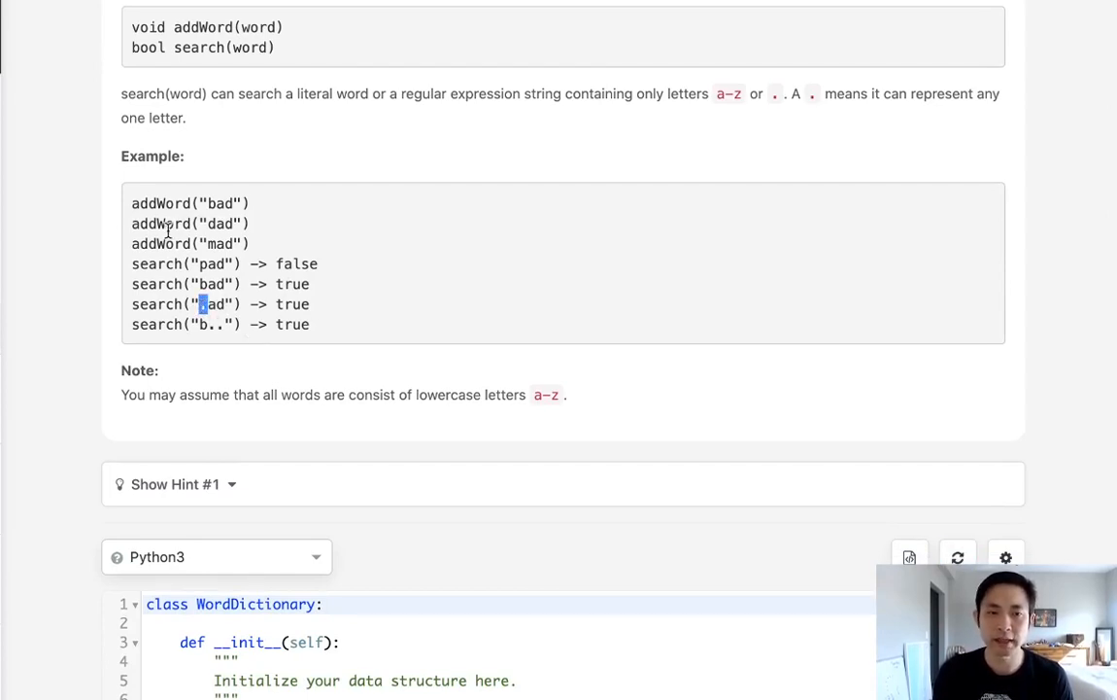
mouse_move(165, 304)
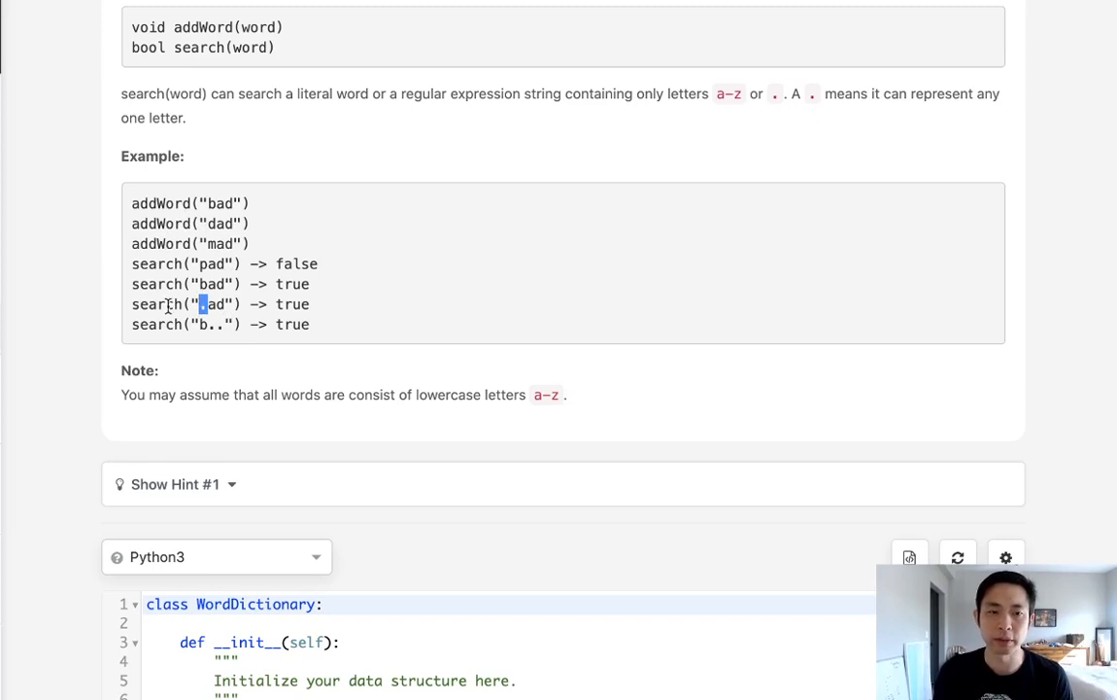
scroll("down", 3)
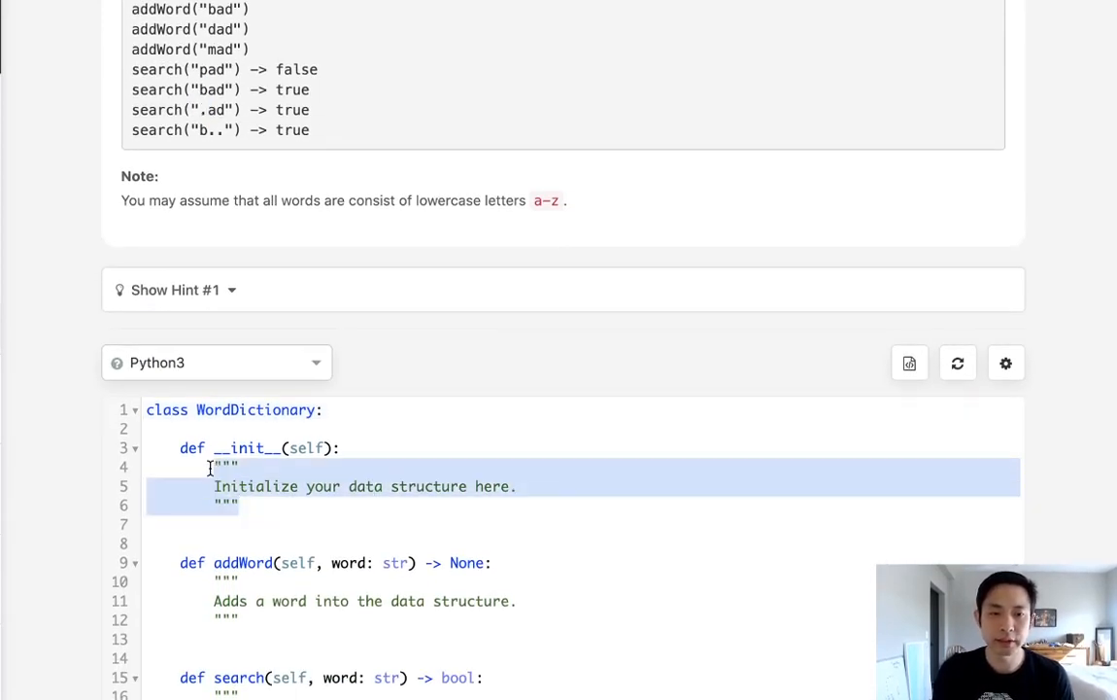
type("sel")
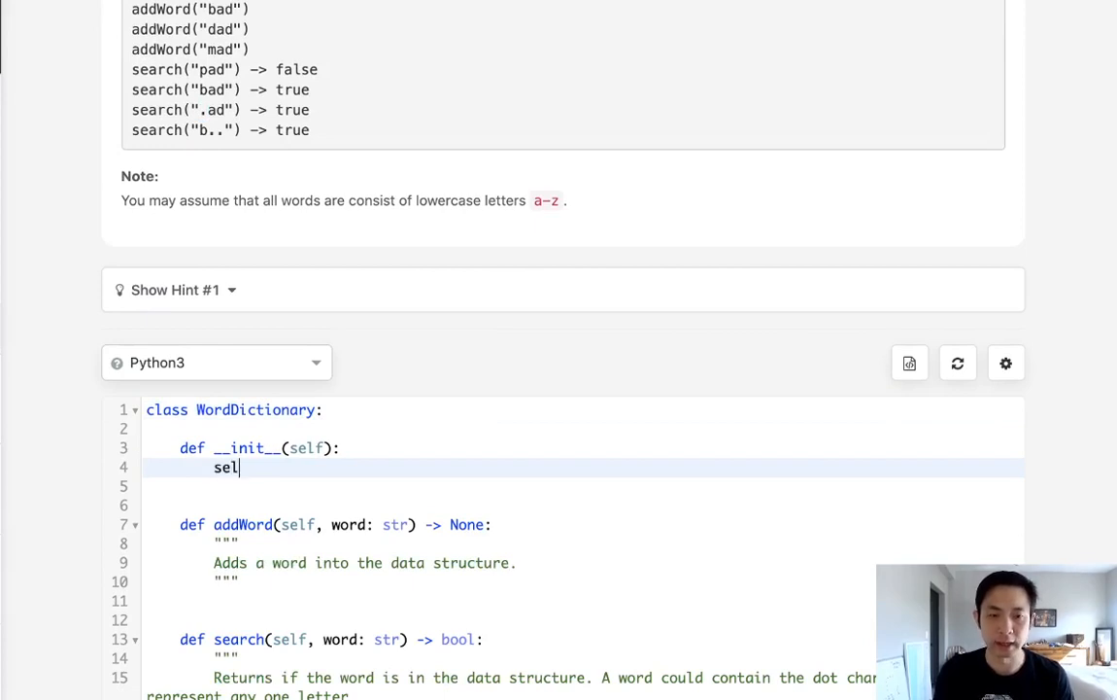
type("f.d = {")
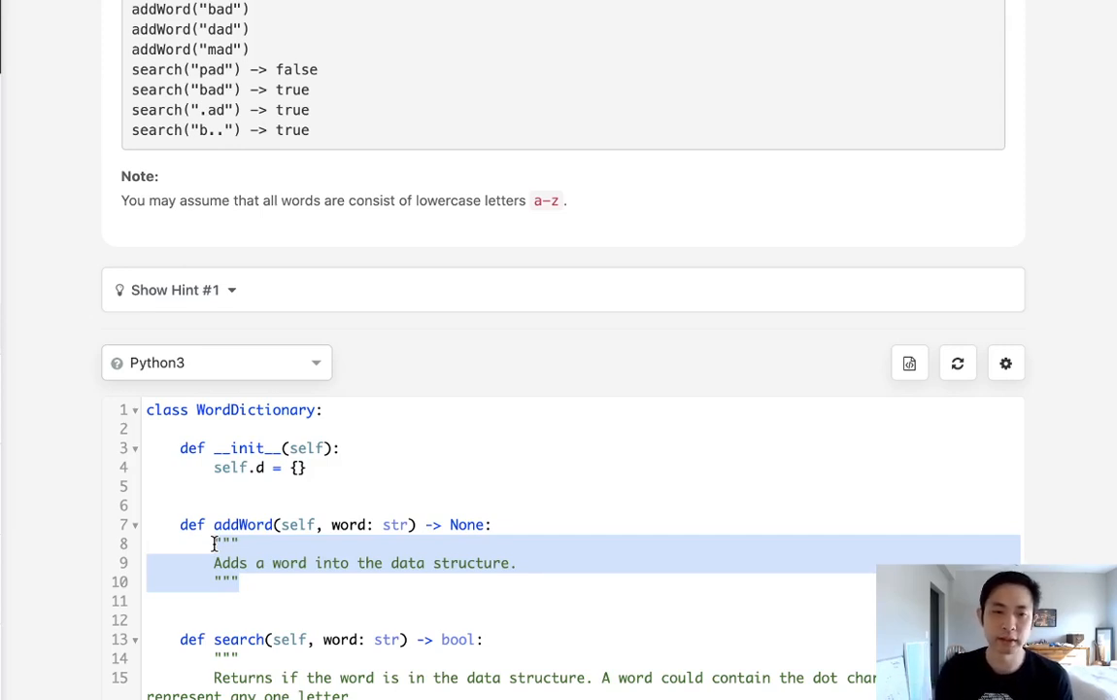
mouse_move(346, 596)
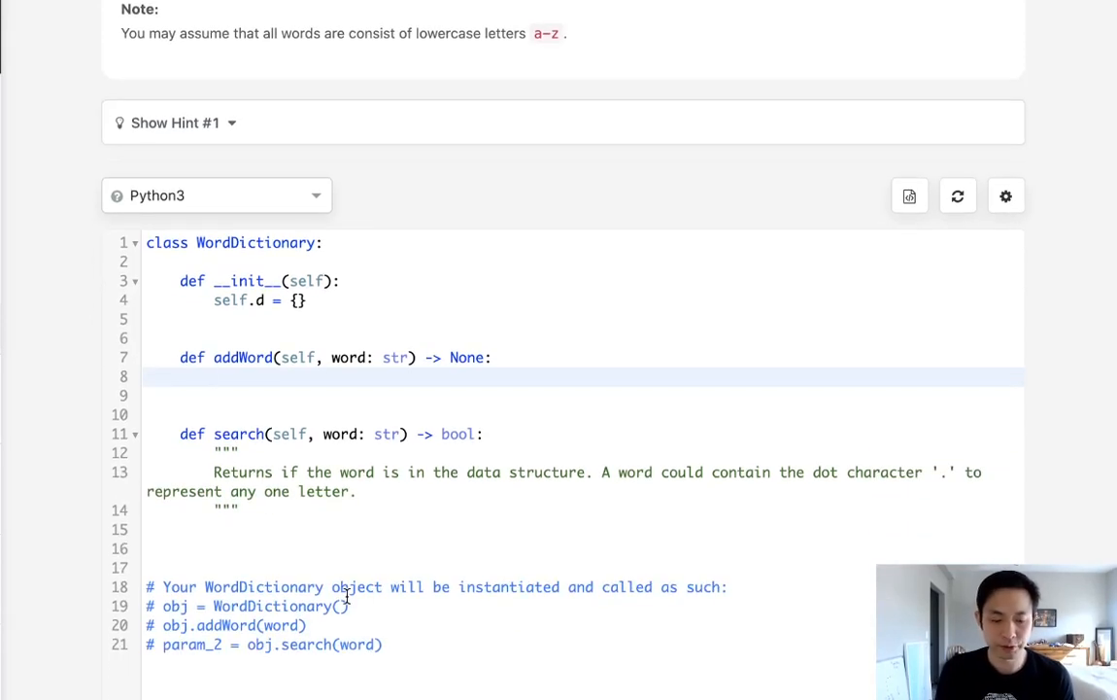
Step: Write 'cur = self.d' then 'if not self.search(word):' at the start of addWord
type("cur =")
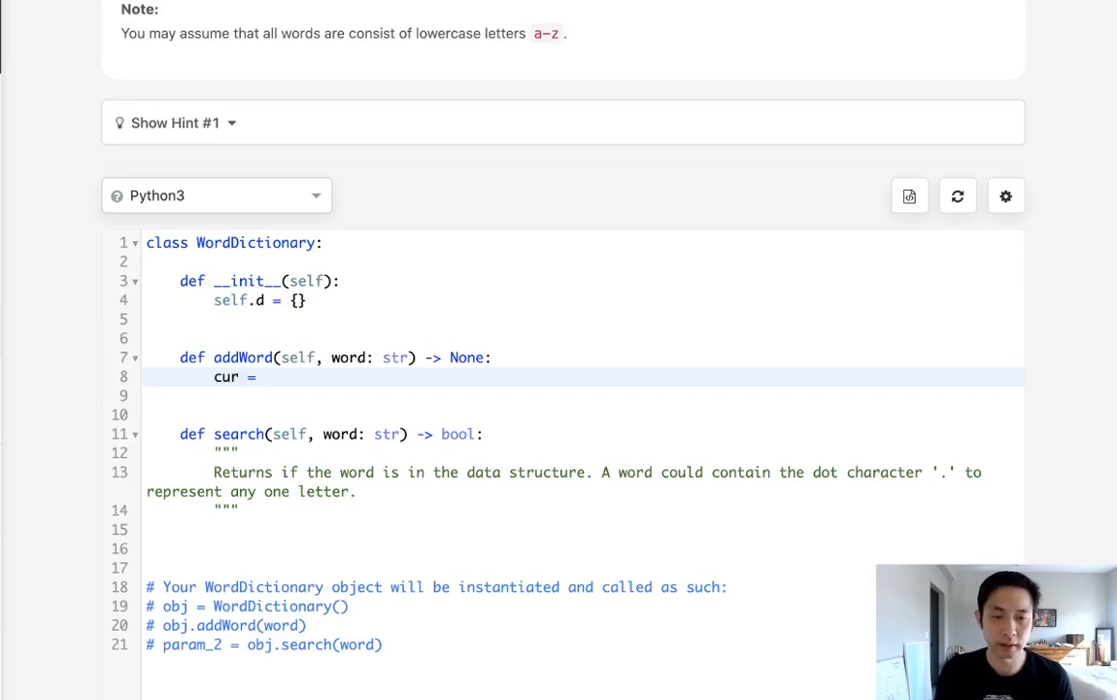
type("self.d")
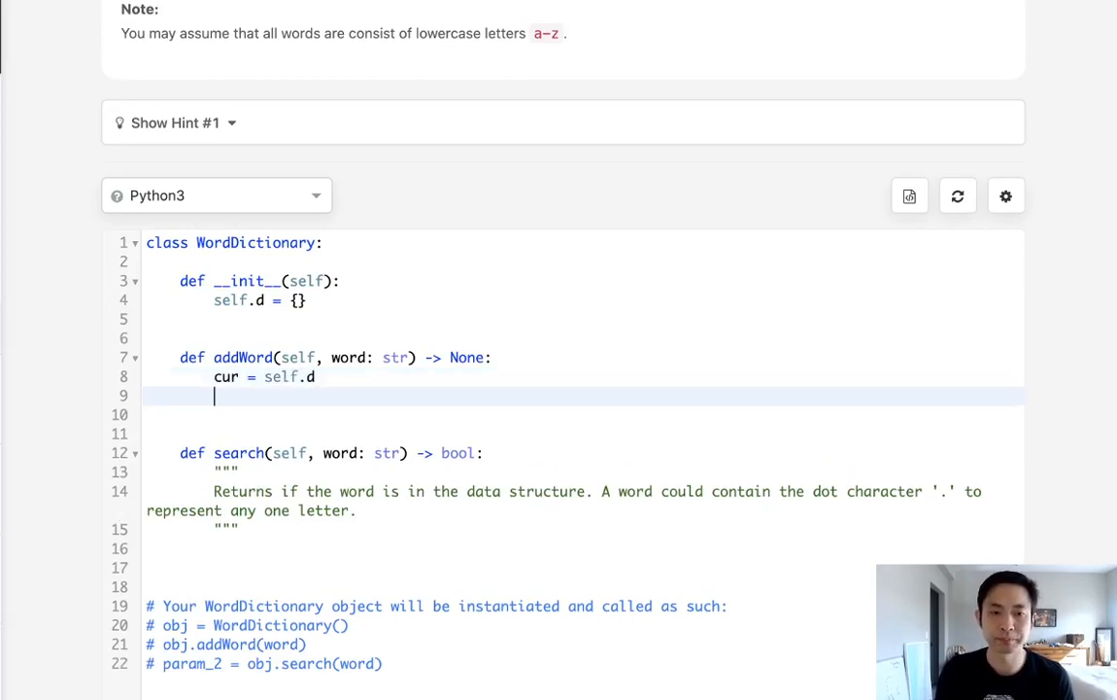
type("if")
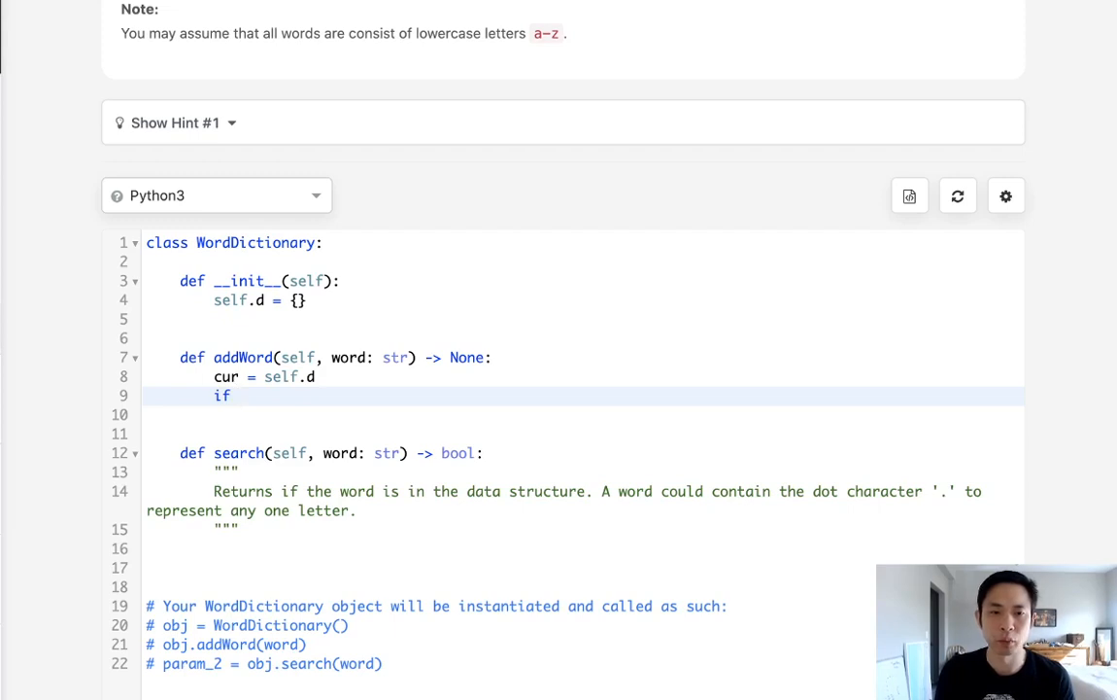
type("not search(")
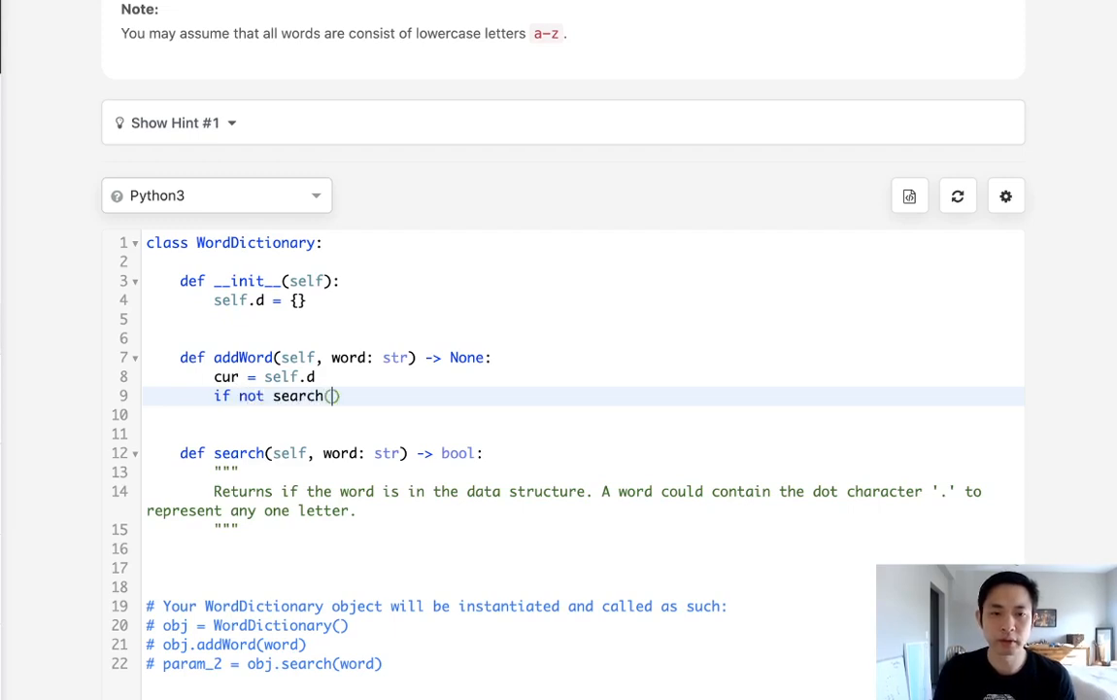
type("word")
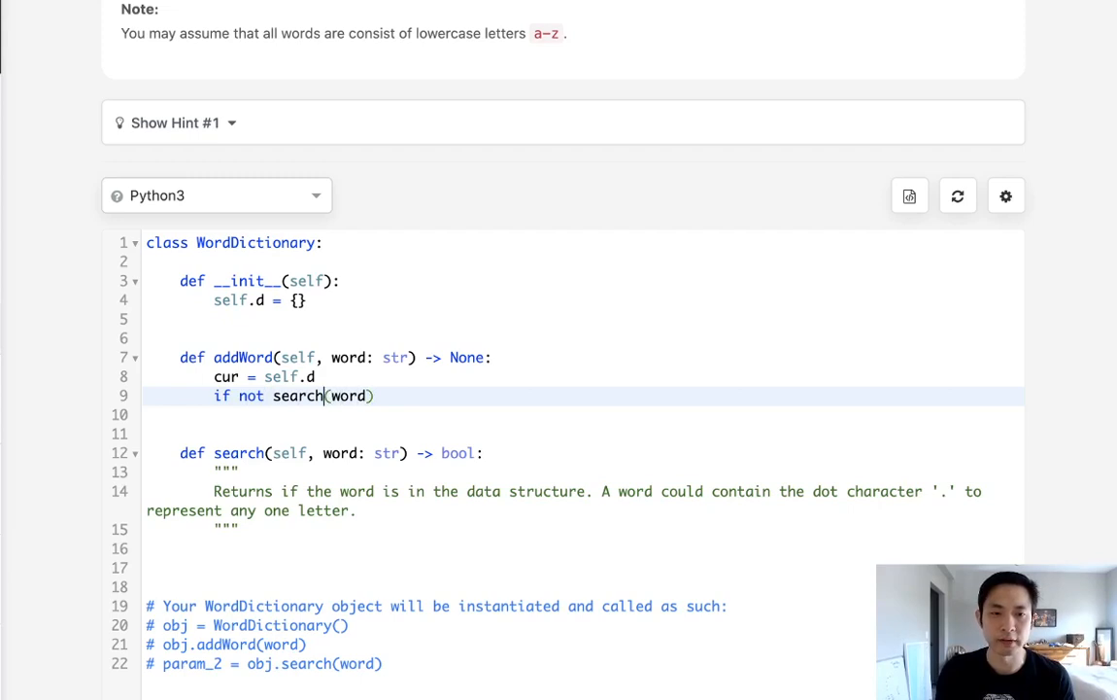
type("self.")
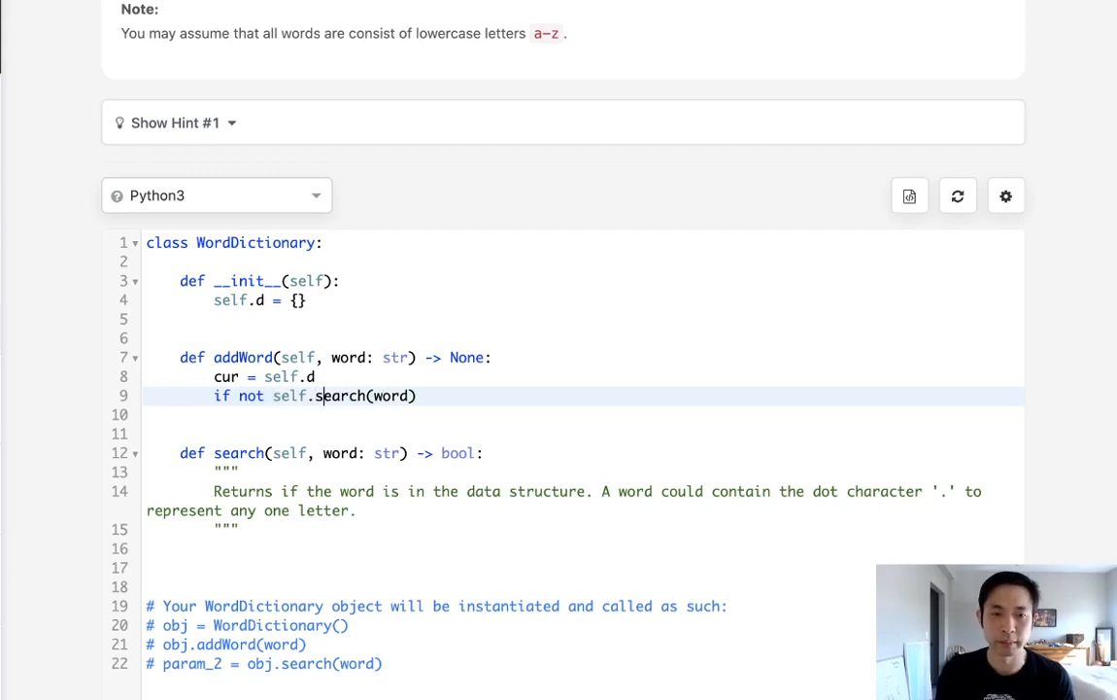
type(":")
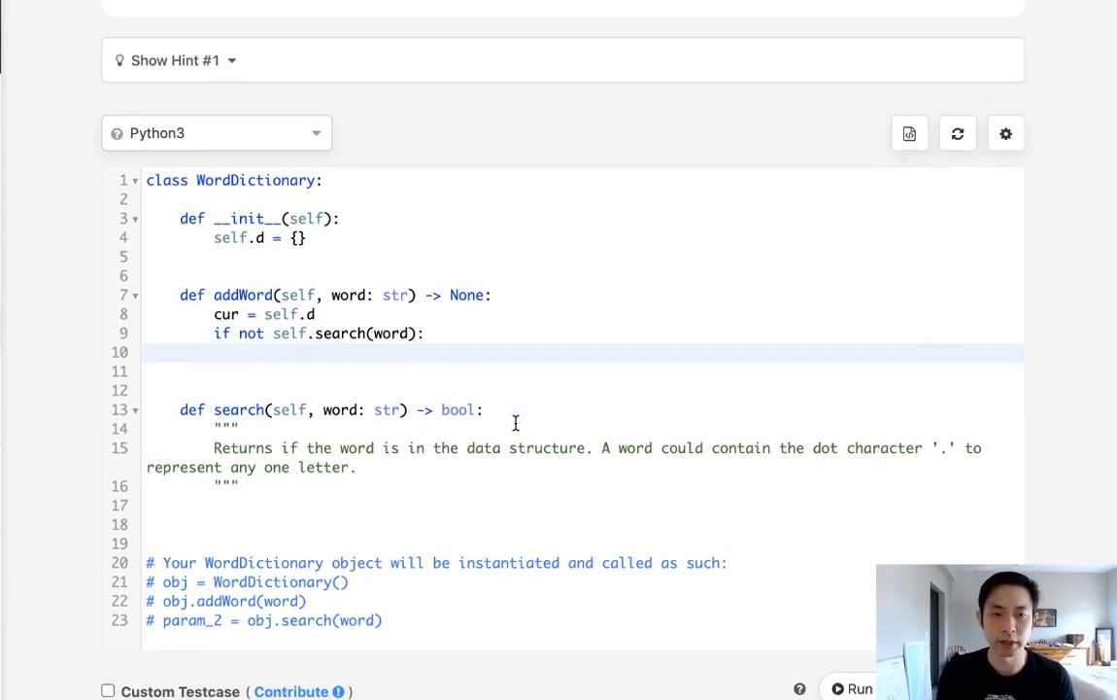
Step: Loop over range(len(word)) creating cur[word[i]] = {} when word[i] is not in cur
type("for i in ran")
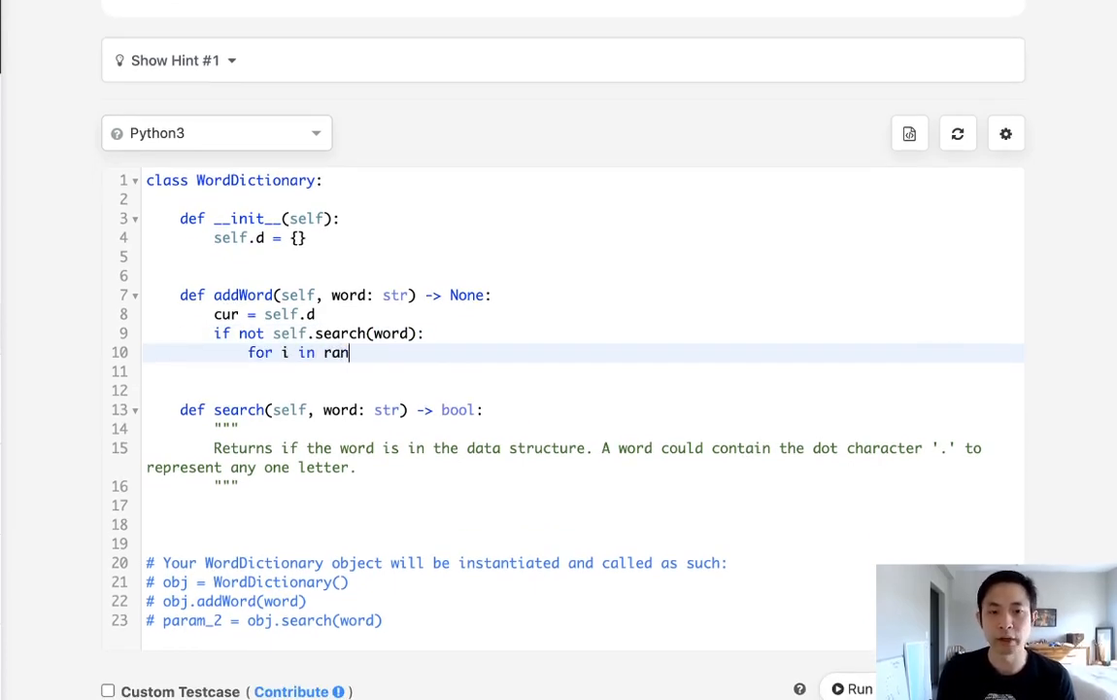
type("ge(len(word)):")
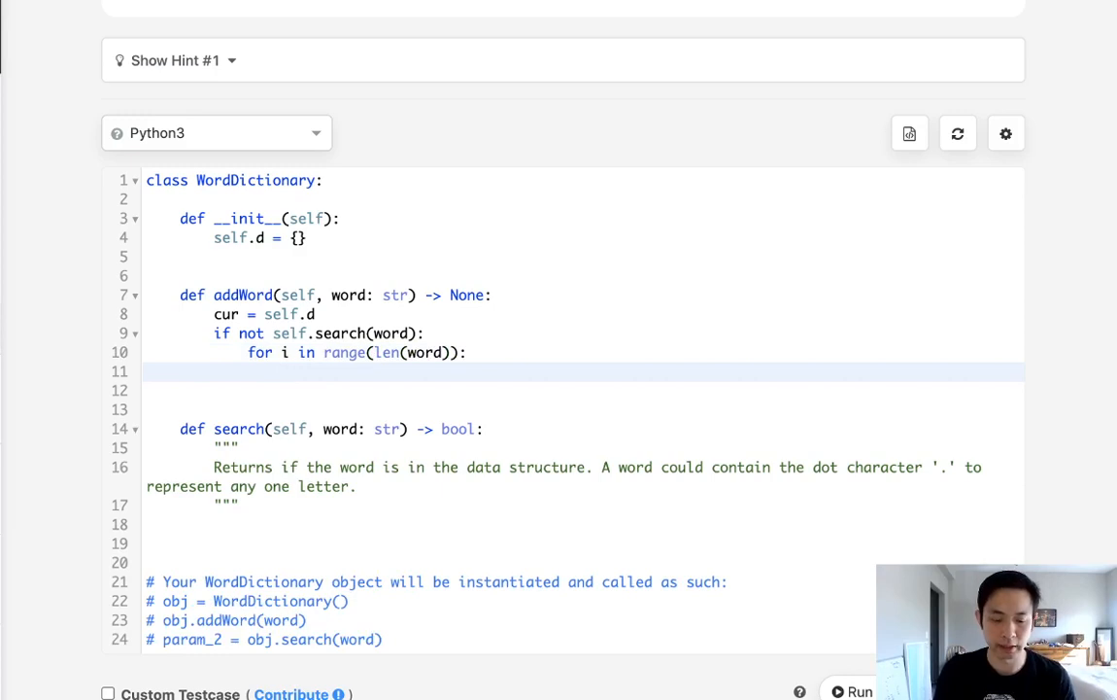
type("cur[word")
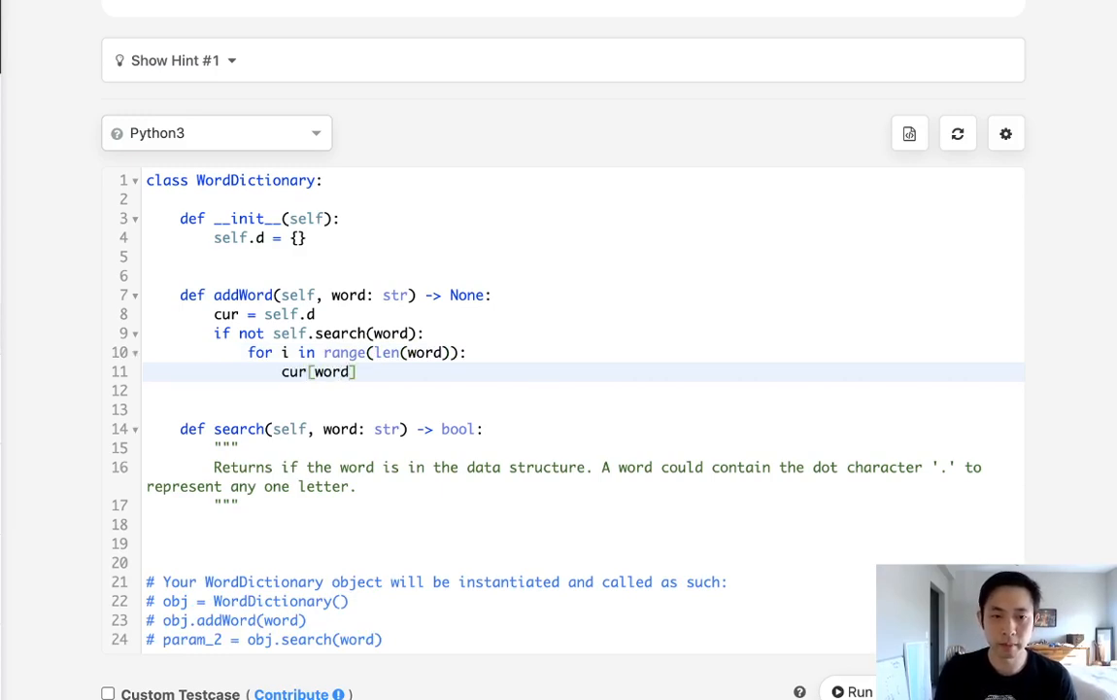
type("[]")
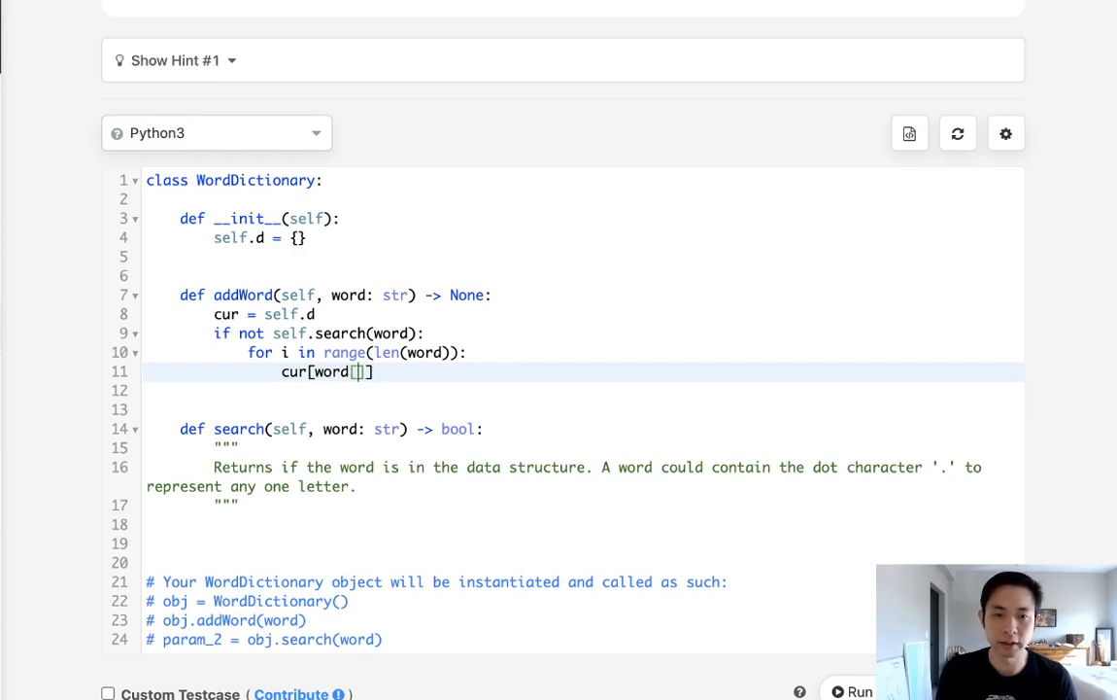
type("i]")
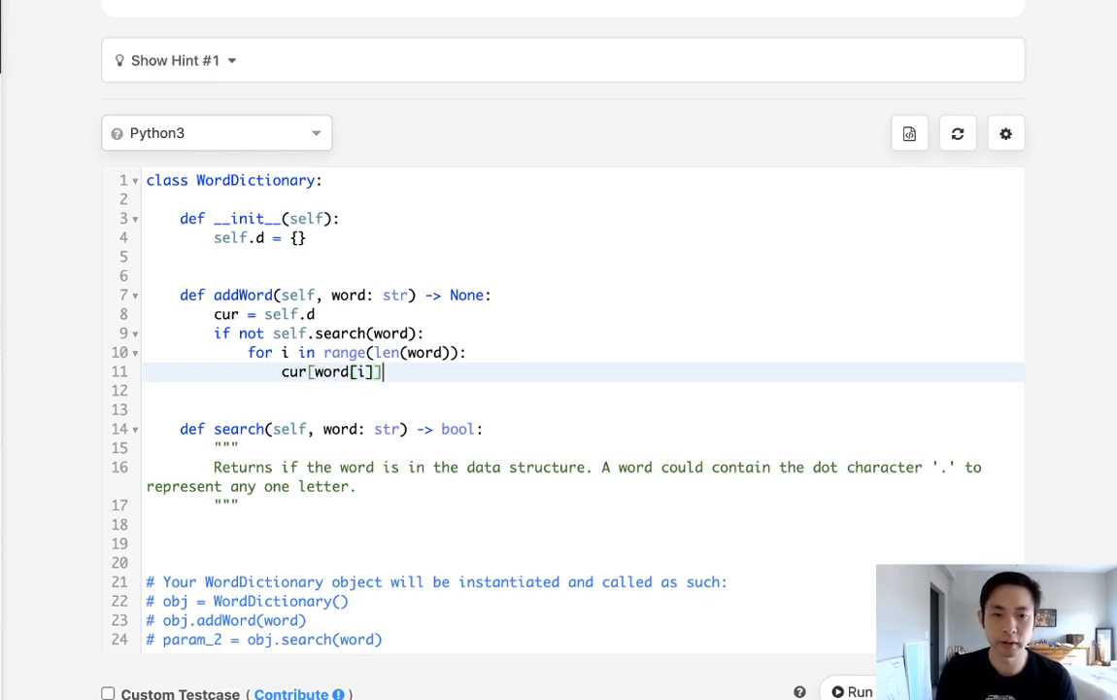
type("= {}")
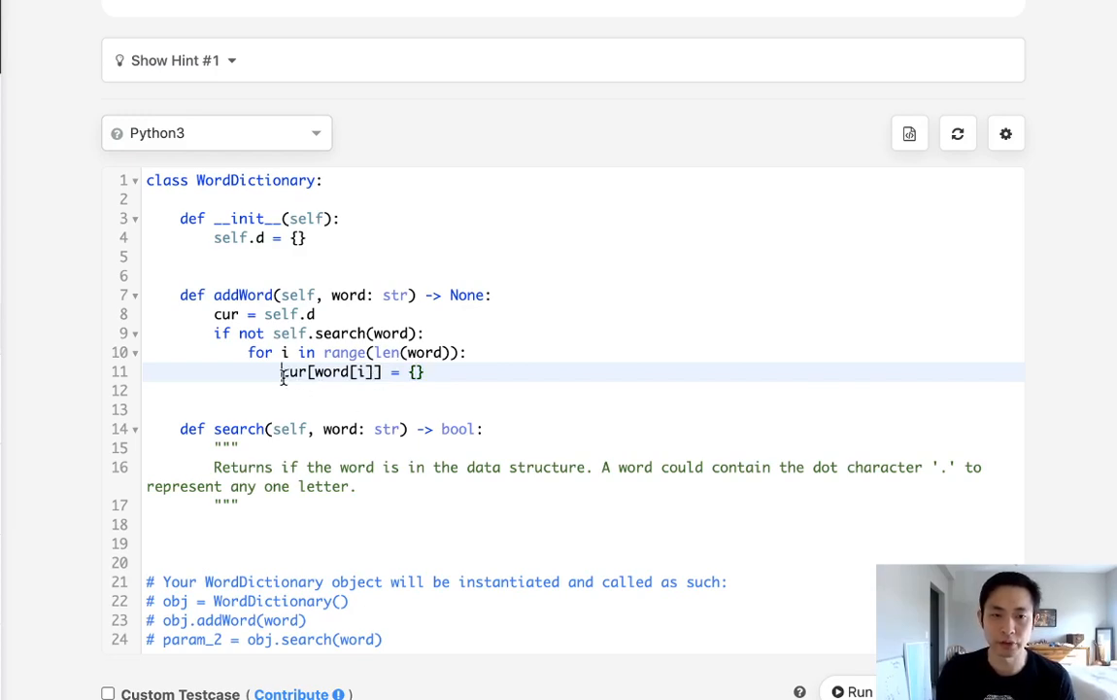
type("if")
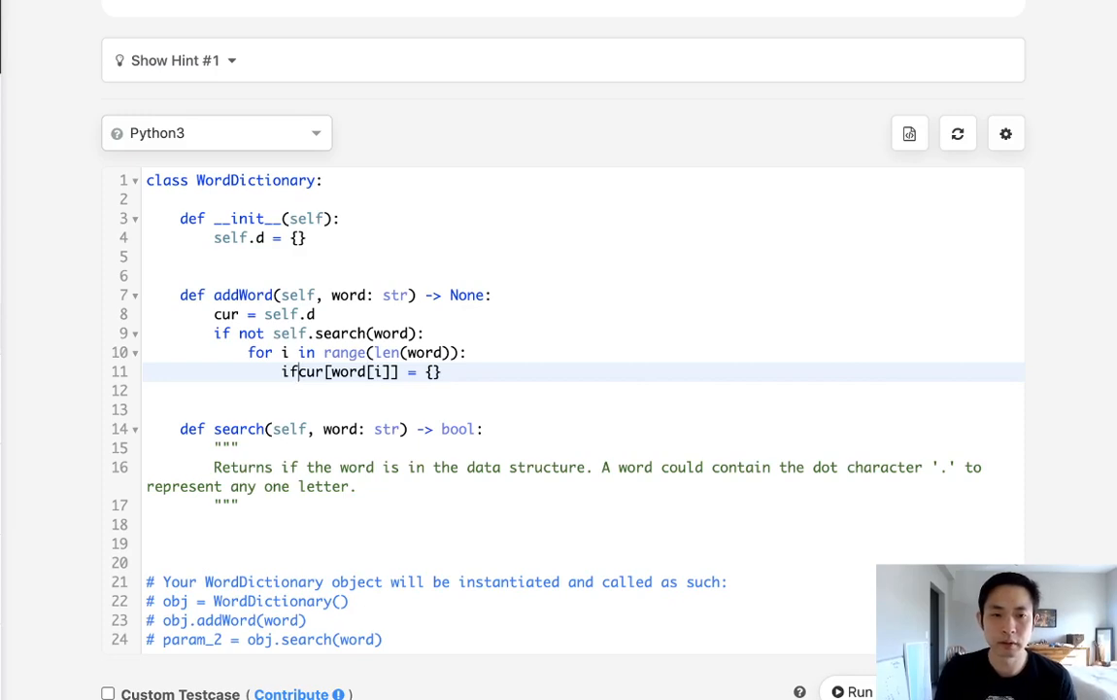
type("word")
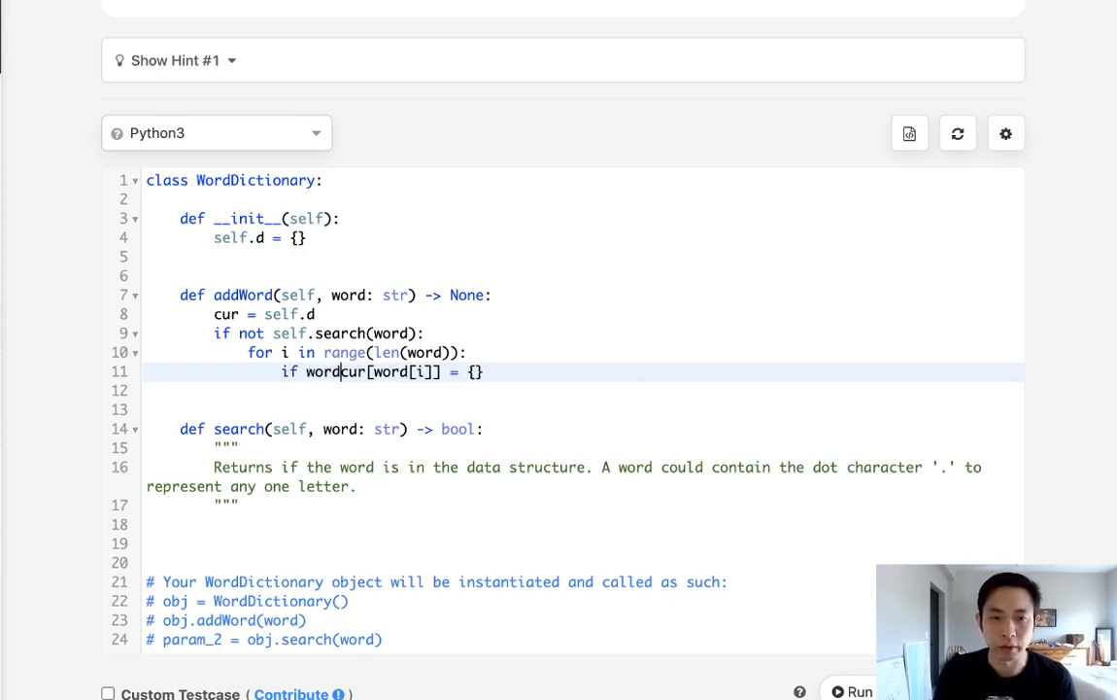
type("[i] not in cur:")
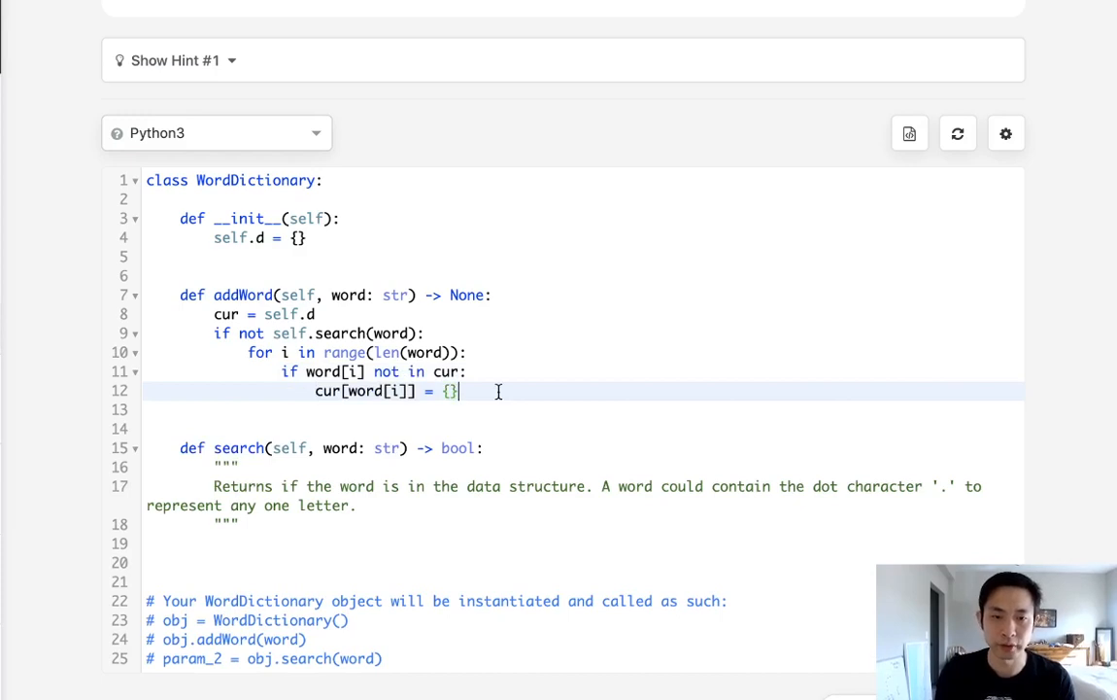
Step: Move into the child with 'cur = cur[word[i]]' inside the loop
key("Enter")
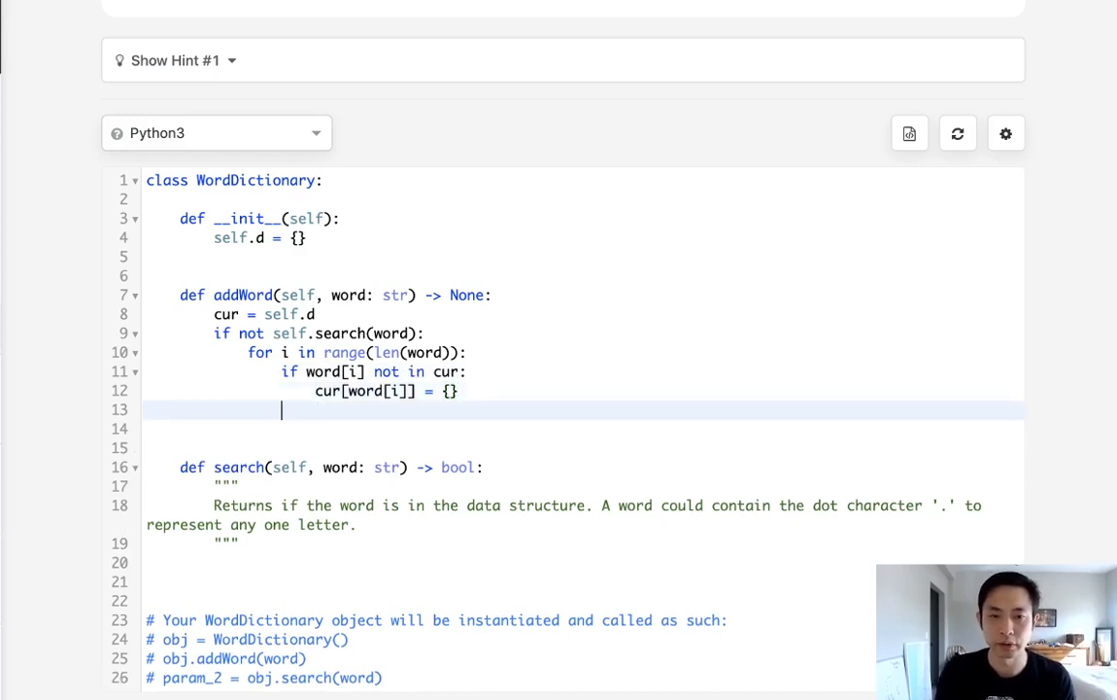
type("cur")
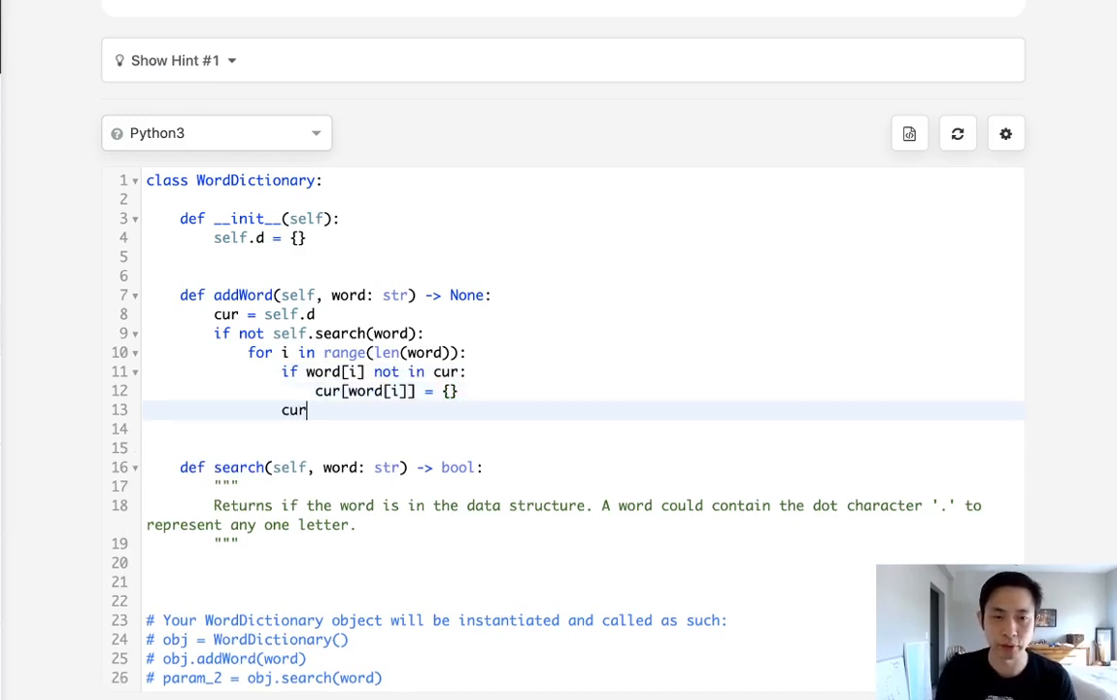
type("= cur")
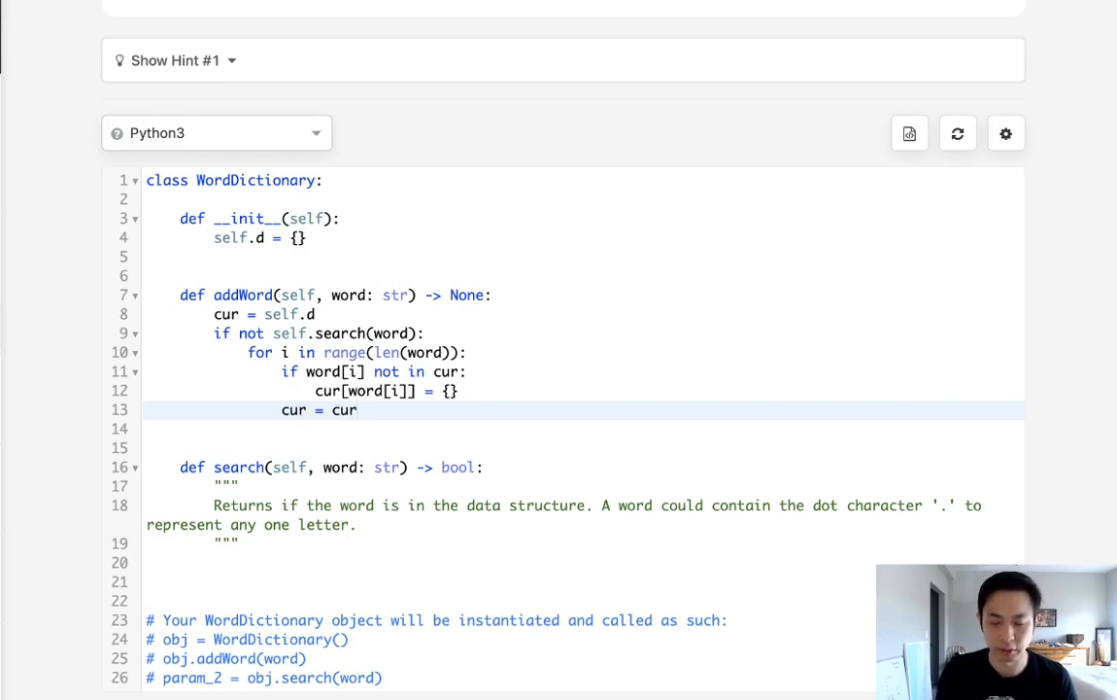
type("[wor")
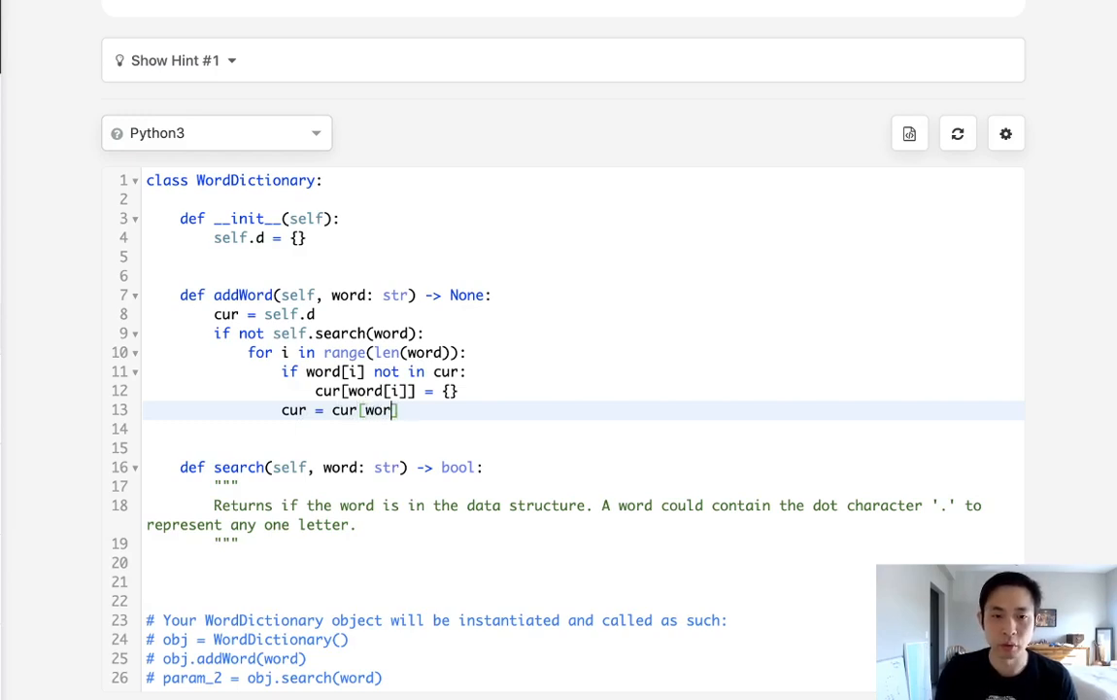
type("d[i]]")
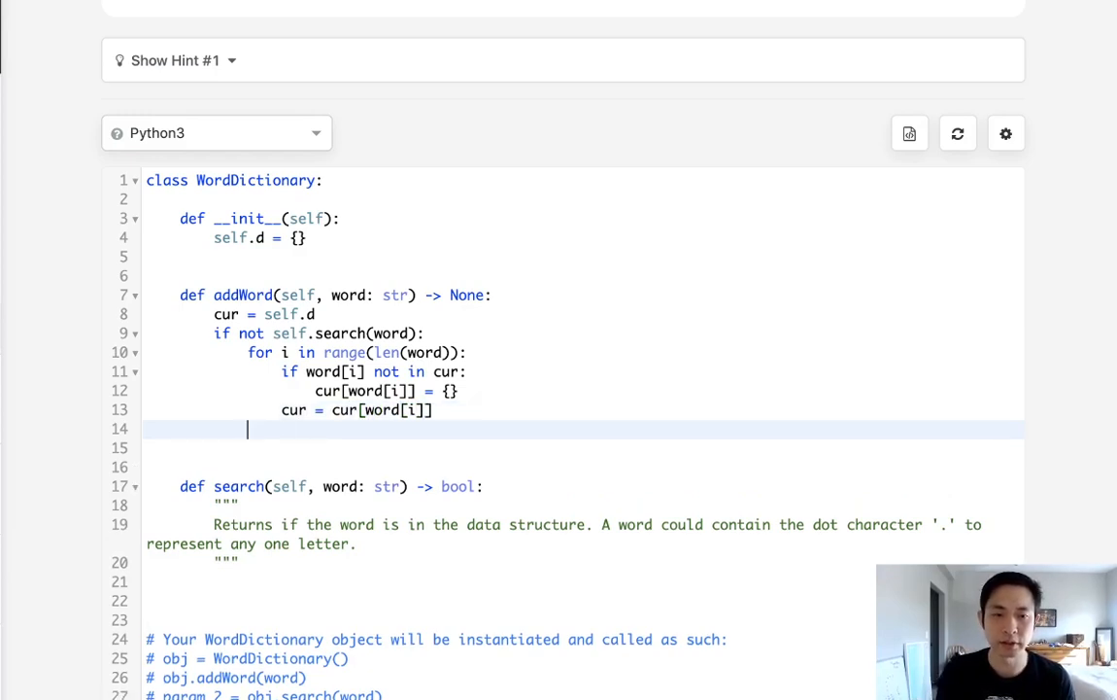
Step: Mark the end of the word with cur["#"] = {} after the loop
type("cur")
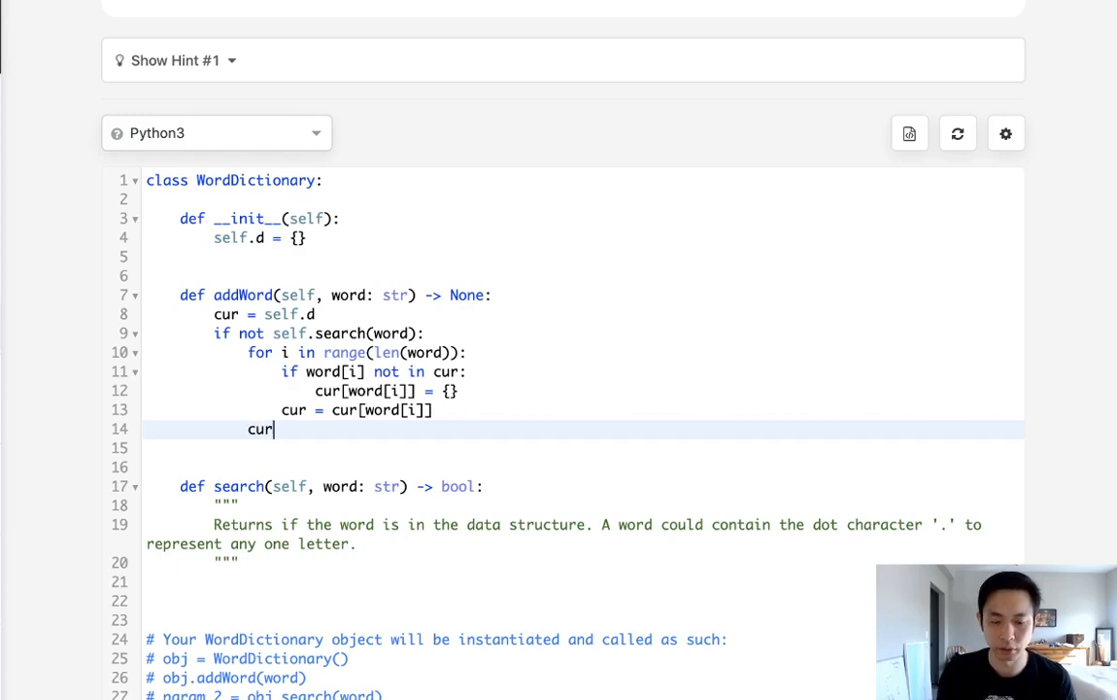
type("[\"")
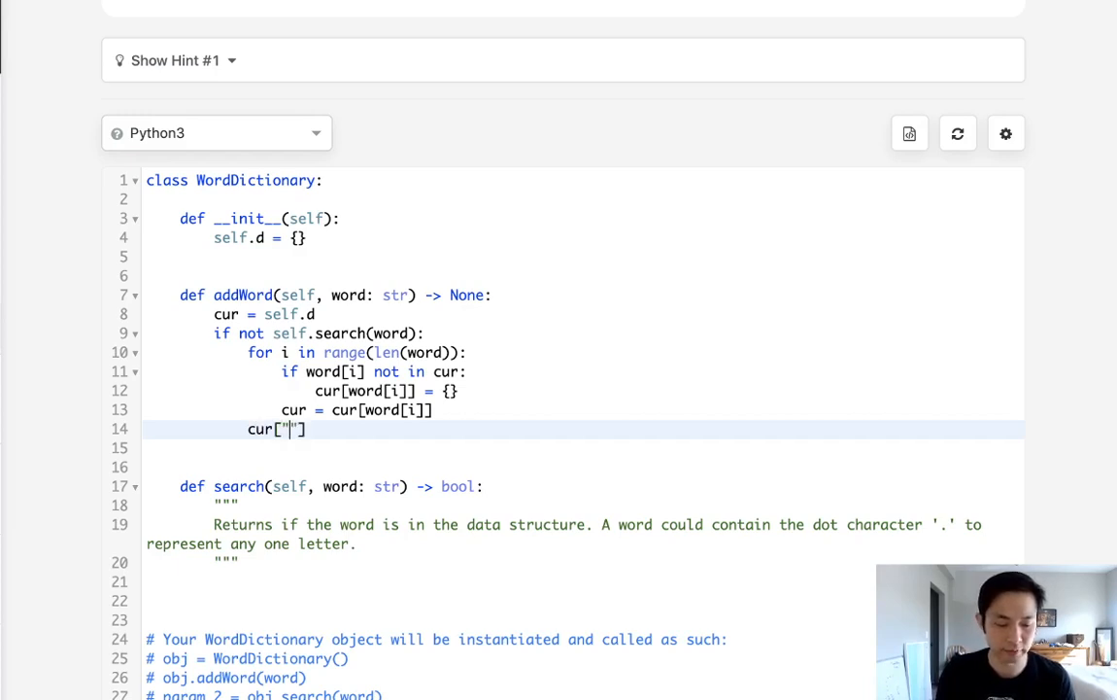
type("#")
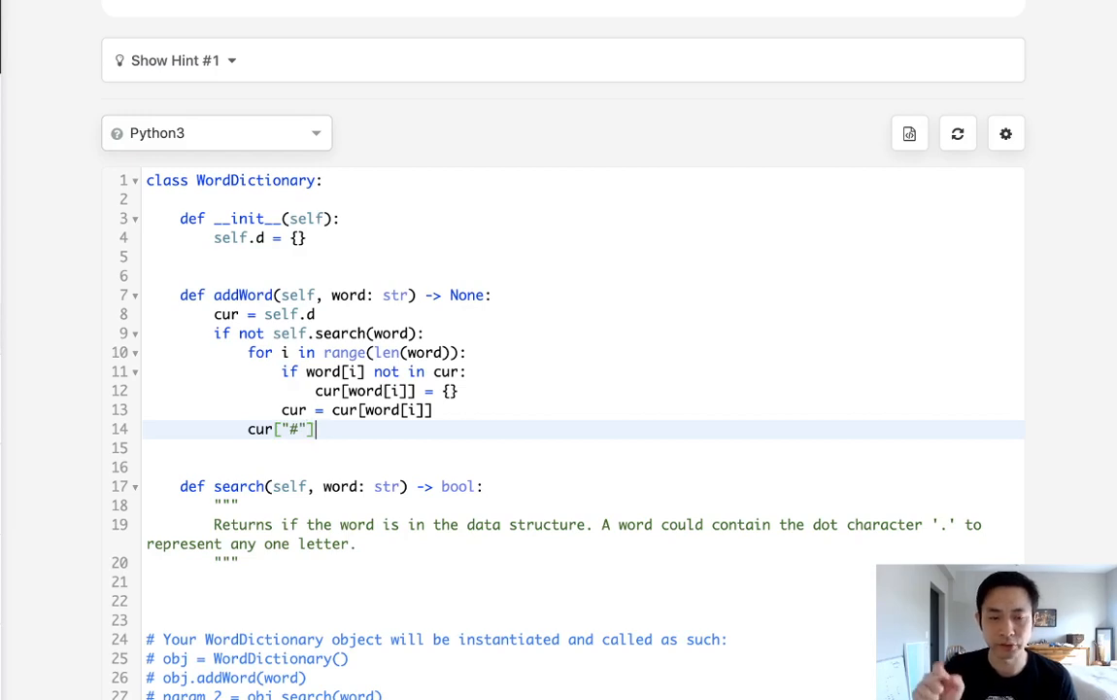
type("=")
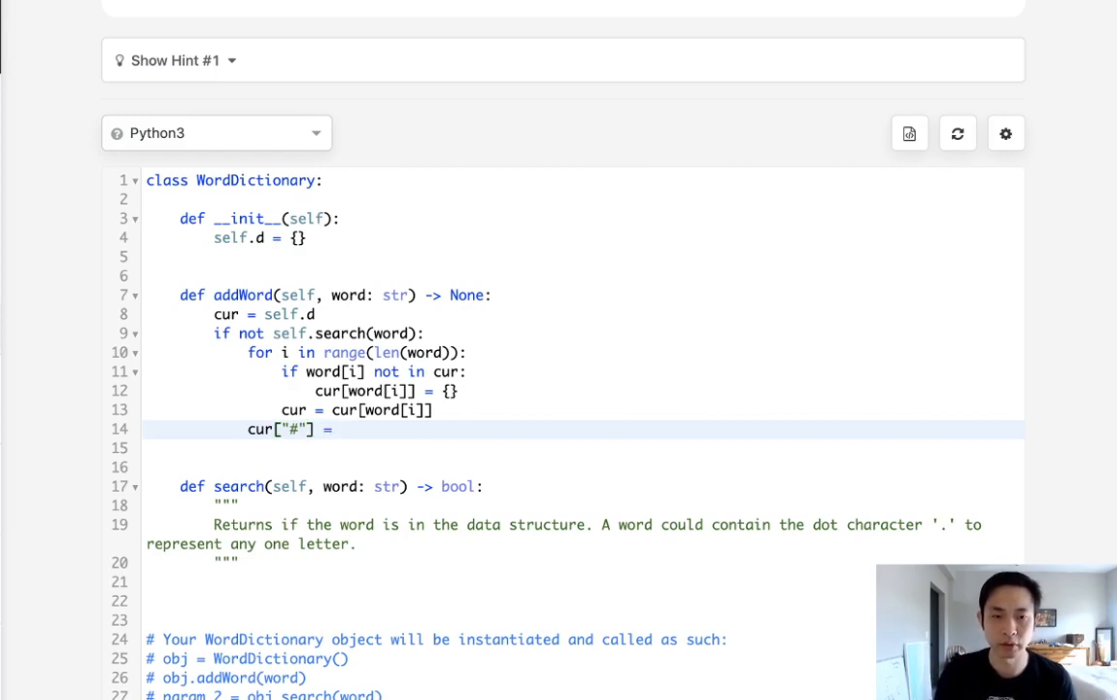
type("{}")
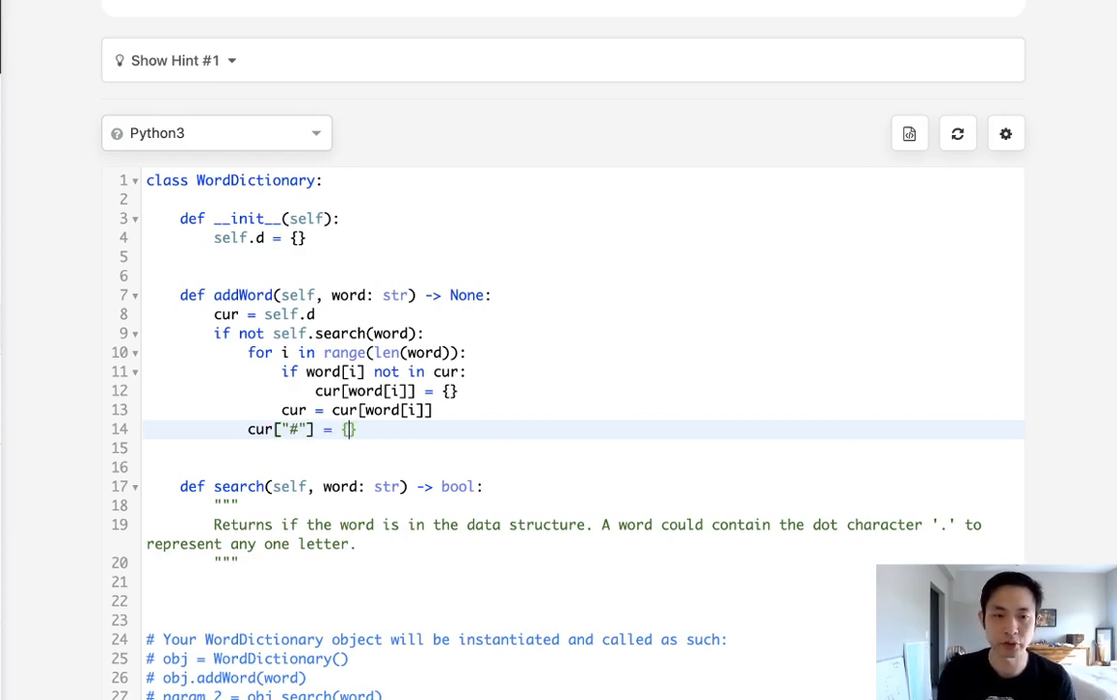
type("0")
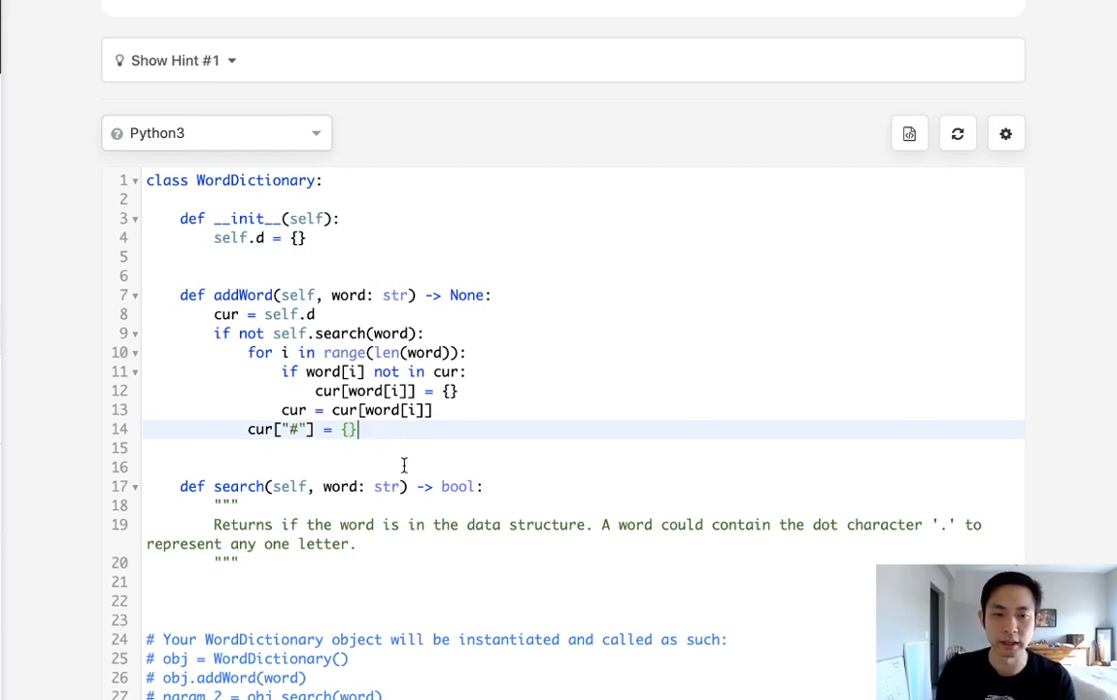
Step: Delete the search docstring and reread the problem example above
key("Enter")
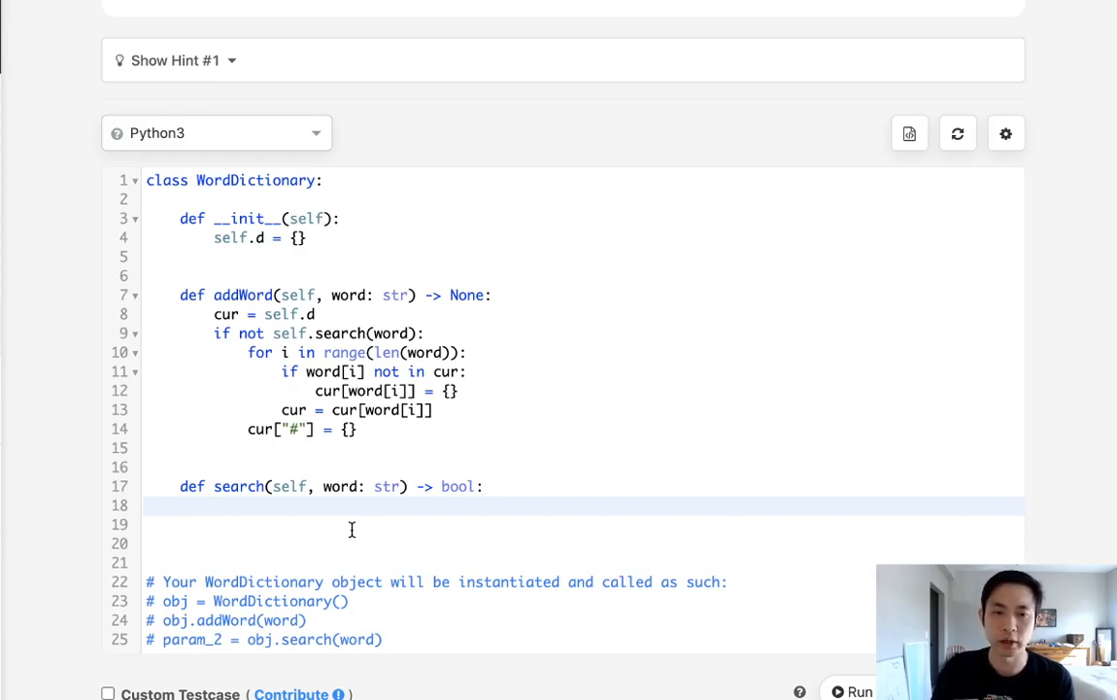
scroll("up", 3)
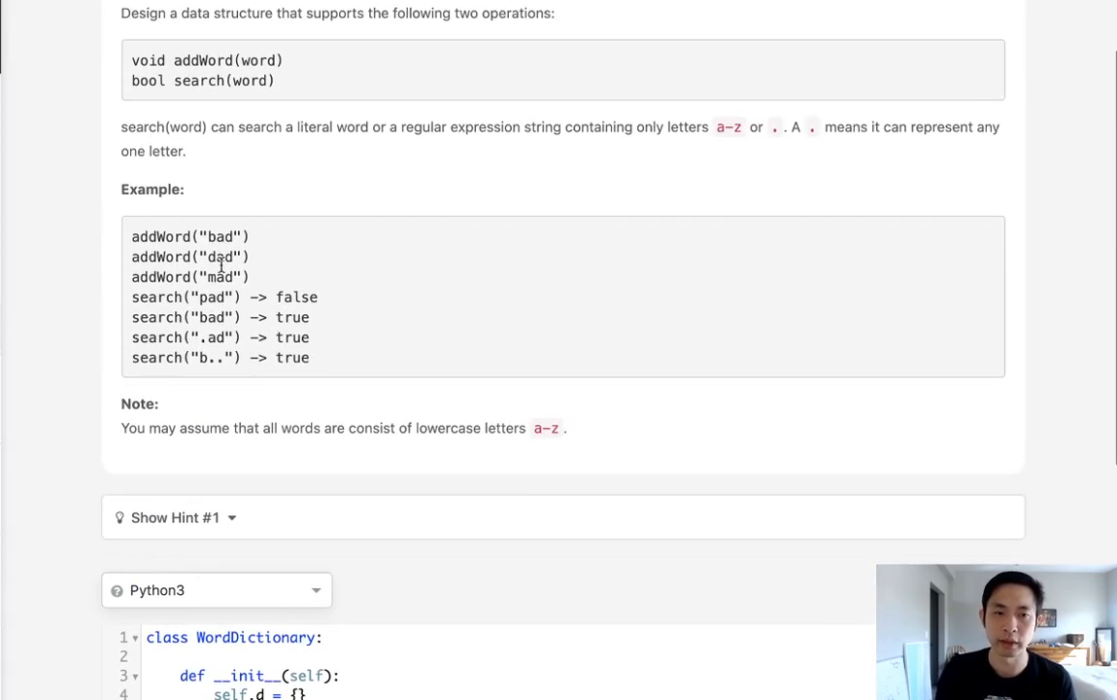
mouse_move(272, 338)
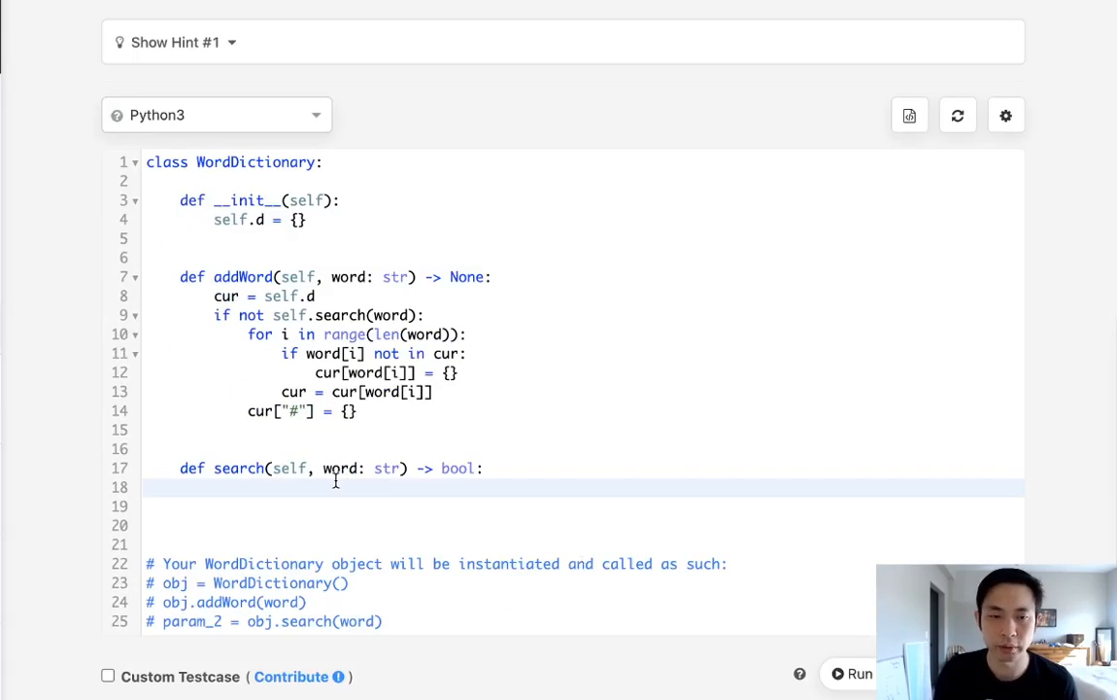
Step: Start search with 'cur = self.d' on its own line
type("cur")
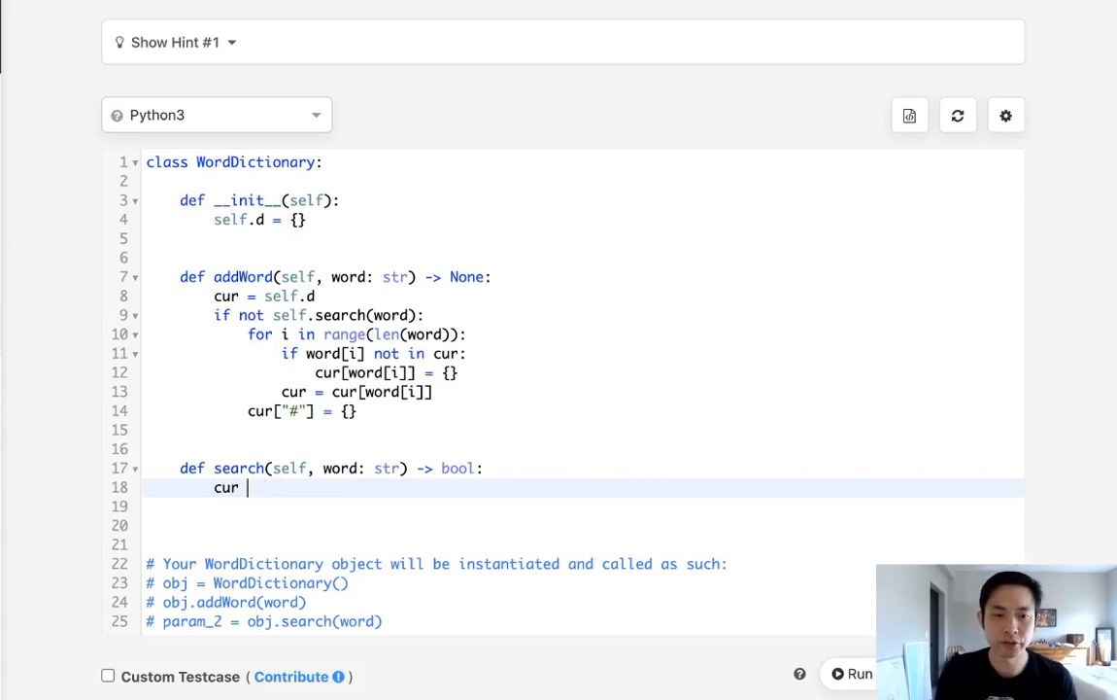
type("= self.")
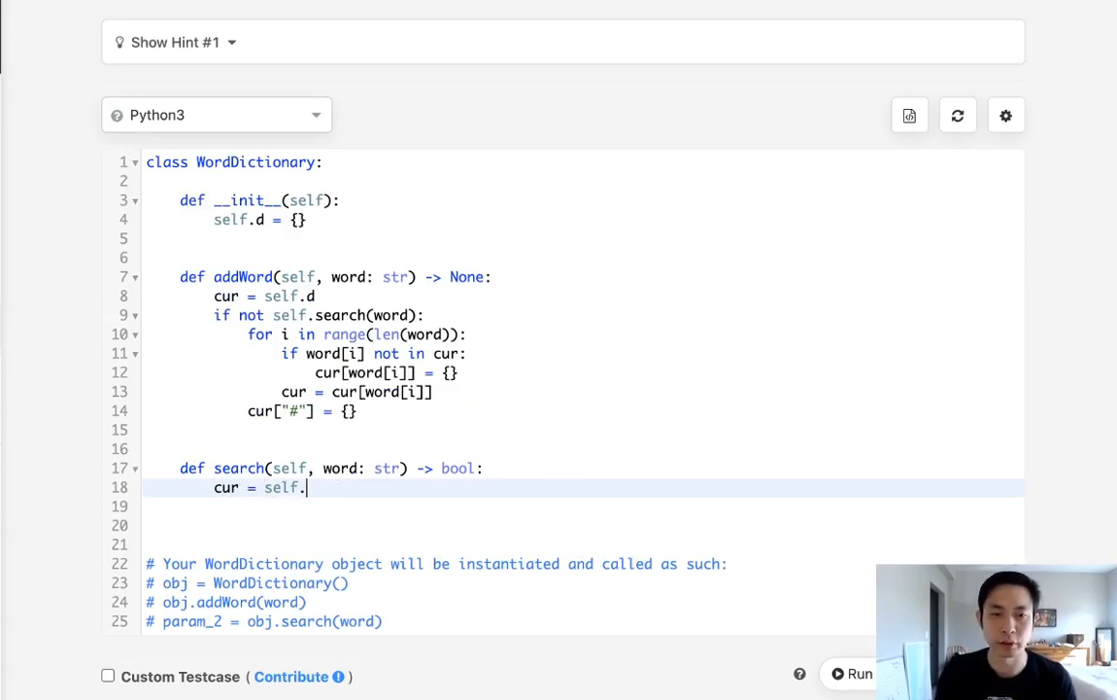
type("d")
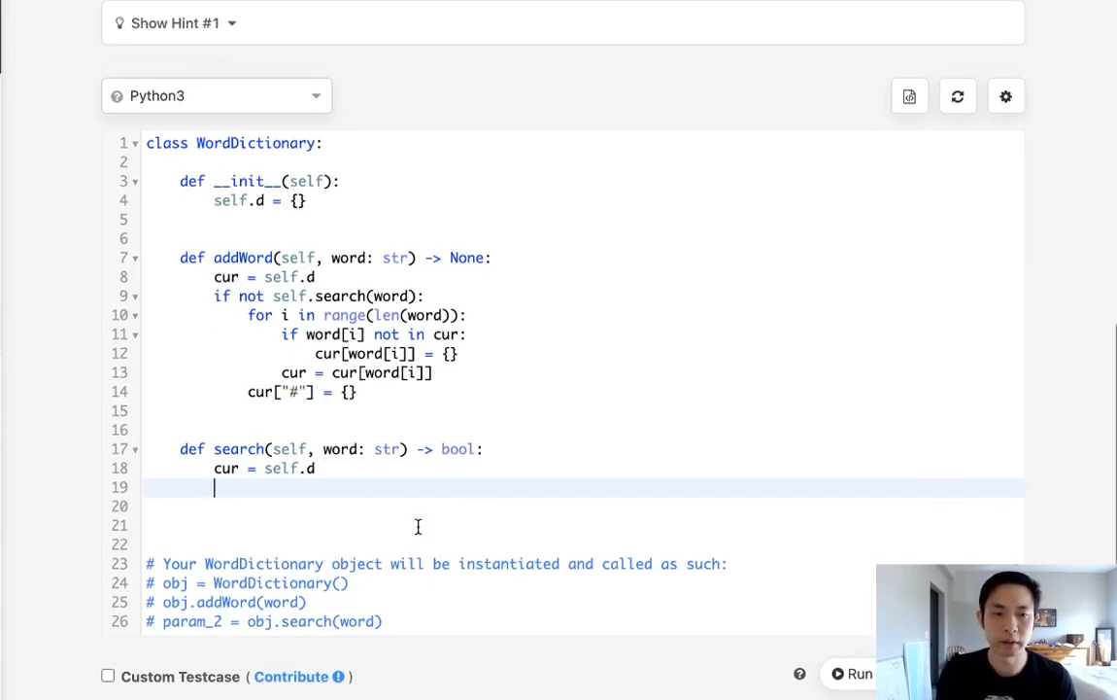
key("Enter")
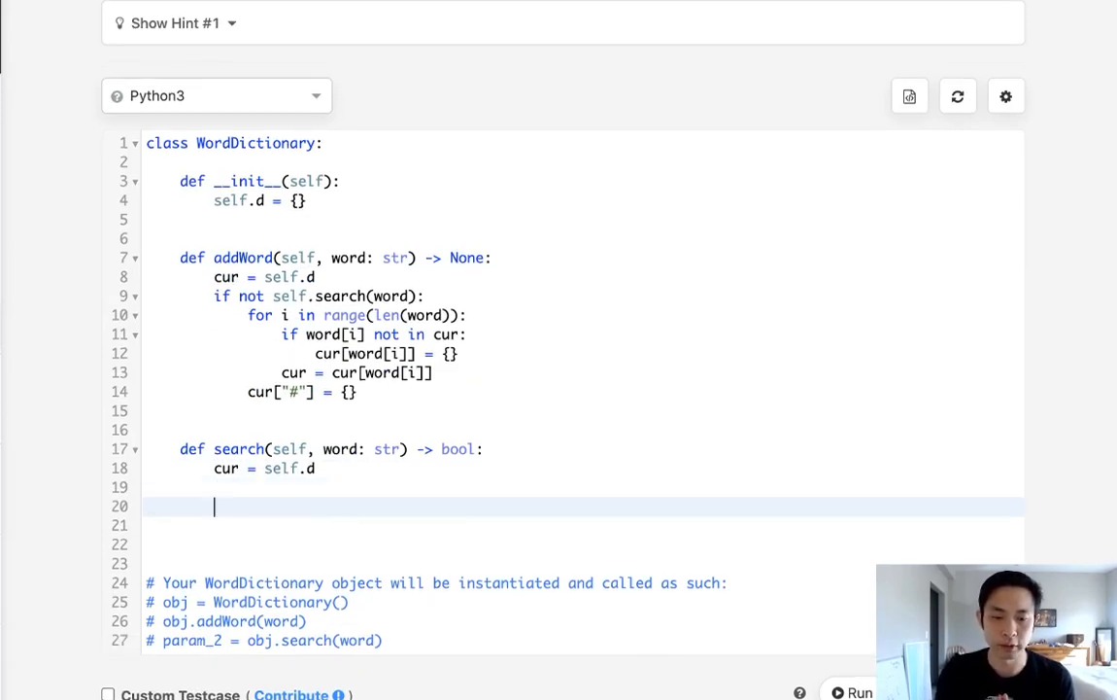
Step: Declare the nested helper 'def rec(start,cur)' inside search
type("d")
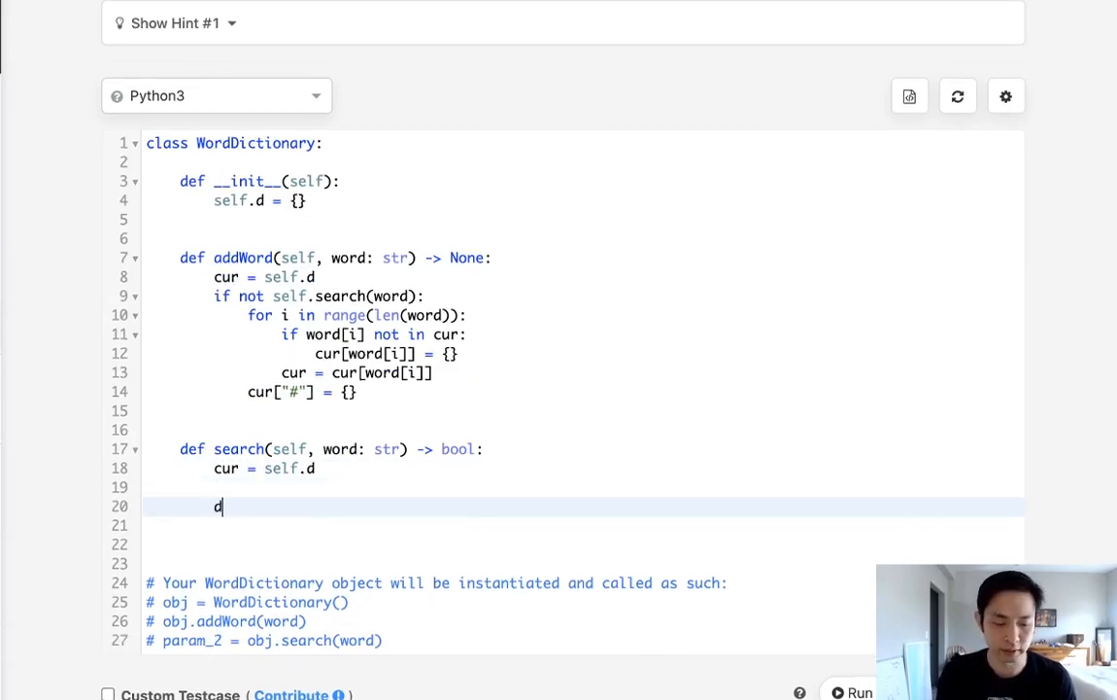
type("ef rec")
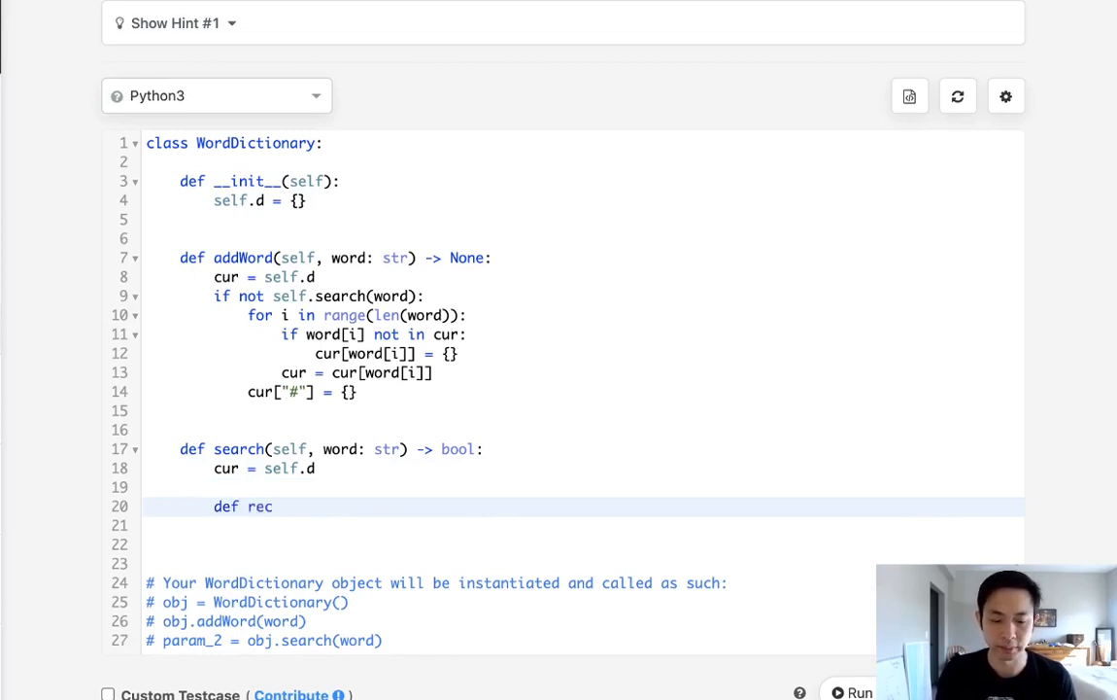
type("()")
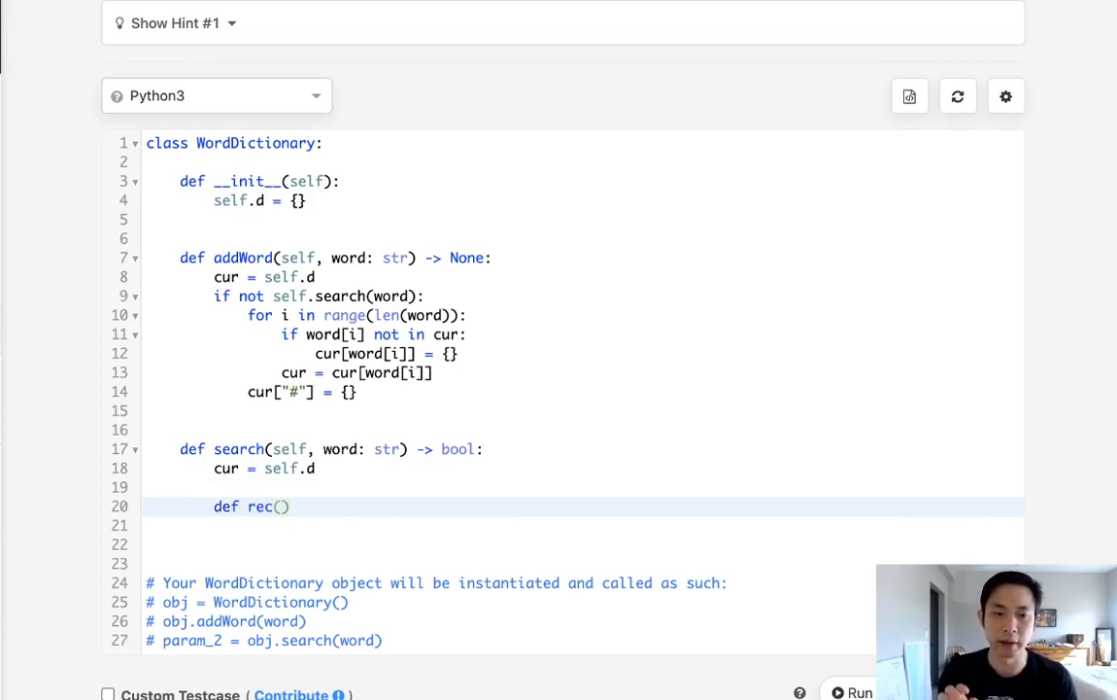
type("star")
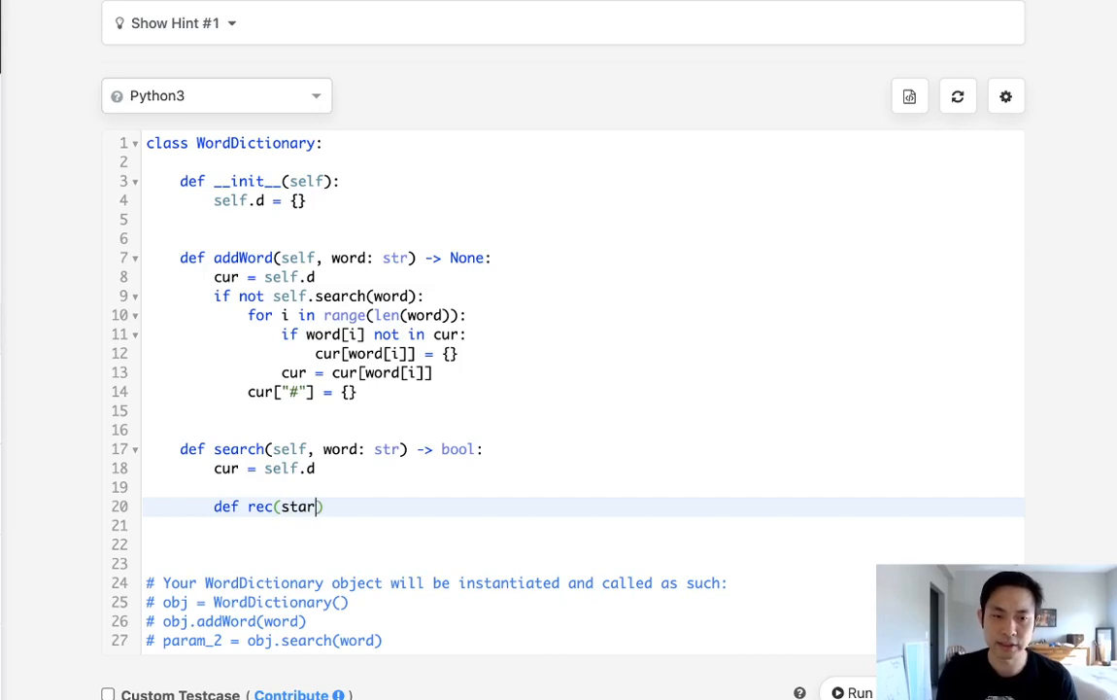
type("t,")
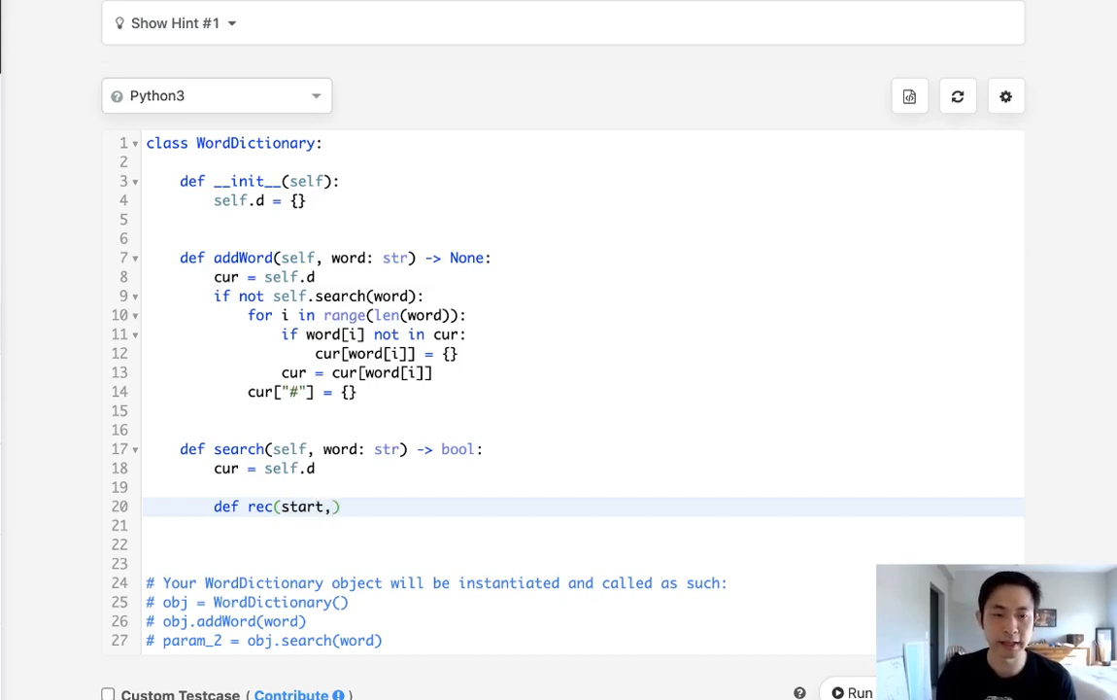
type("cur")
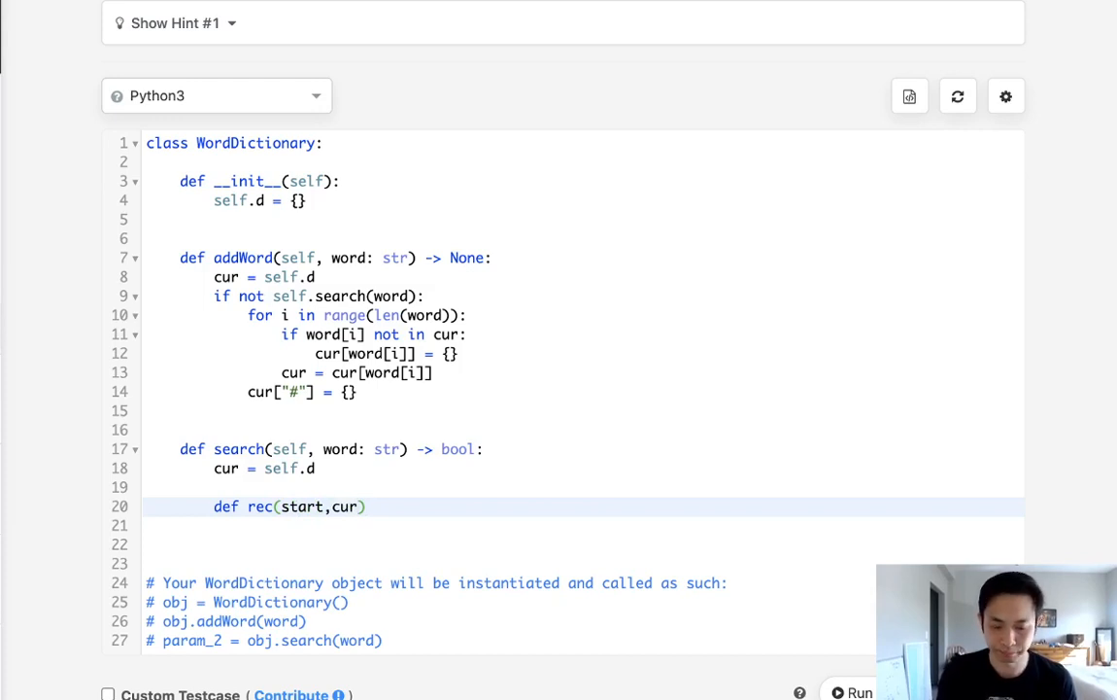
Step: Finish the rec signature with a colon and add a '#base condition' comment
type(":")
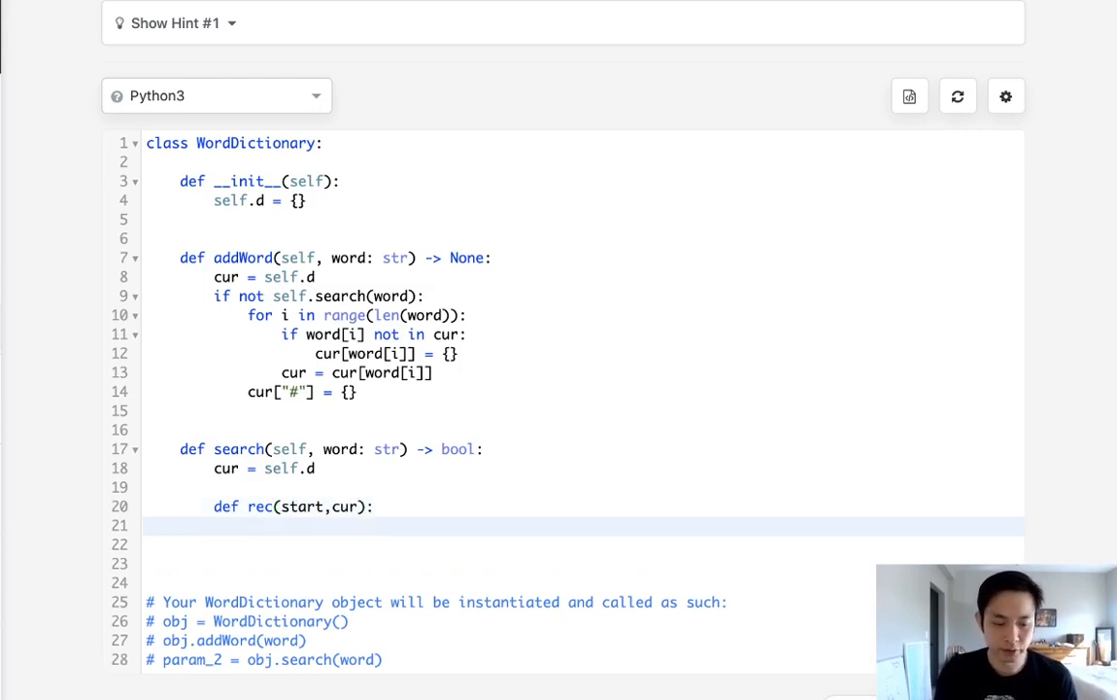
type("#base condition")
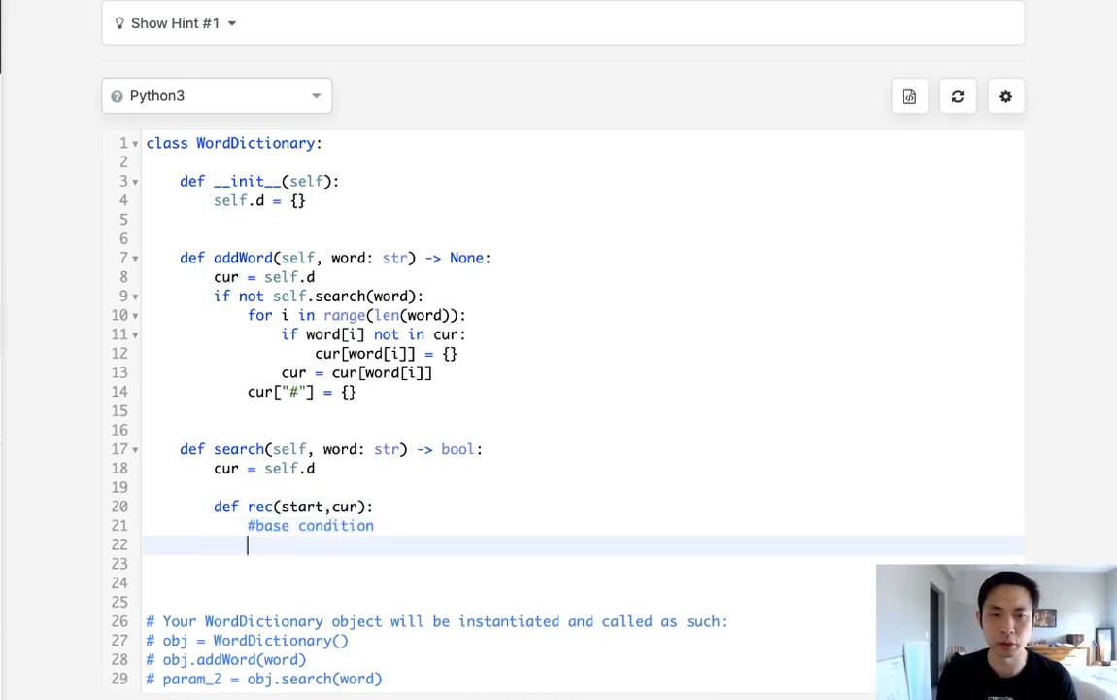
scroll("down", 3)
type("if")
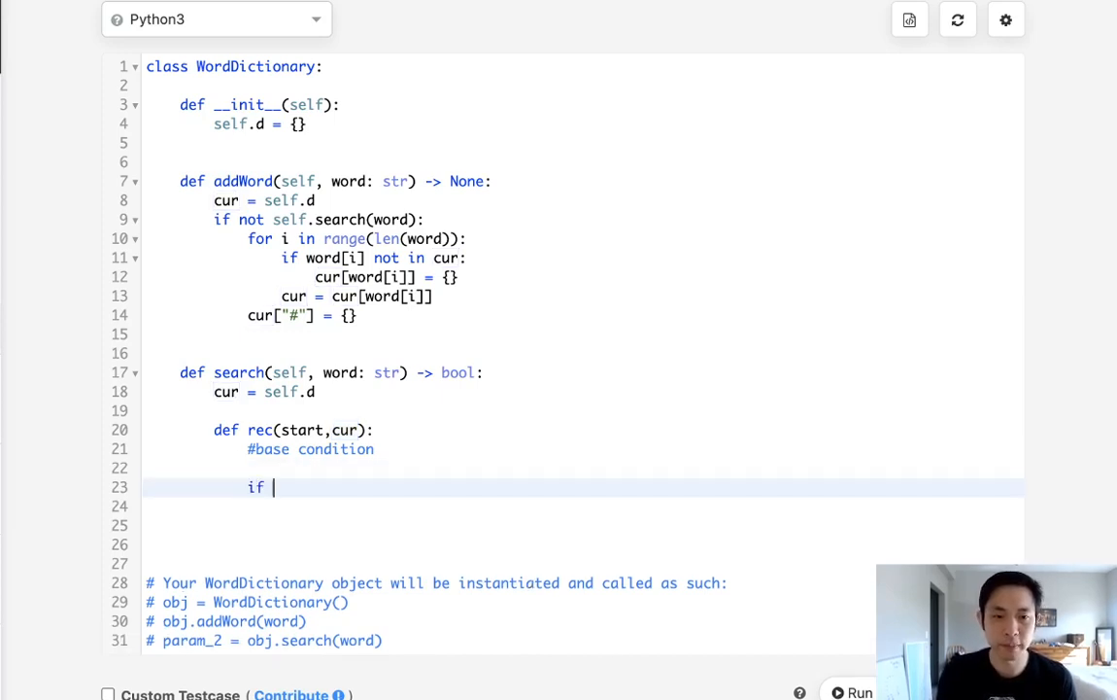
Step: Write 'if word[start] == "."' with a 'for k,v in cur.items():' loop beneath it
type("word[st")
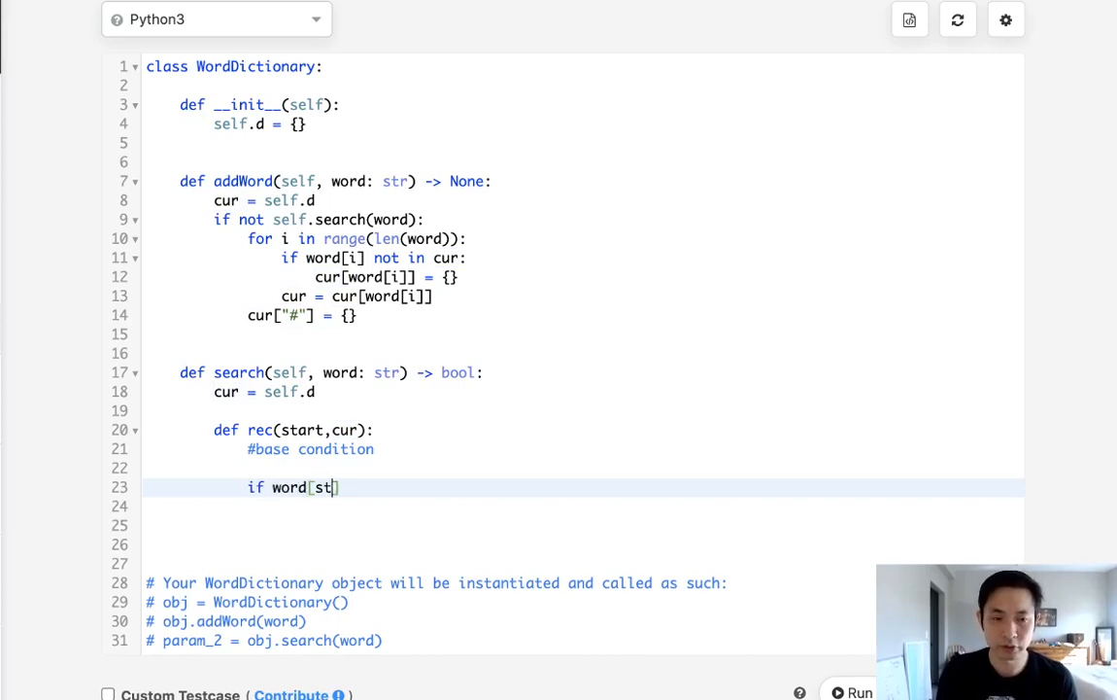
type("art] == \".\":")
left_click(583, 507)
type("for")
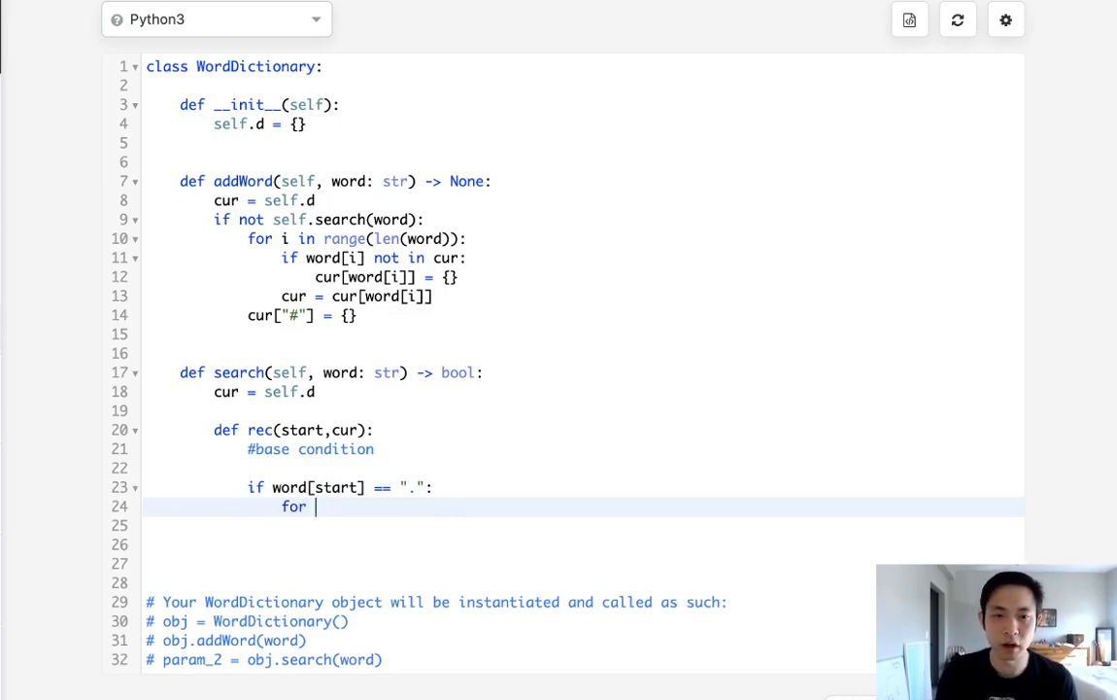
type("k,v in")
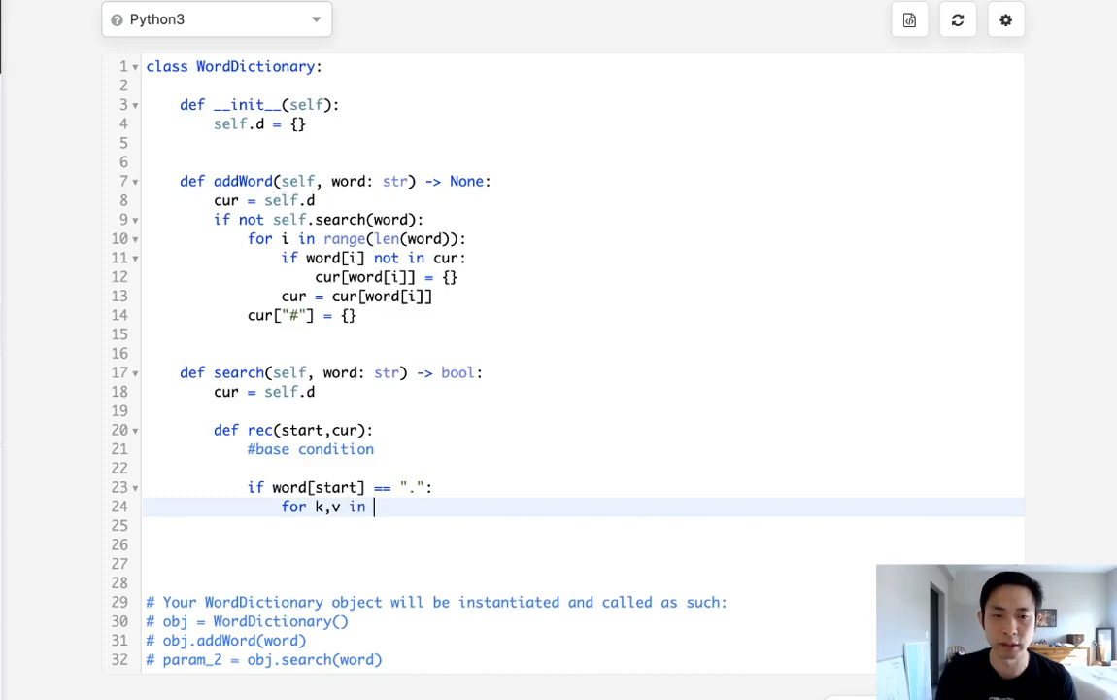
type("cur.items")
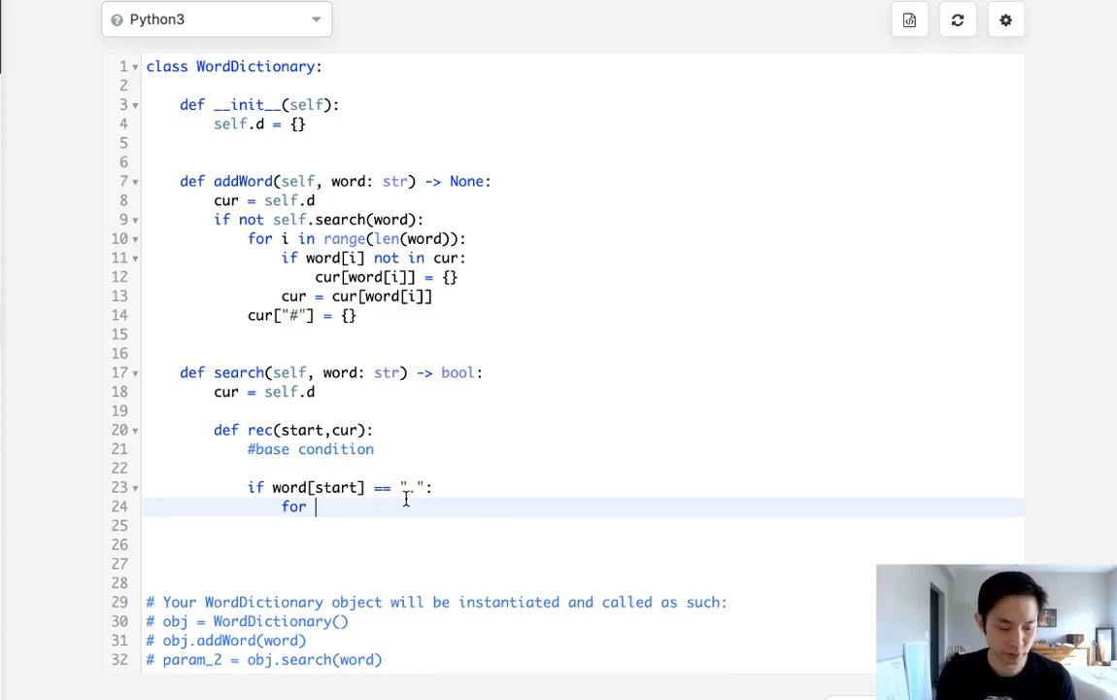
type("k,v in cur.items()\"")
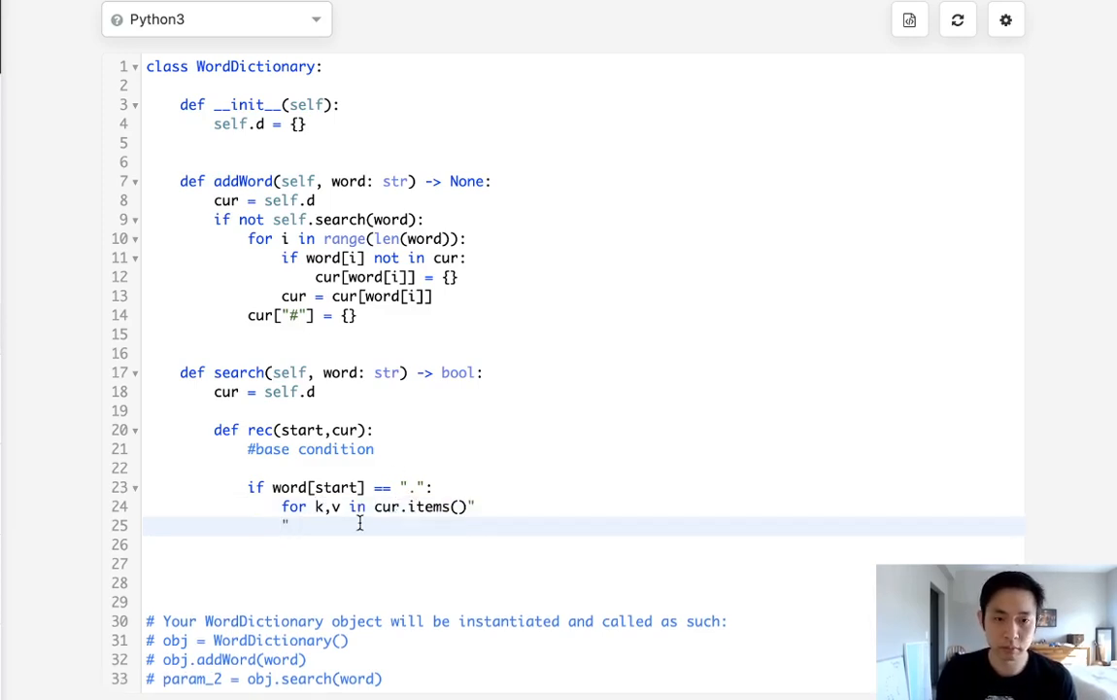
key("Backspace")
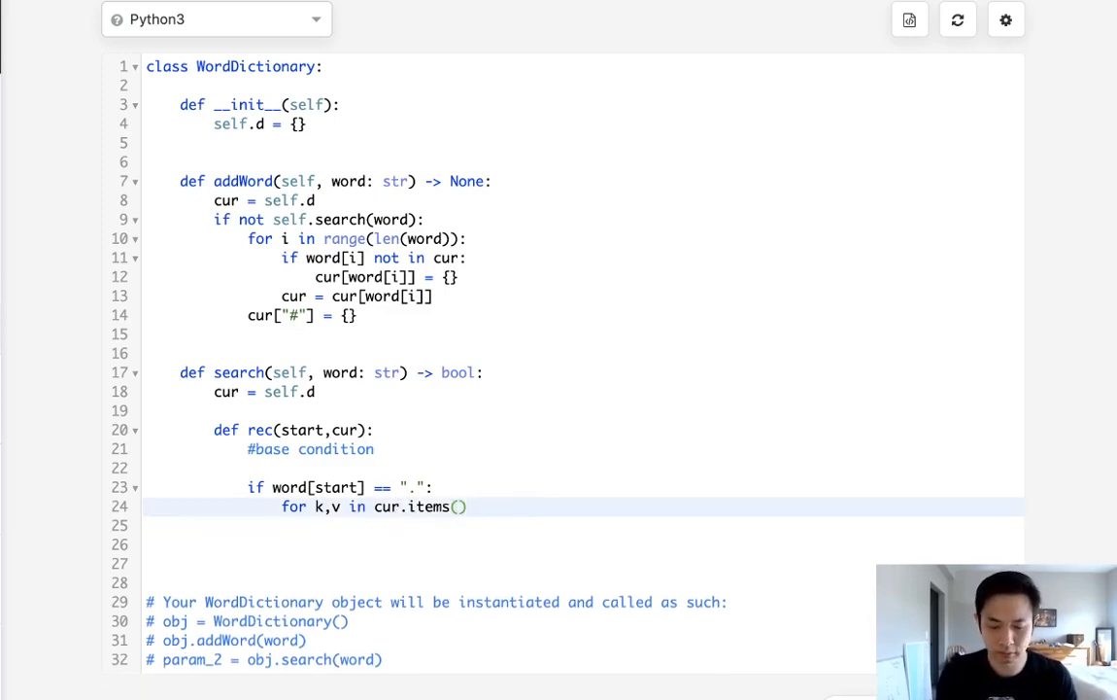
type(":")
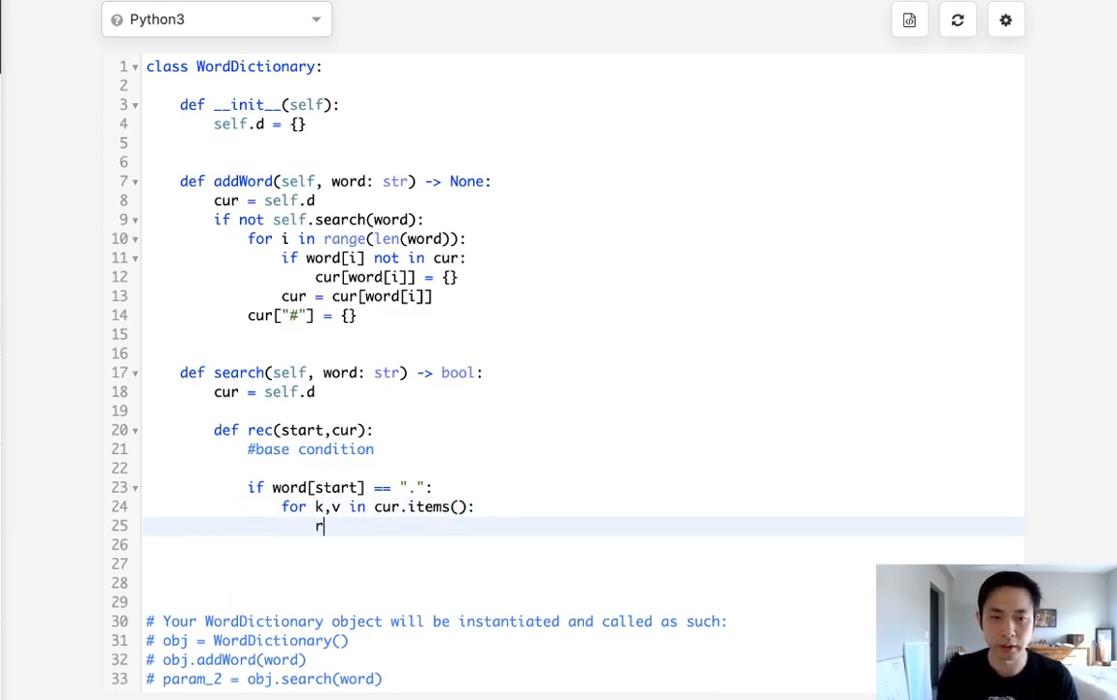
Step: Return True when rec(start+1,v) matches, otherwise return False, and start the elif
type("ec(star")
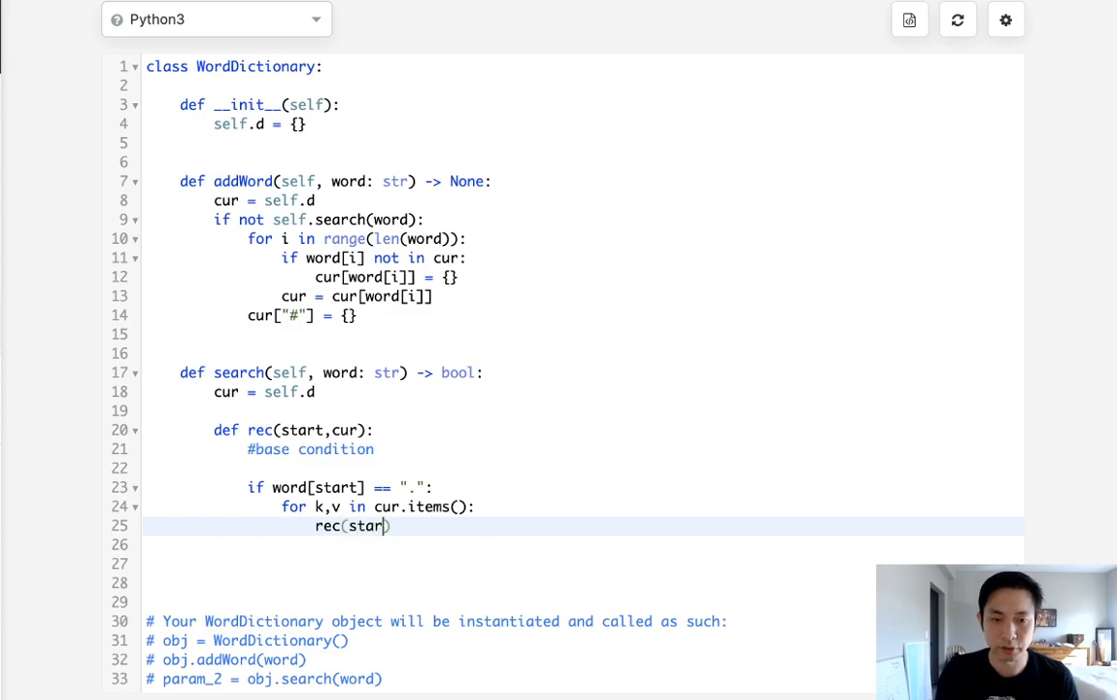
type("+1.")
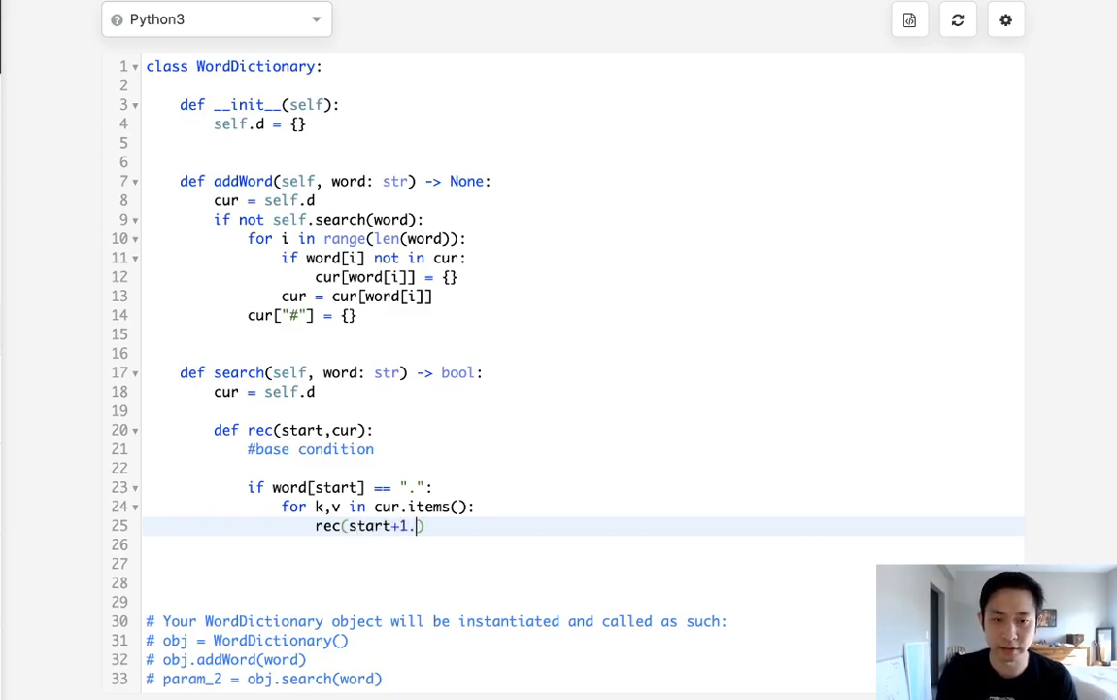
type(",v")
left_click(585, 545)
type("return True")
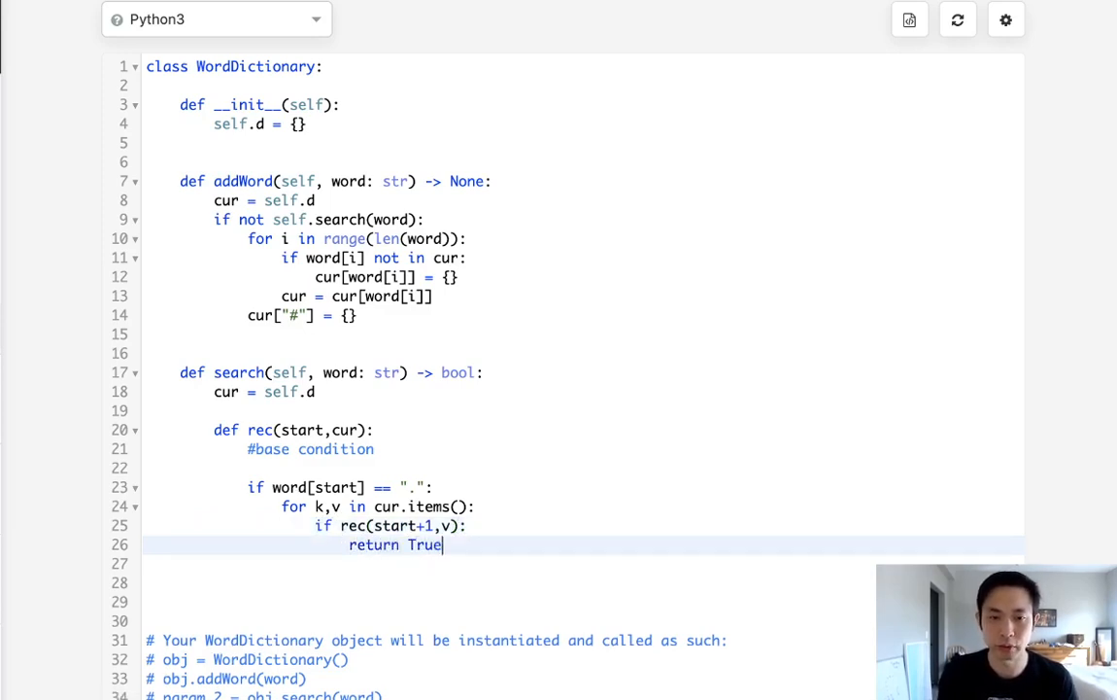
key("Enter")
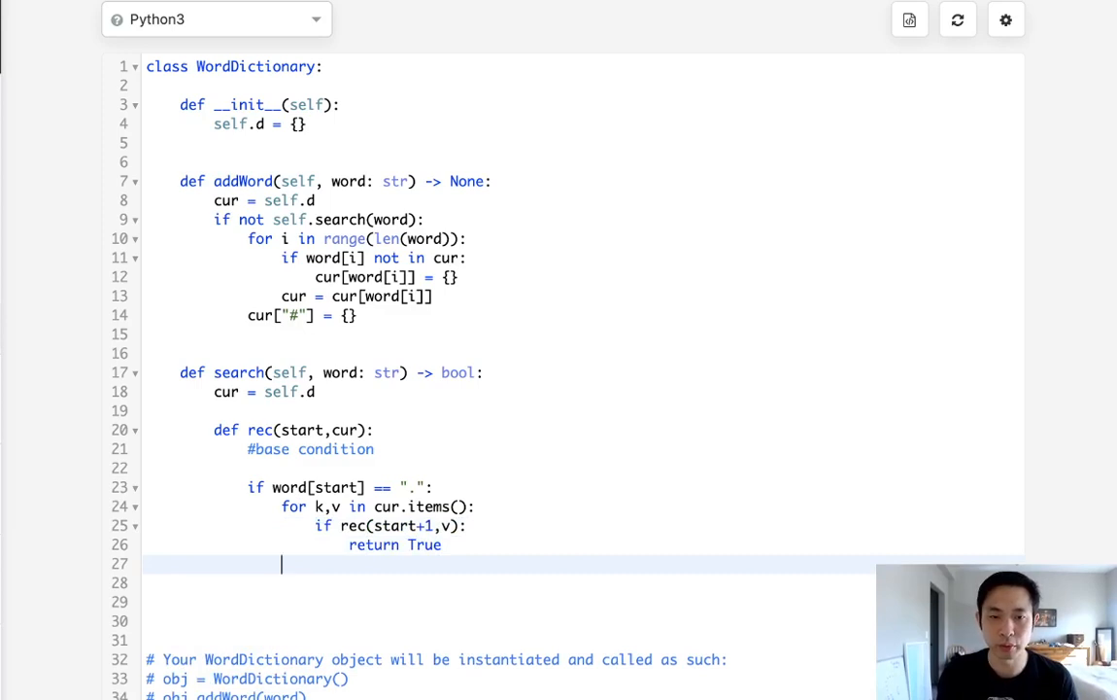
type("return False")
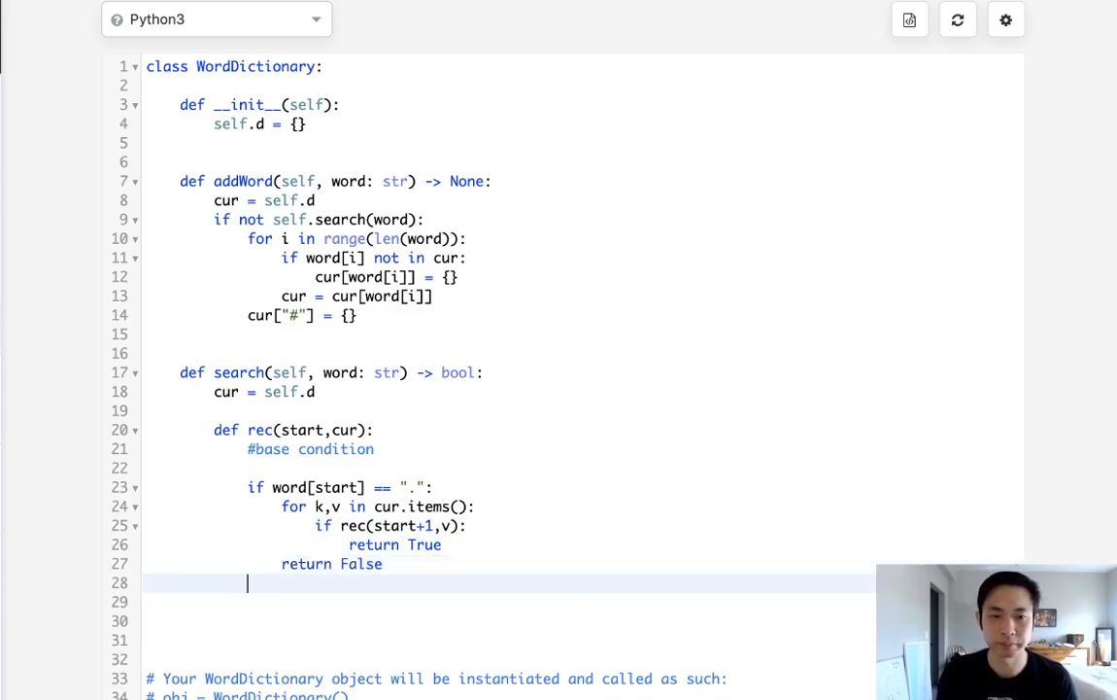
type("elif")
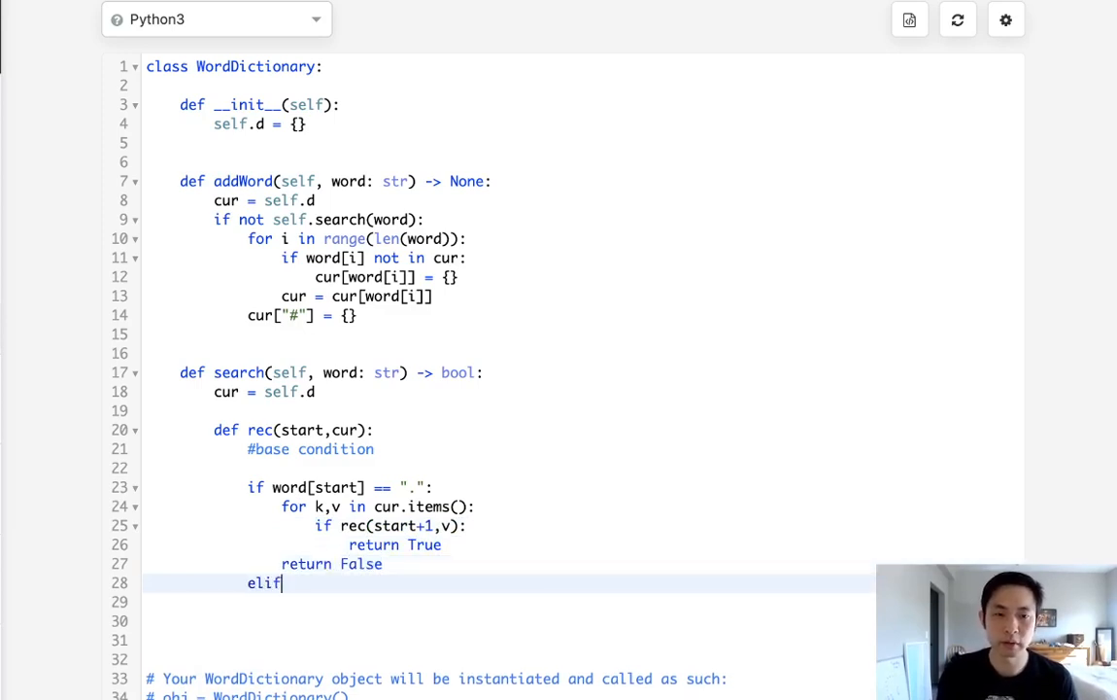
Step: Write 'elif word[start] in cur:' recursing with rec(start+1,cur[word[start]]) to return True
type("word")
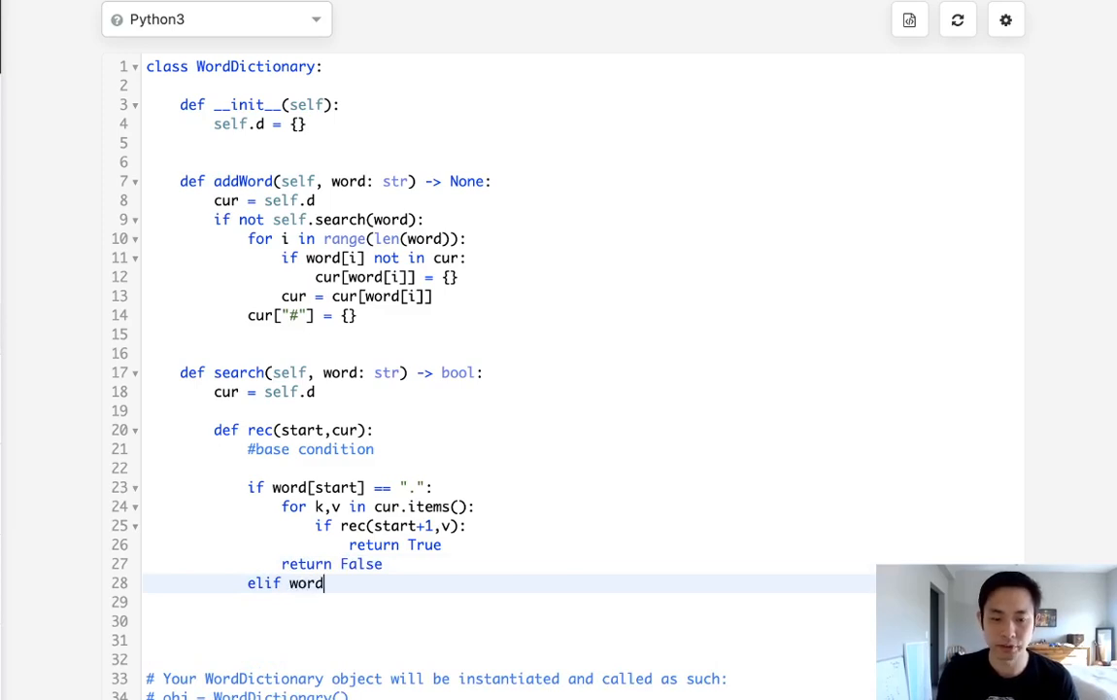
type("ps")
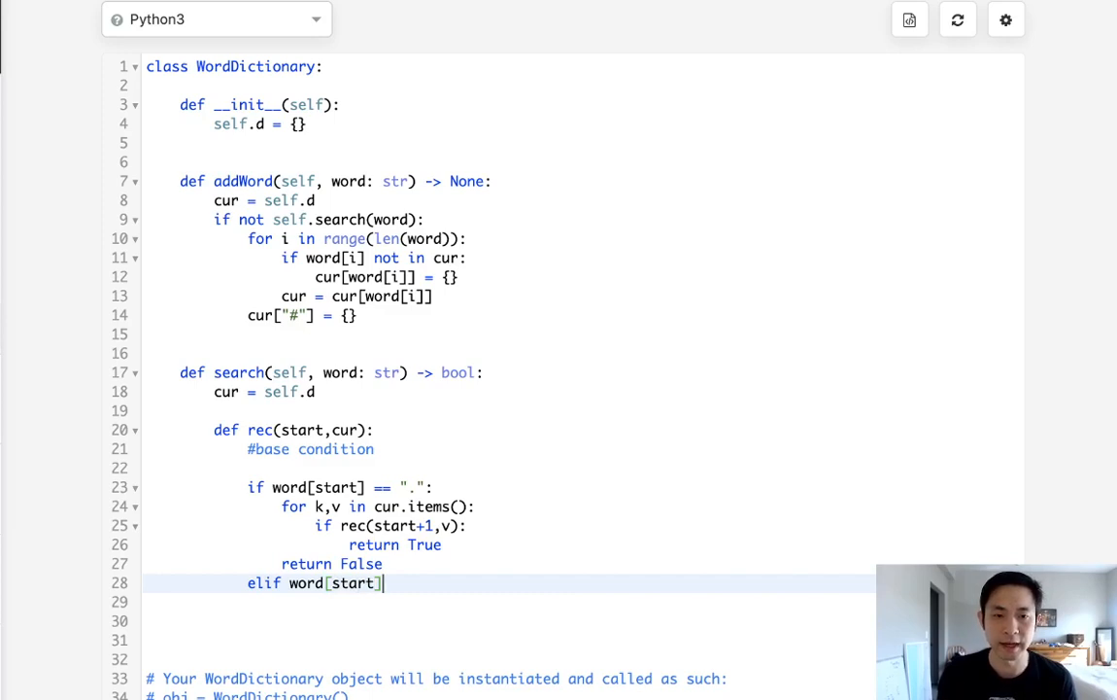
type("in cur")
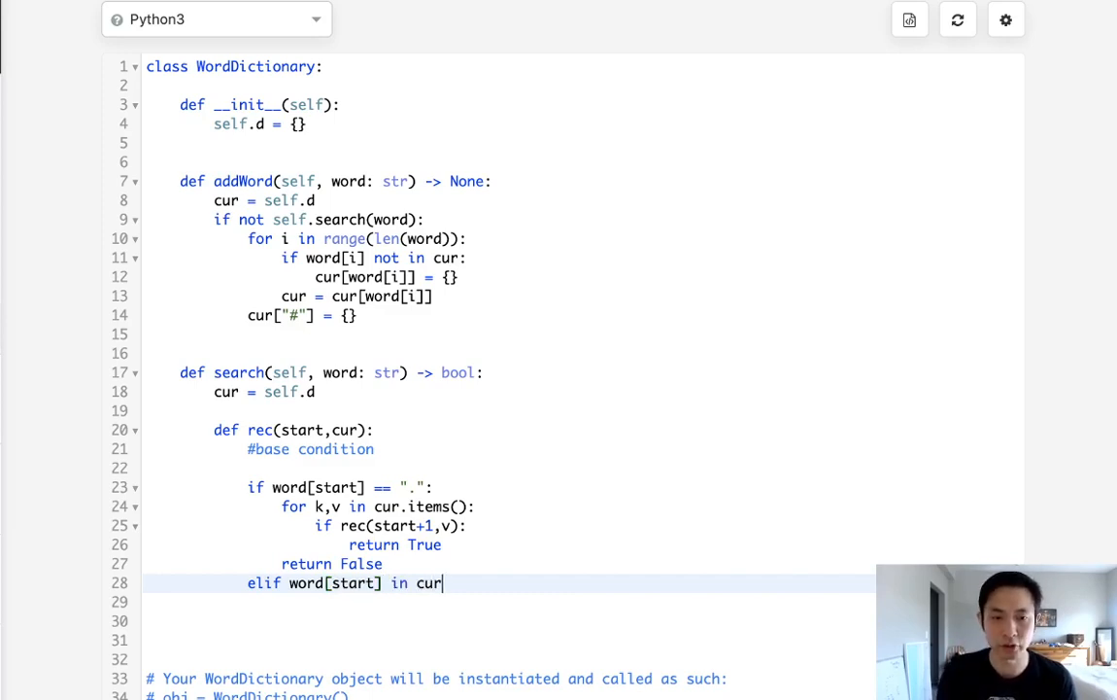
type(":")
left_click(507, 602)
type("if rec(")
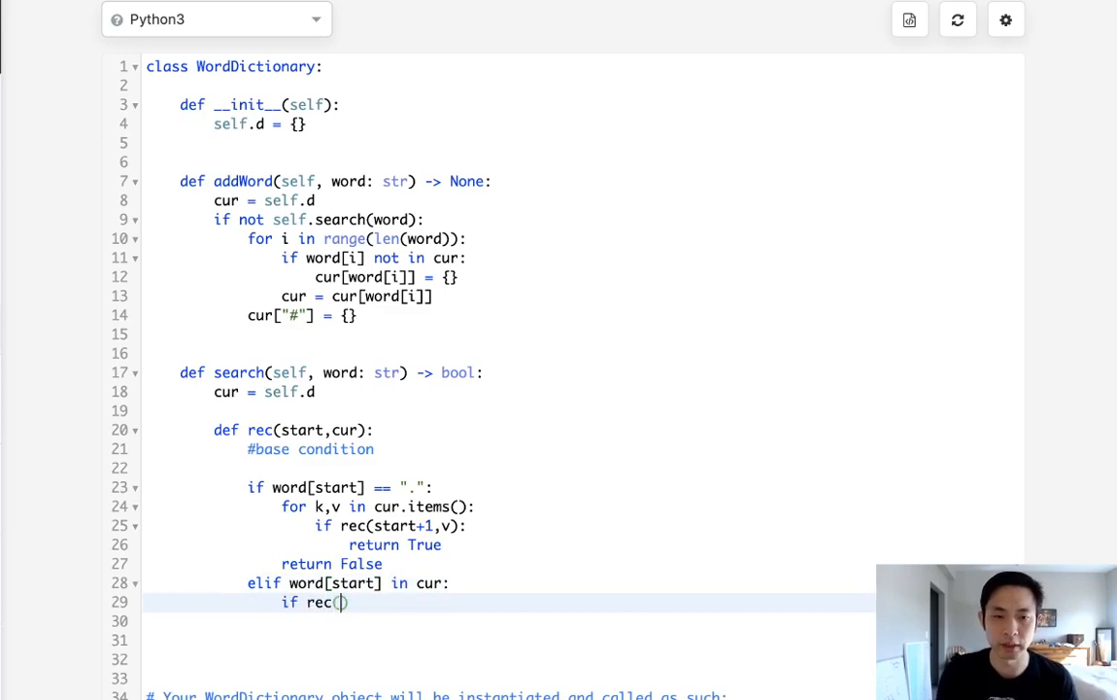
type("start+1")
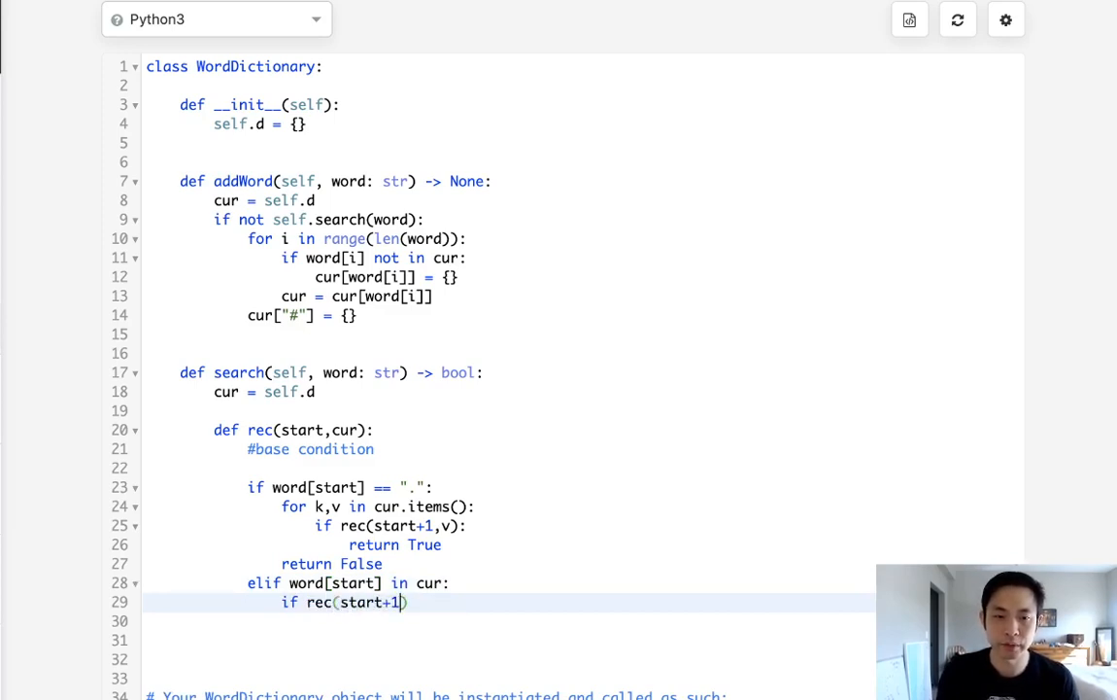
type(",")
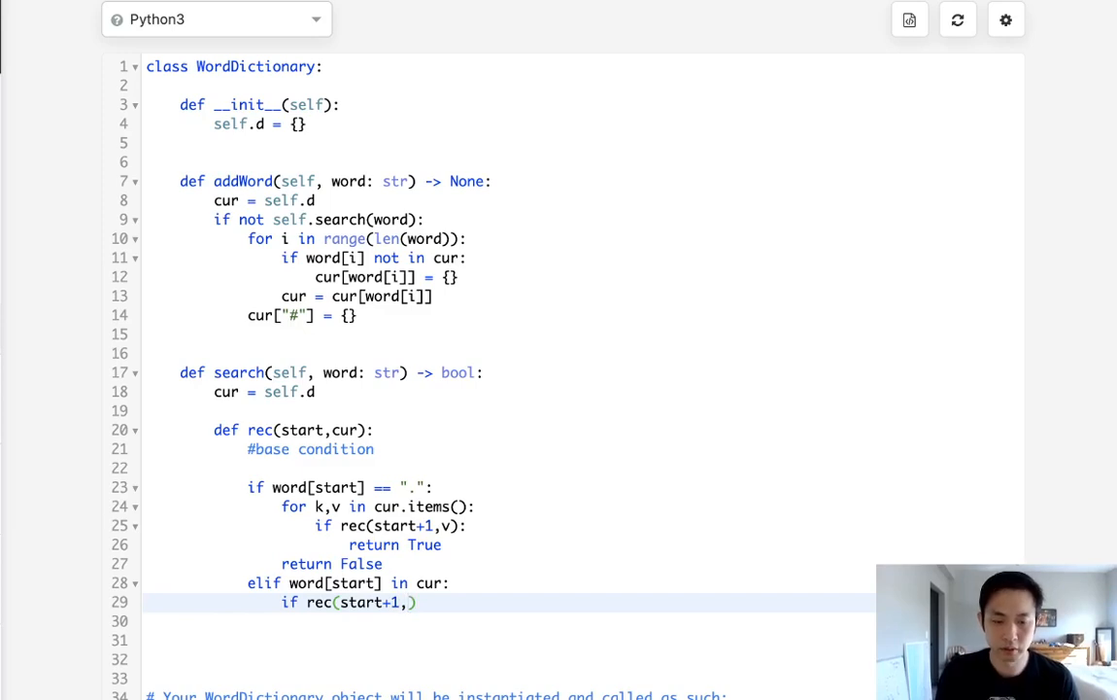
type("cur[word]")
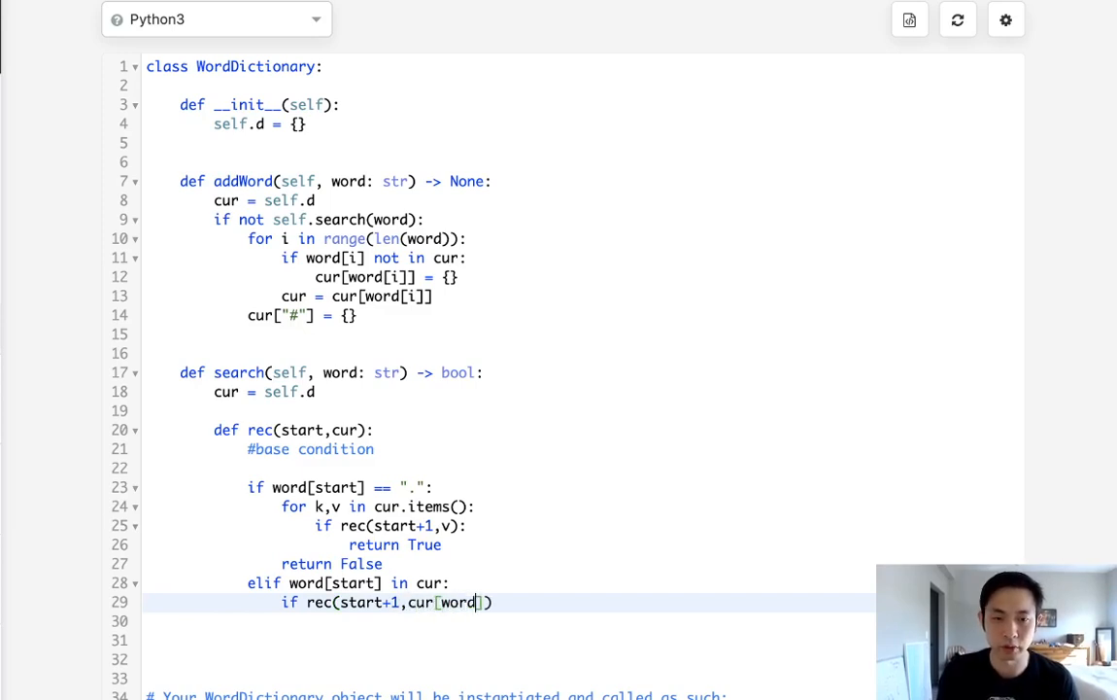
type("[start]")
left_click(509, 620)
type("return Tru")
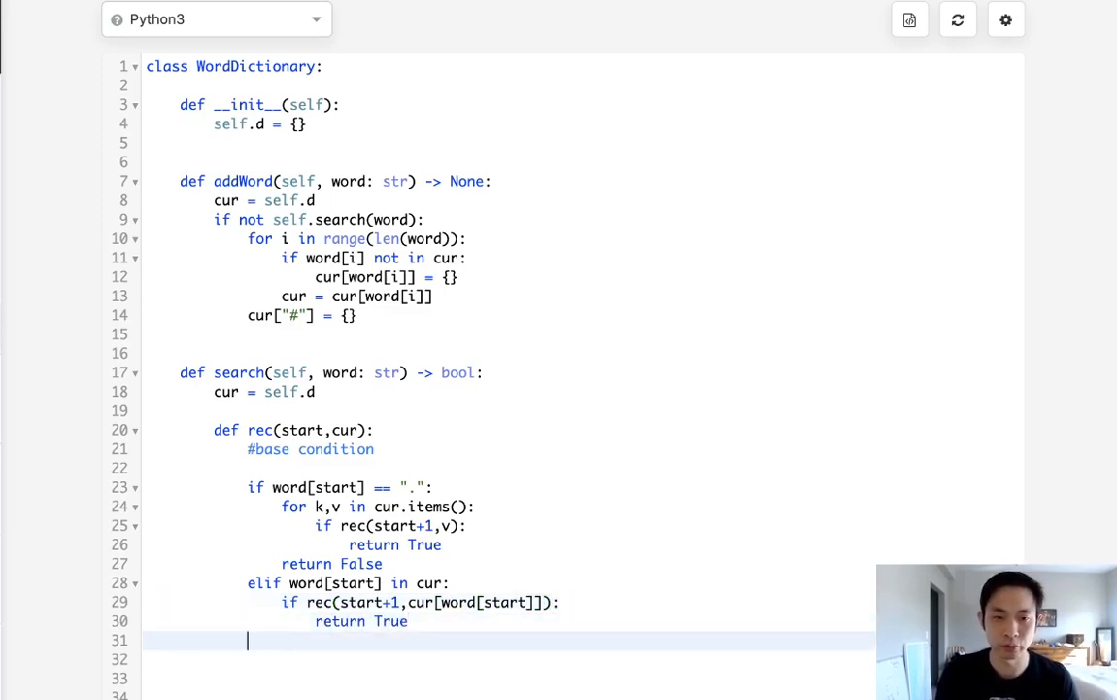
Step: Add 'else: return False' for a missing letter
type("else:")
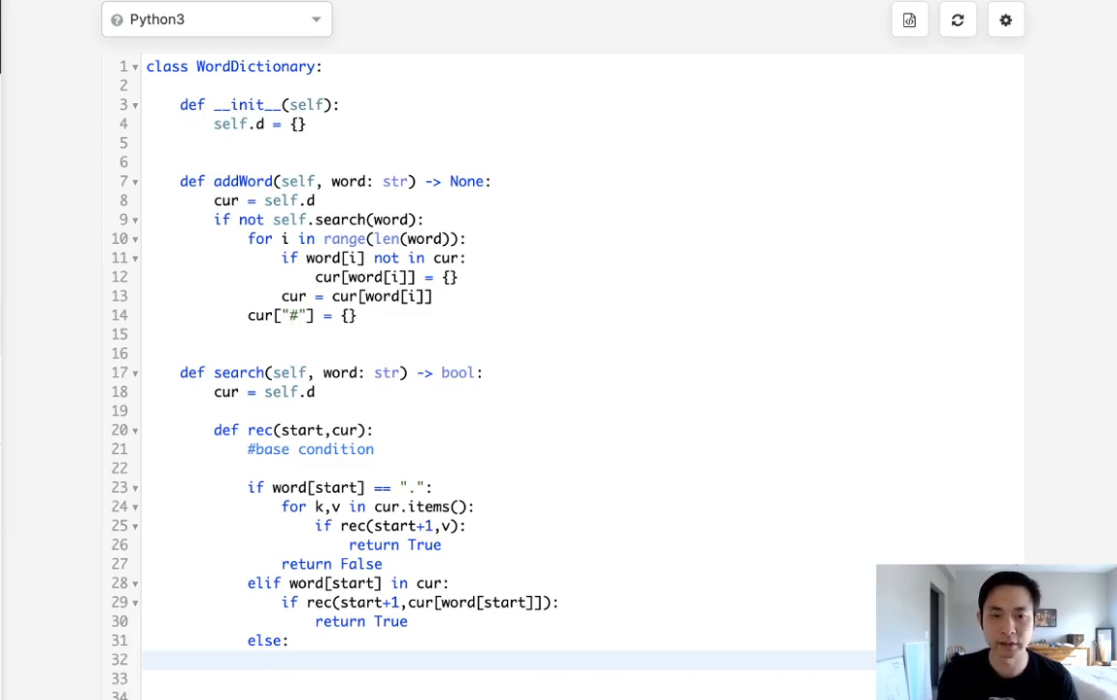
type("return False")
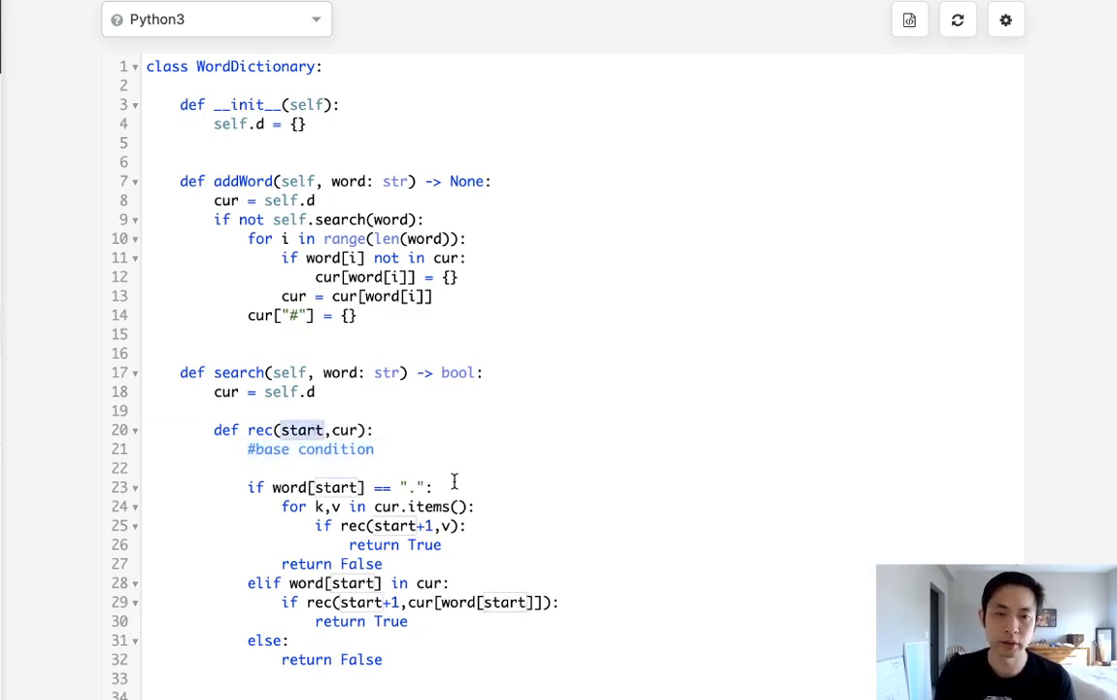
mouse_move(447, 476)
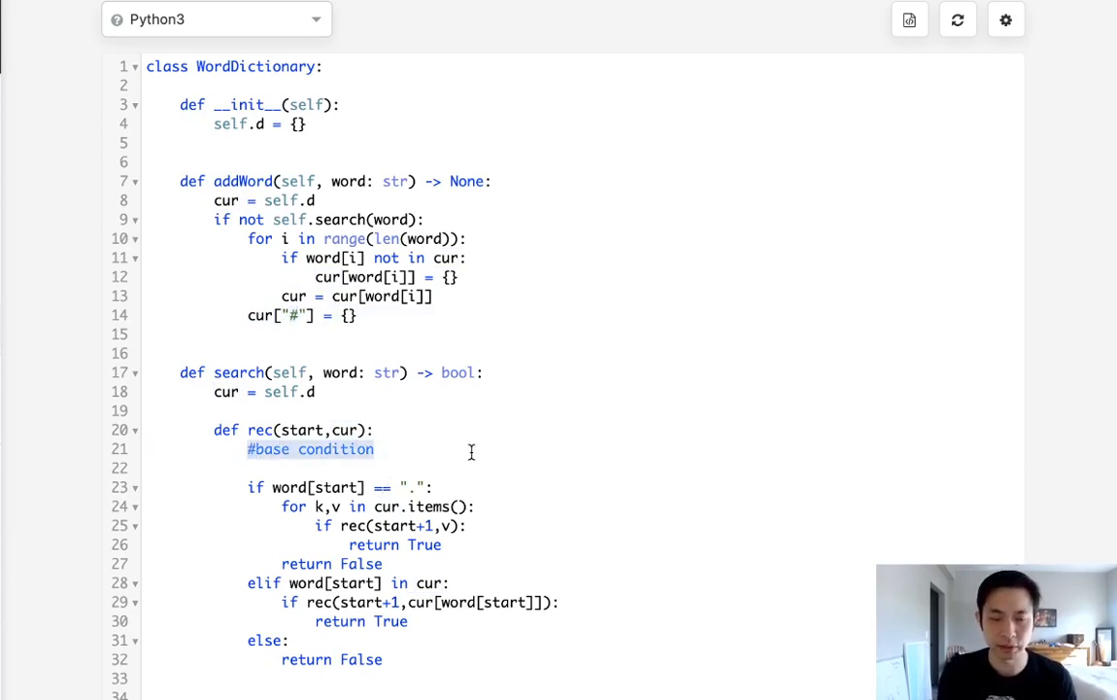
Step: Write 'if start >= len(word):' returning True if "#" in cur, else False
type("if start >= len(word):")
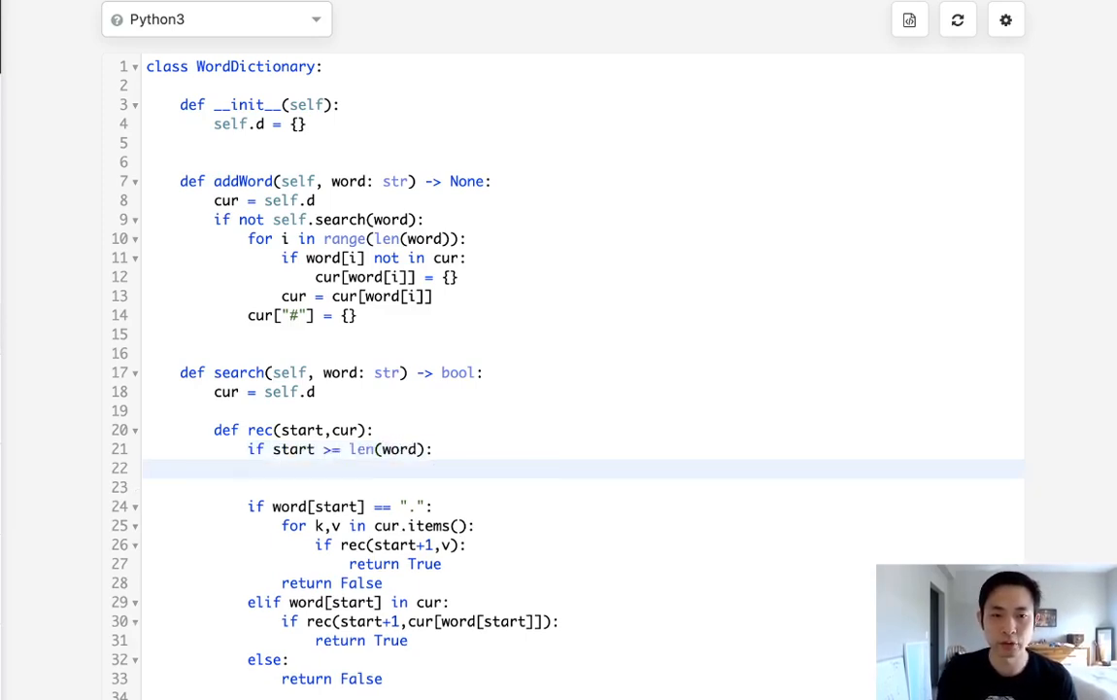
type("if")
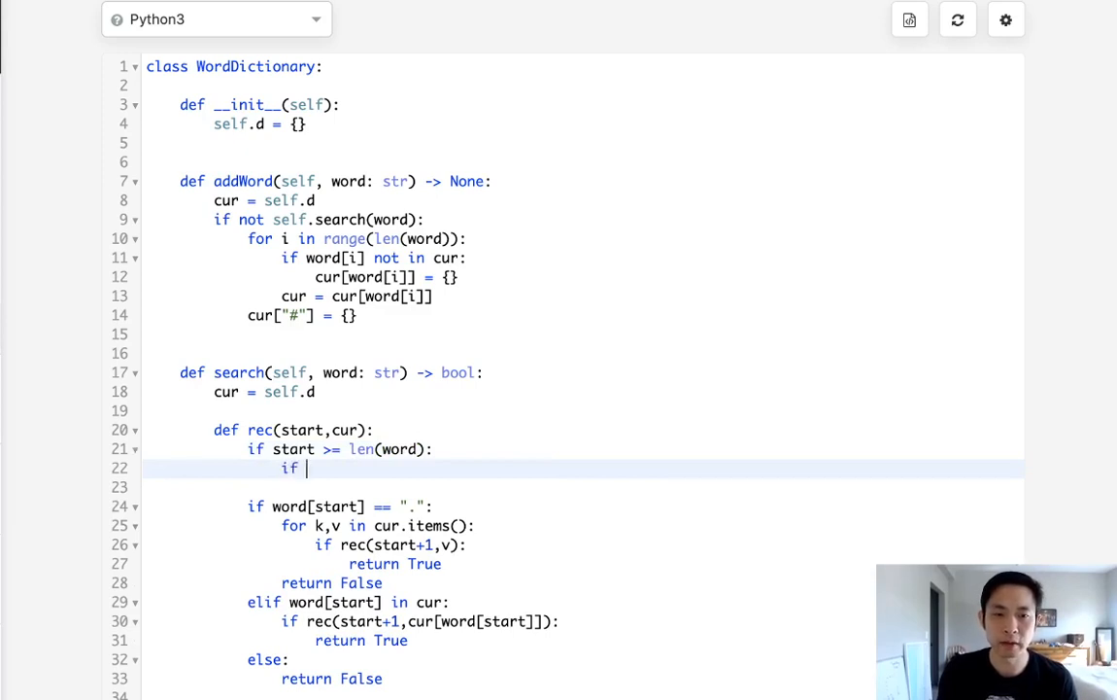
type("\"#\" in cur:")
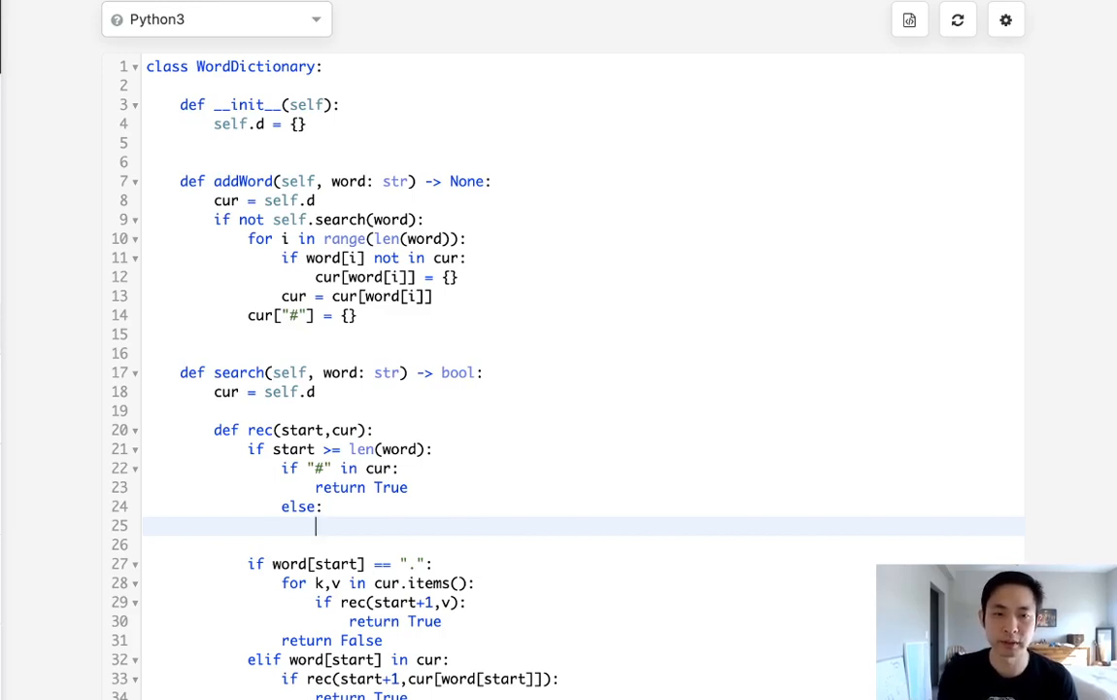
type("return False")
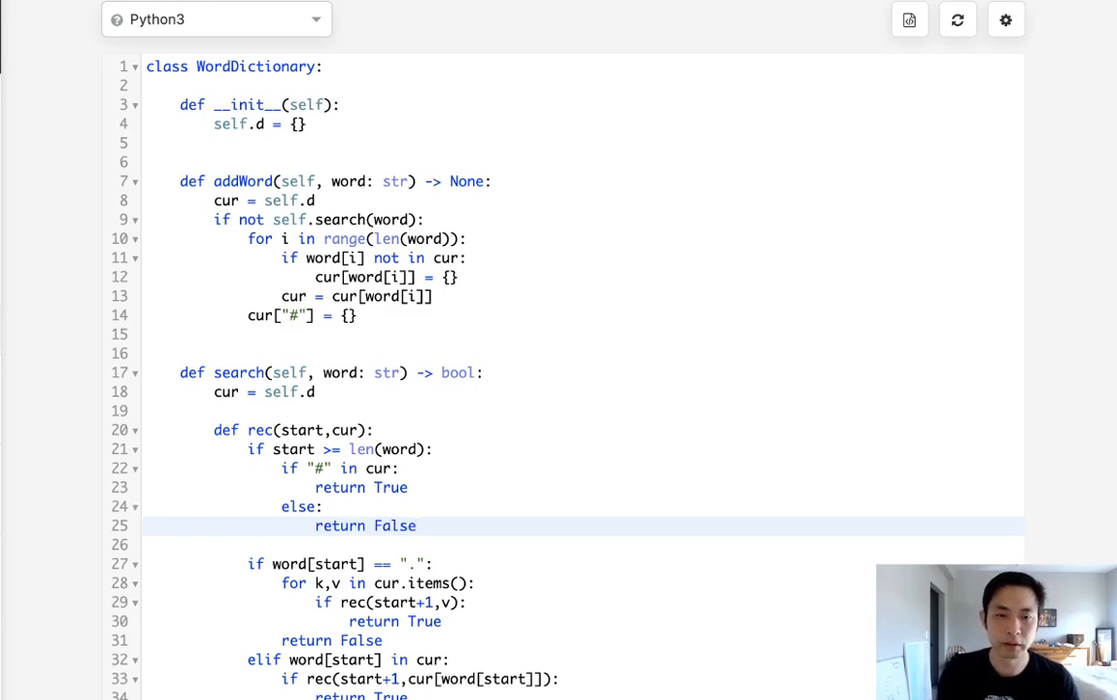
Step: End search with 'return rec(0,cur)' to start the recursive match from the root
scroll("down", 3)
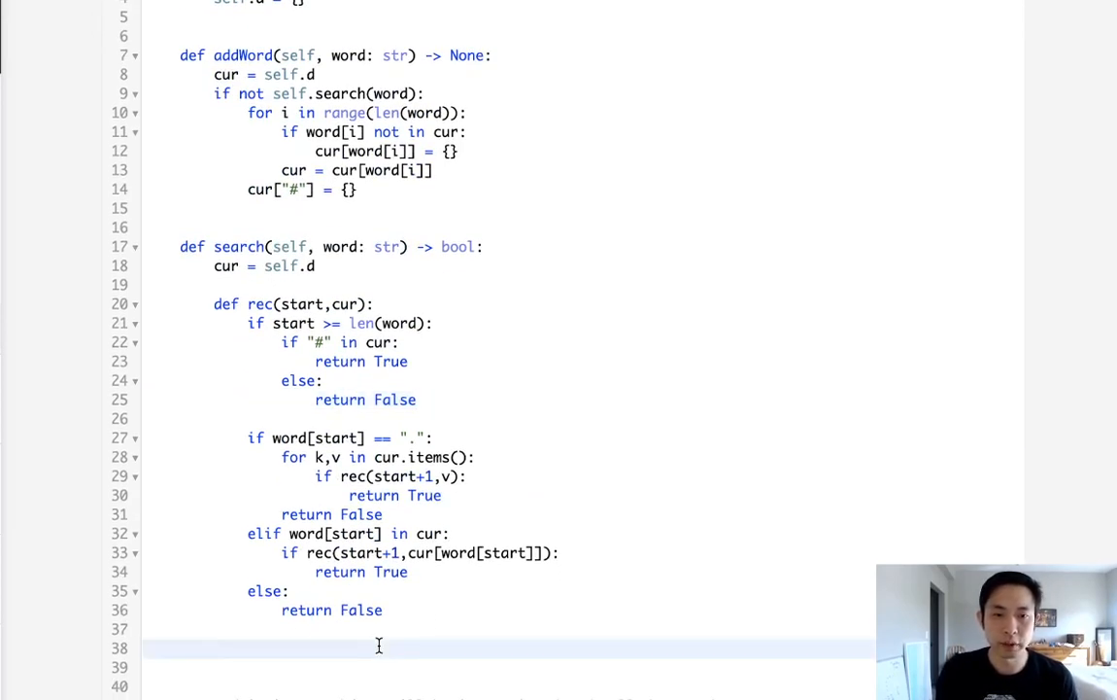
type("return rec")
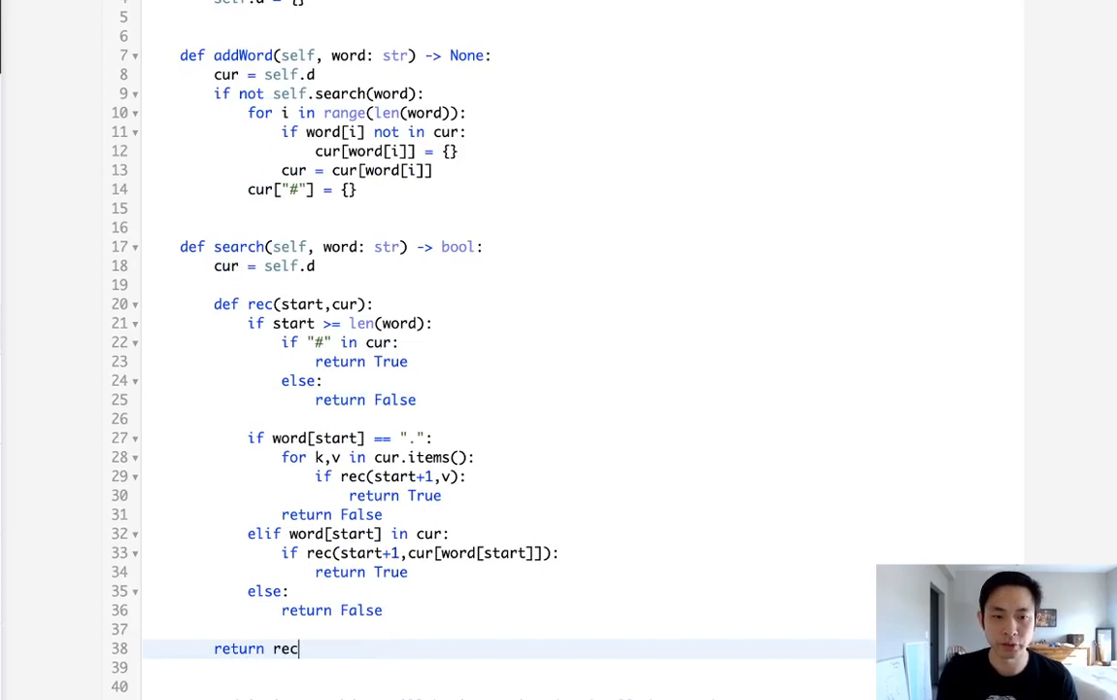
type("(0,.")
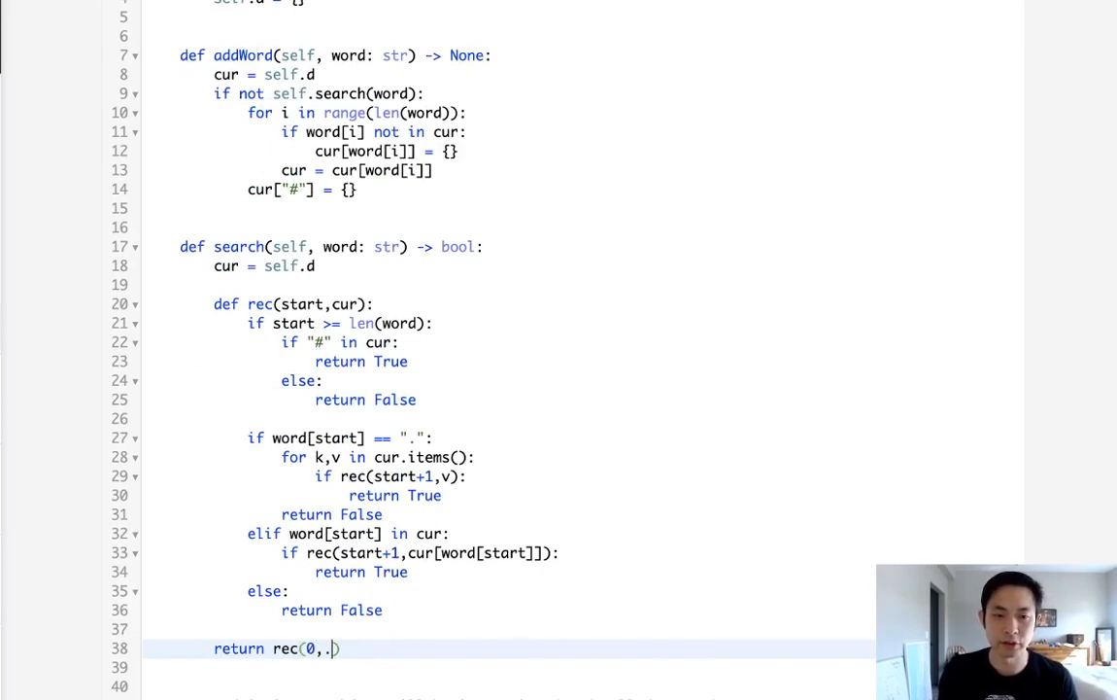
type("cur")
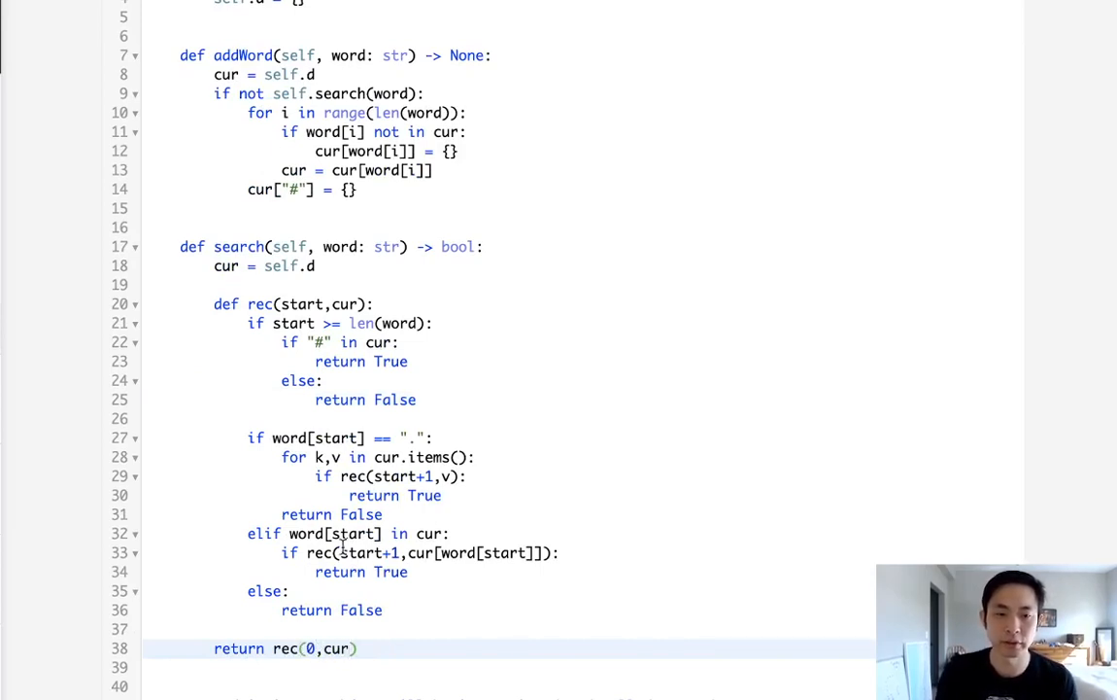
scroll("down", 3)
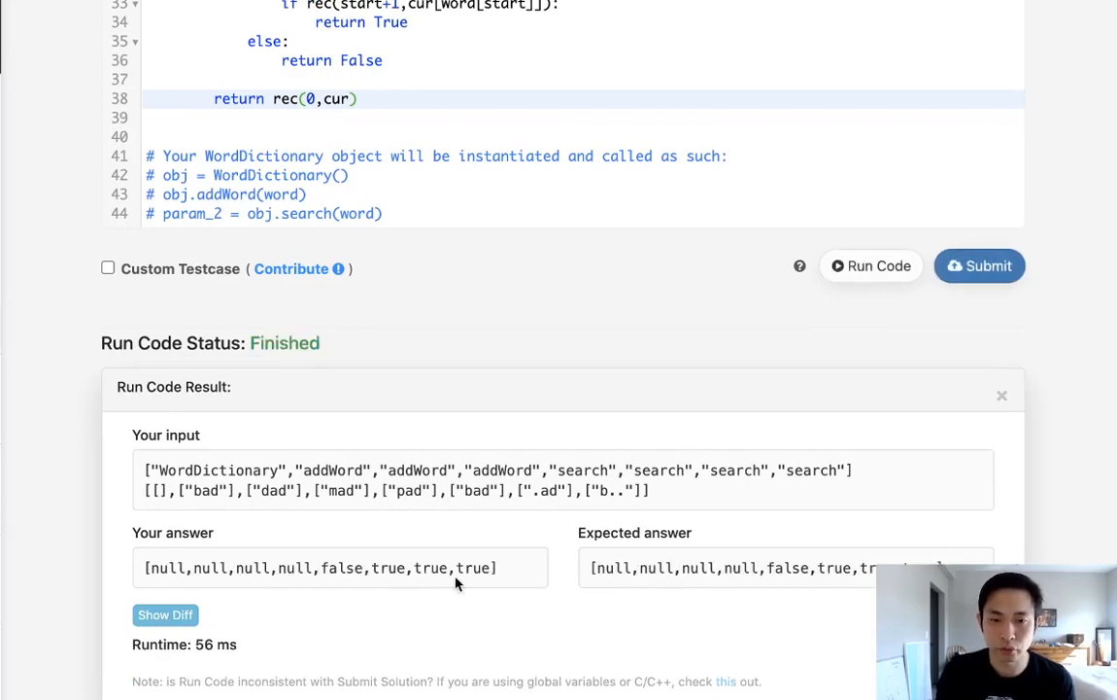
mouse_move(947, 309)
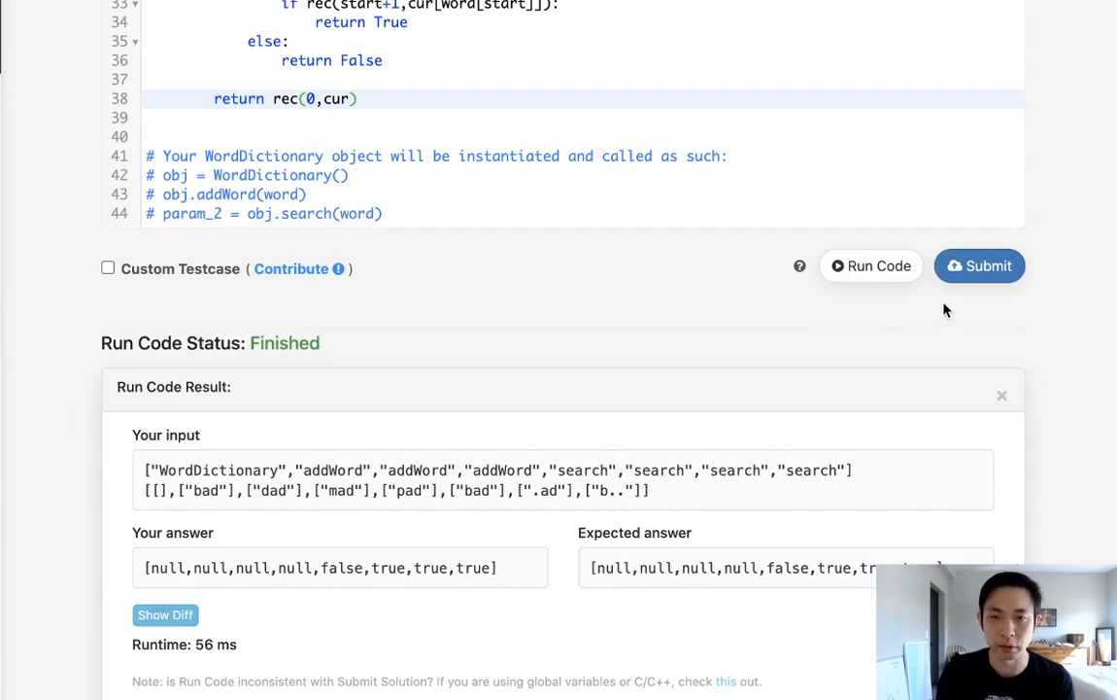
Step: Submit the WordDictionary solution for judging after the sample run matches
left_click(980, 264)
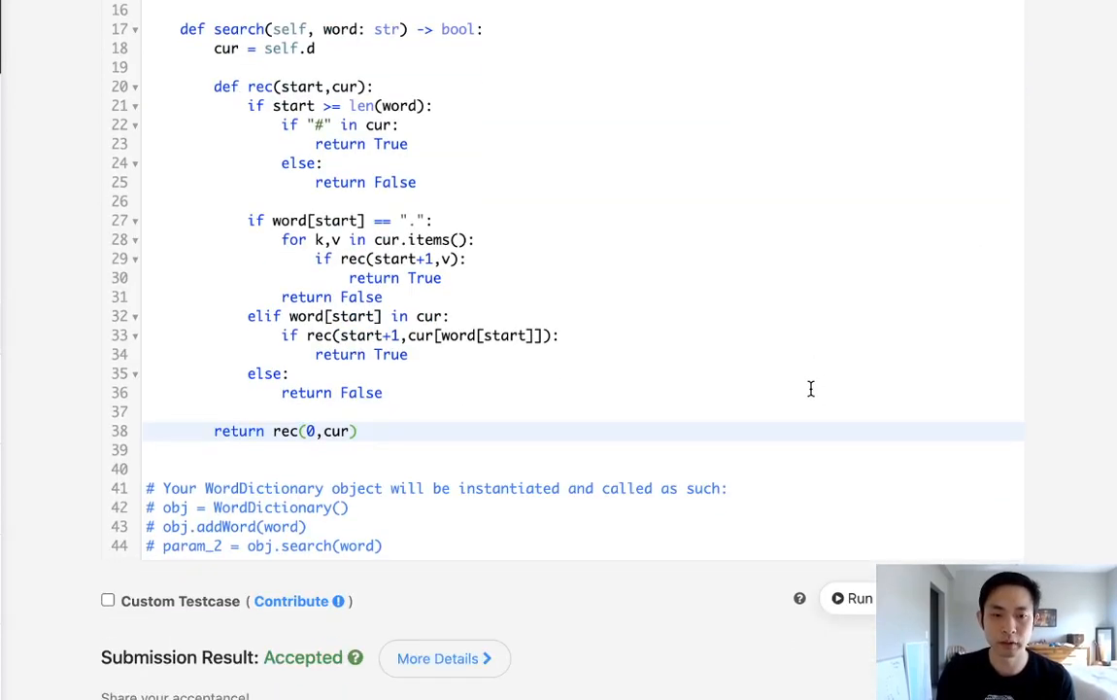
scroll("up", 3)
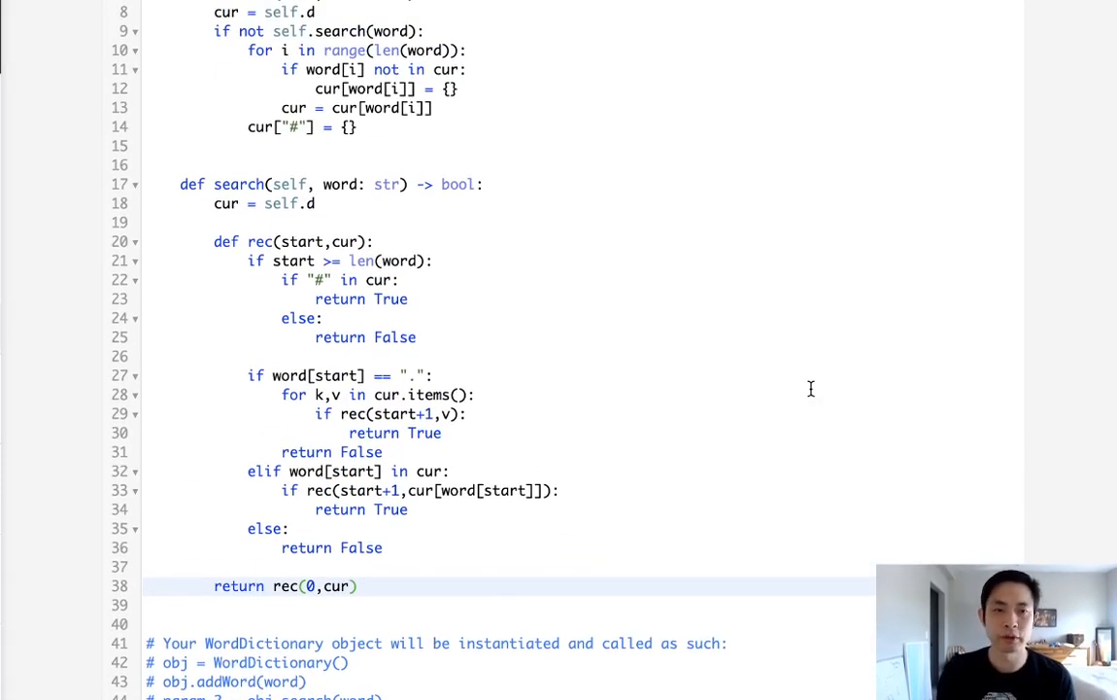
mouse_move(166, 161)
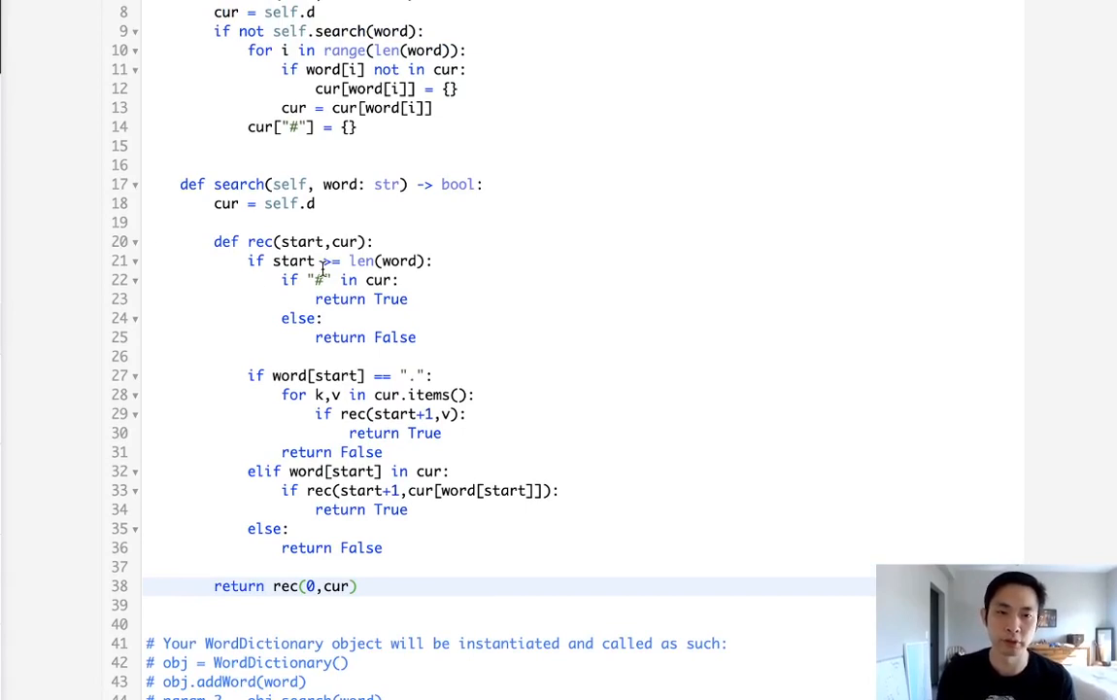
scroll("up", 3)
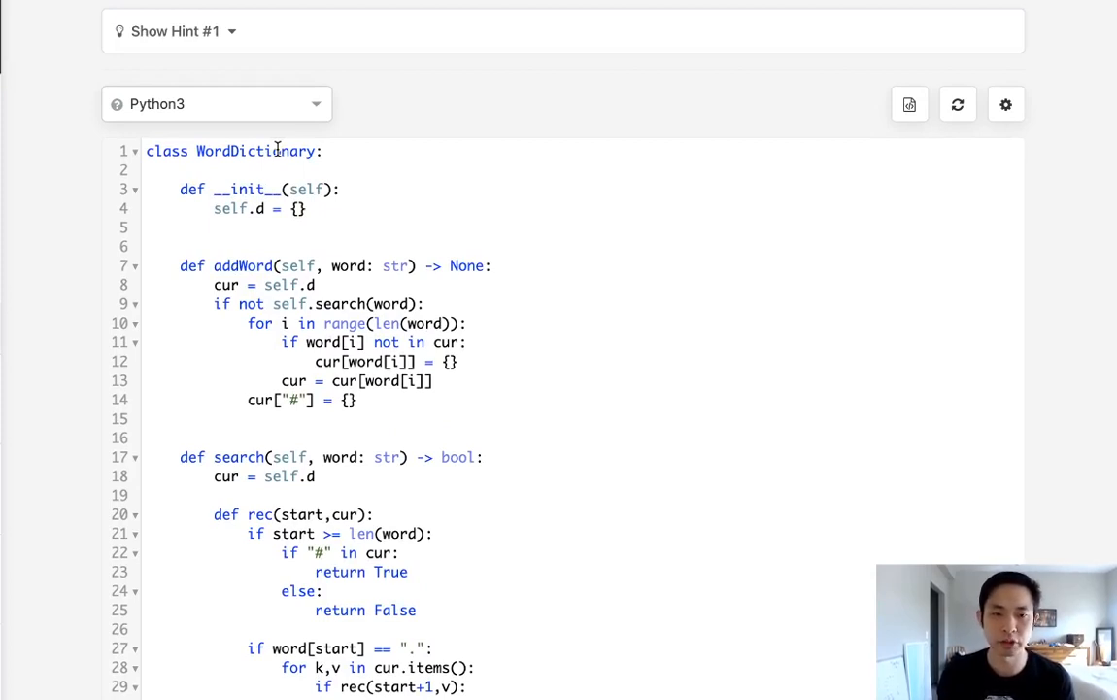
scroll("down", 3)
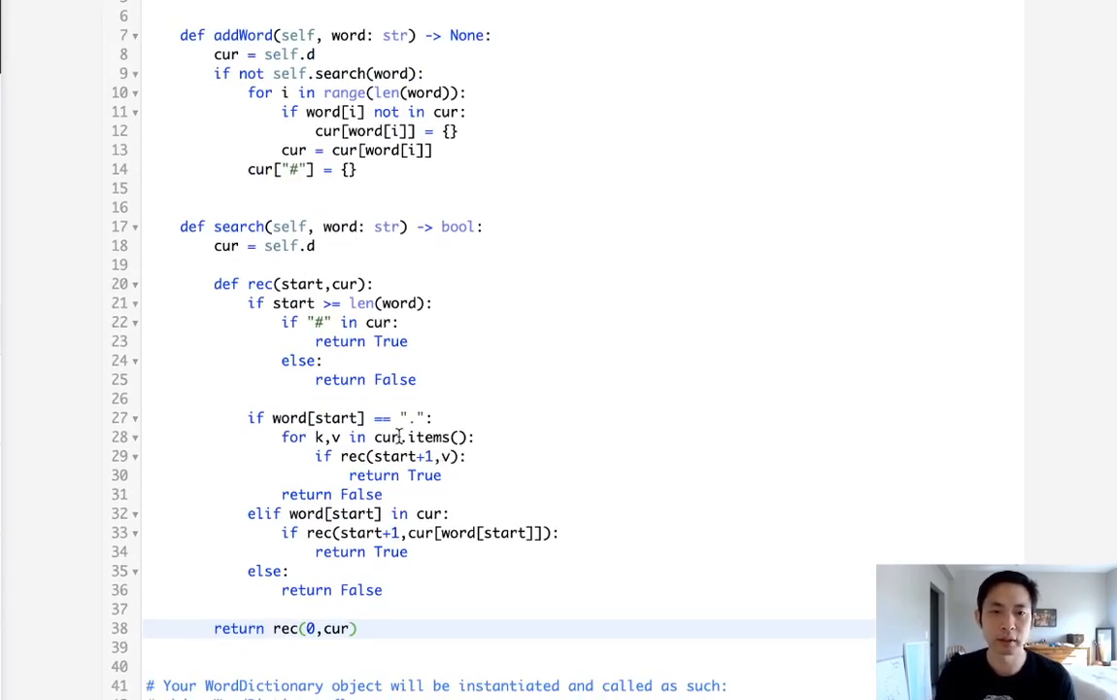
mouse_move(455, 572)
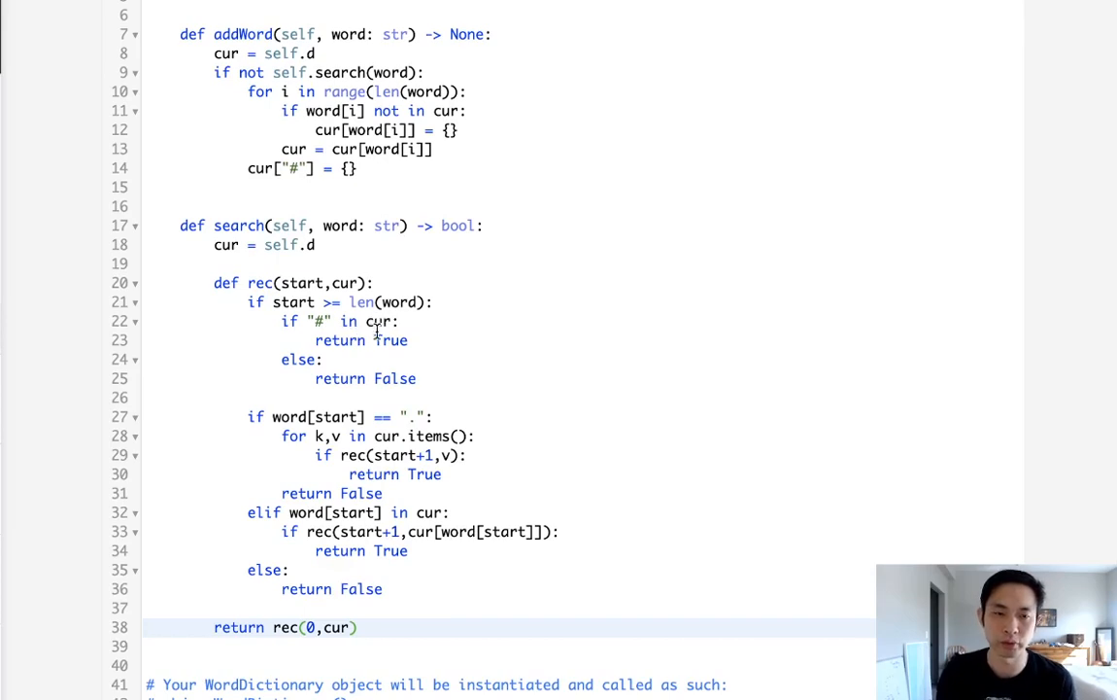
scroll("down", 3)
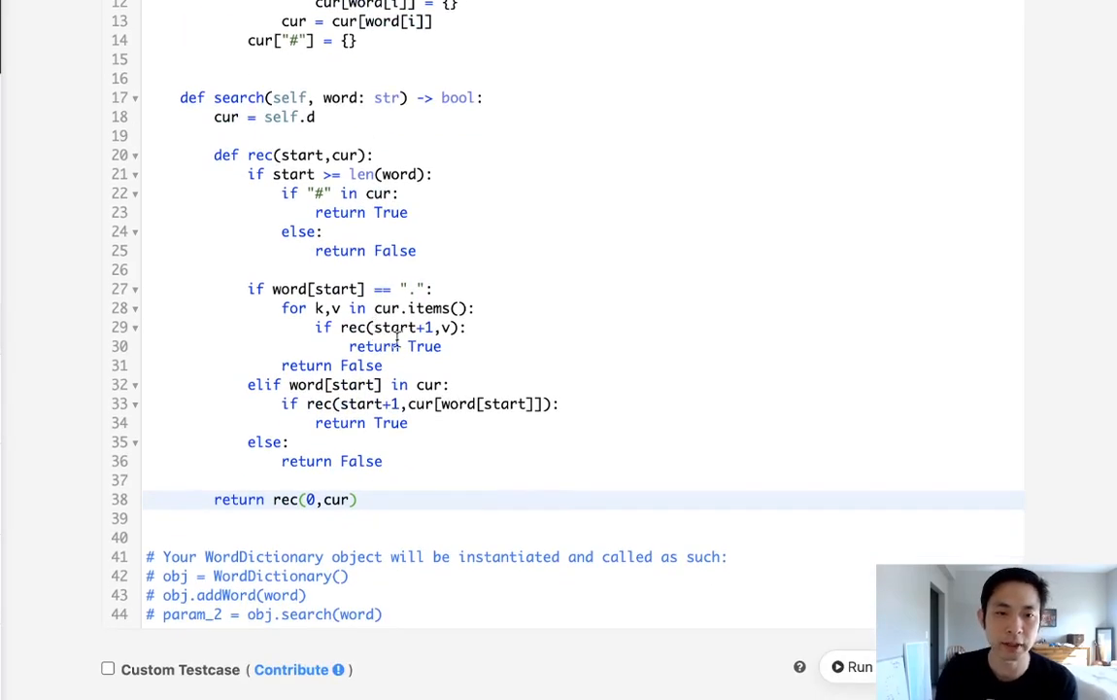